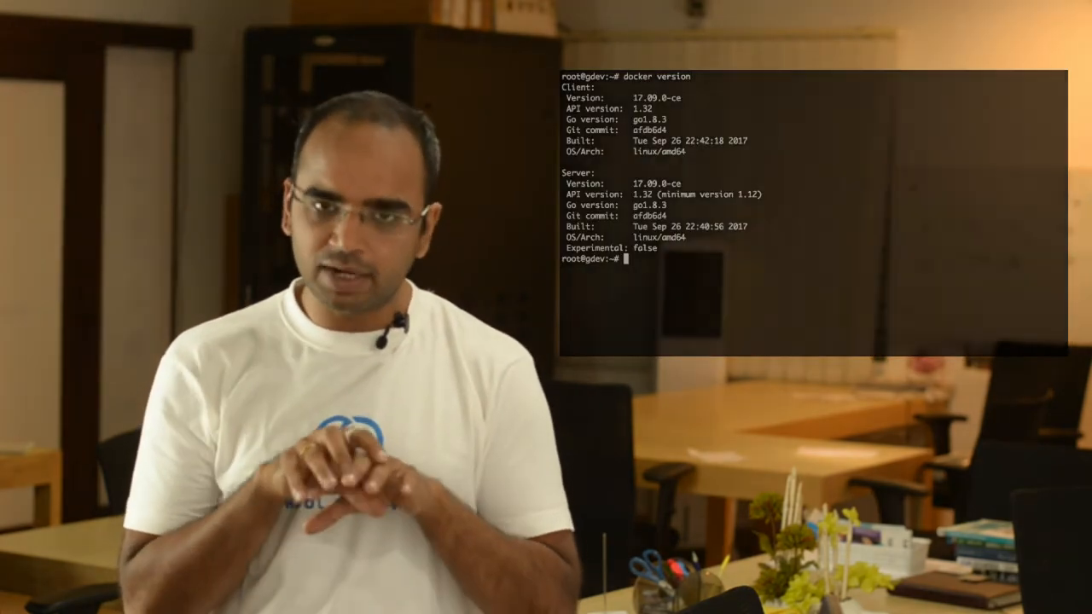
Enter 'docker image ls' and scroll through the portainer.io homepage
{"action": "type", "text": "docker image ls"}
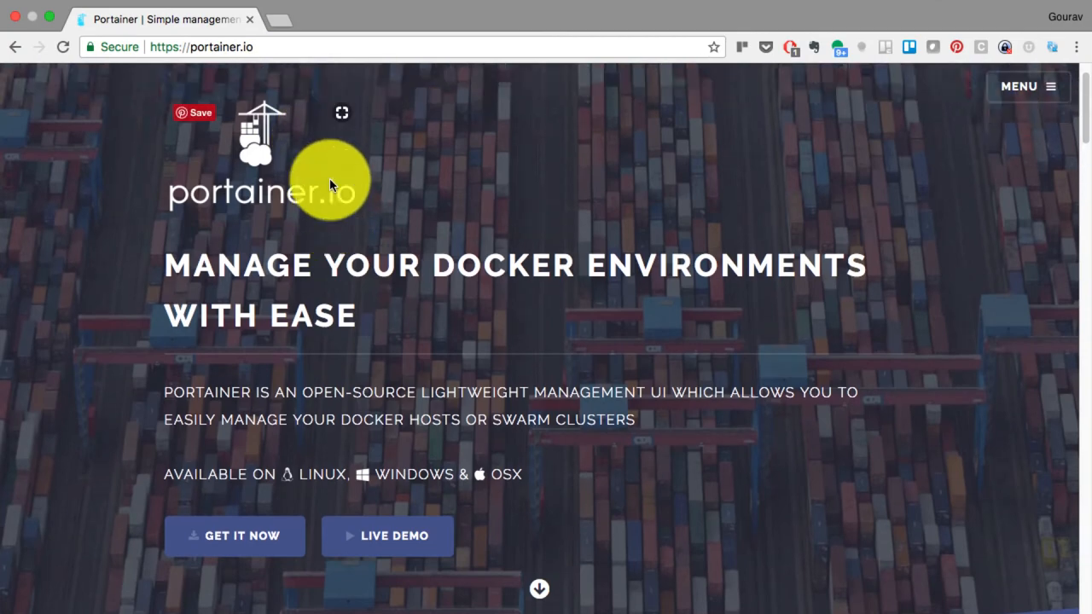
{"action": "scroll", "scroll_direction": "down", "scroll_amount": 3}
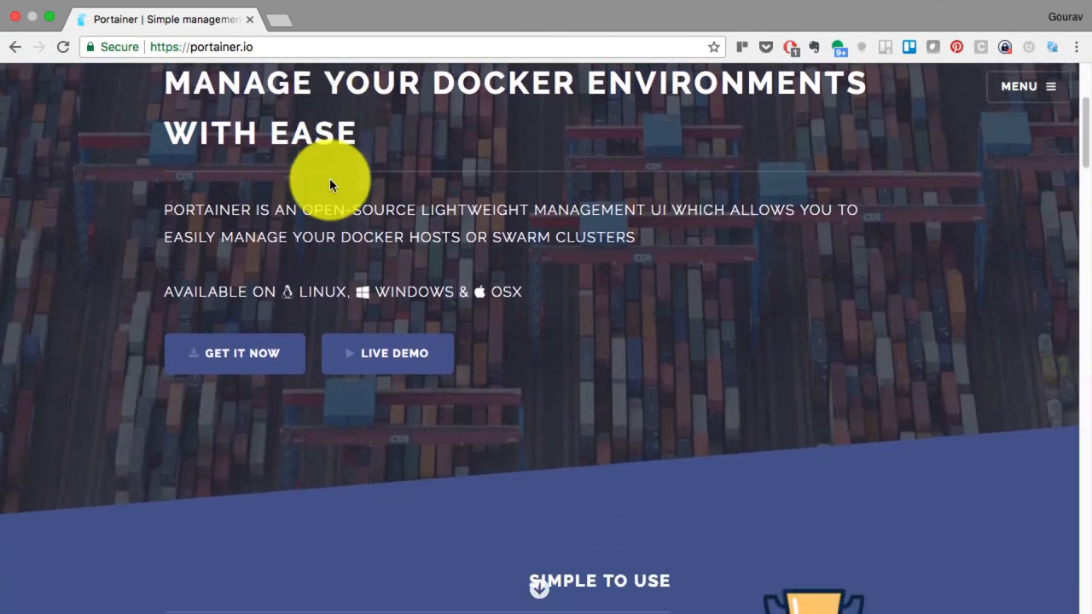
{"action": "scroll", "scroll_direction": "down", "scroll_amount": 3}
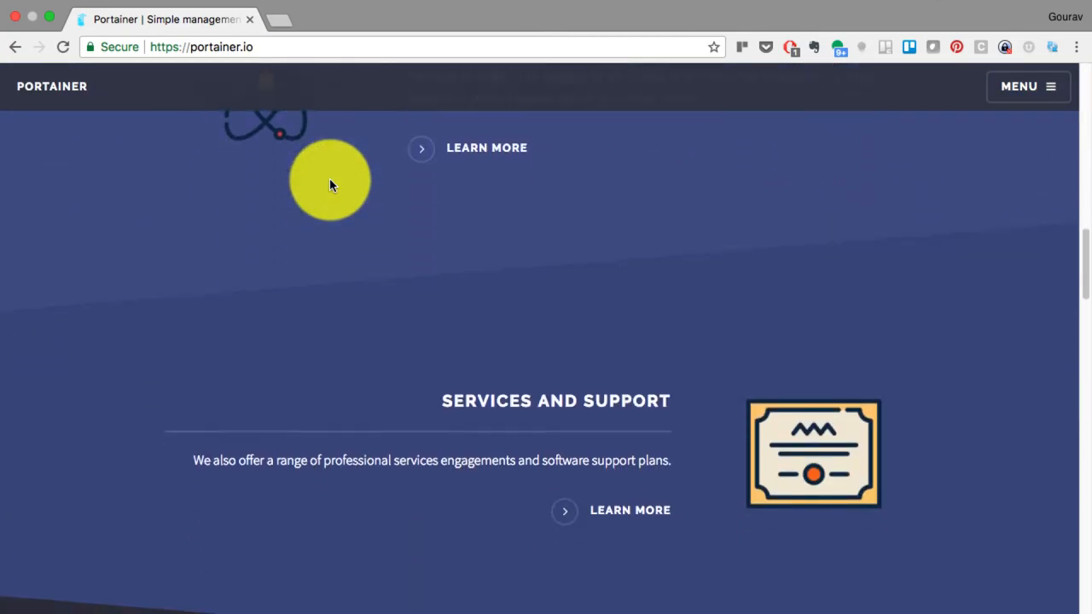
{"action": "scroll", "scroll_direction": "up", "scroll_amount": 3}
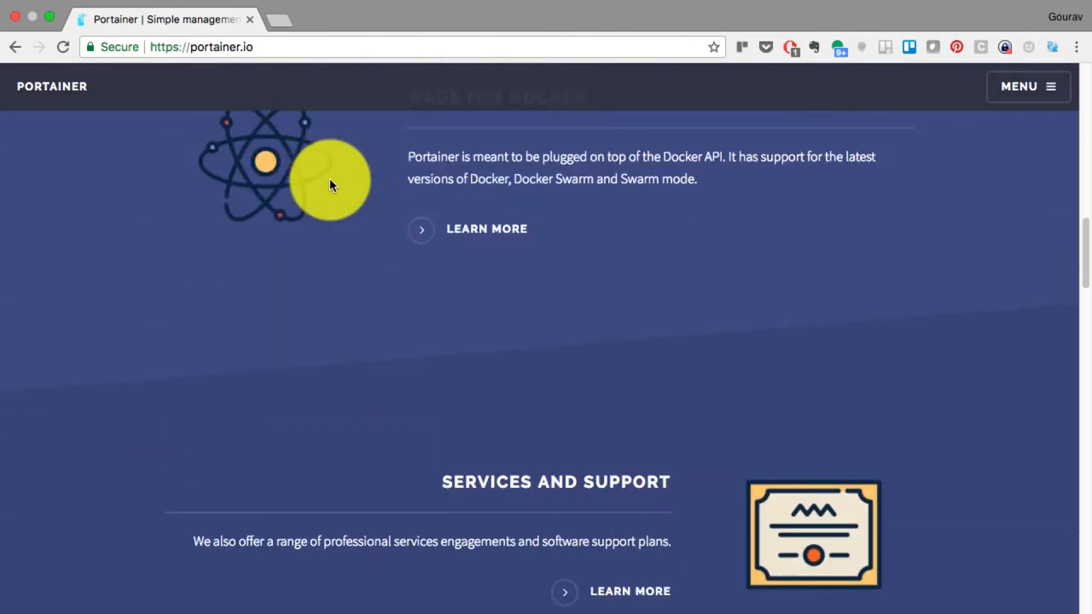
{"action": "scroll", "scroll_direction": "up", "scroll_amount": 3}
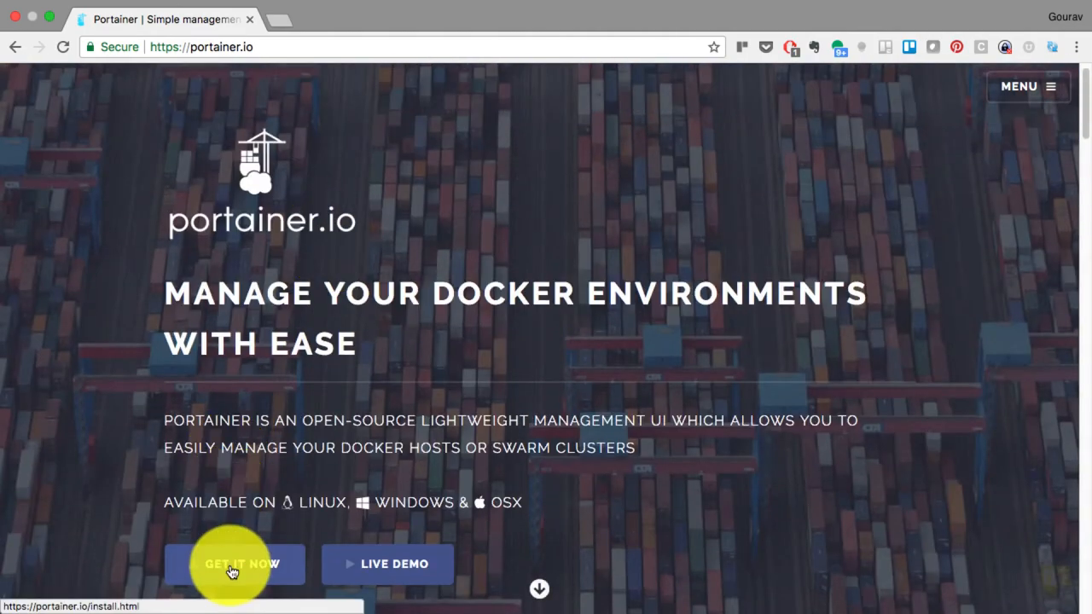
Open Get It Now and review the install page's deploy and Swarm commands
{"action": "left_click", "coordinate": [233, 564]}
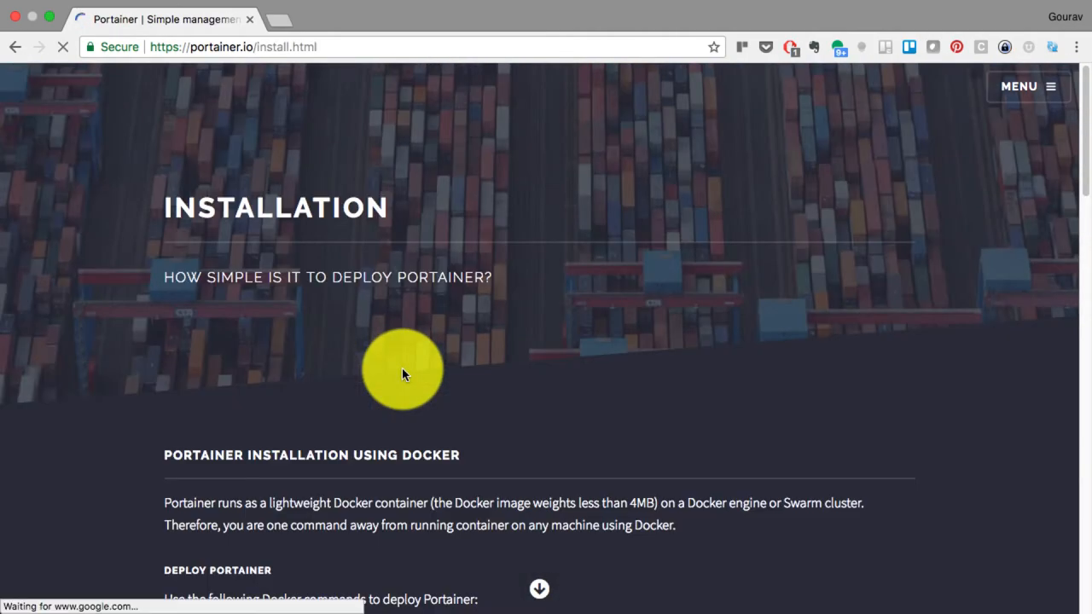
{"action": "scroll", "scroll_direction": "down", "scroll_amount": 3}
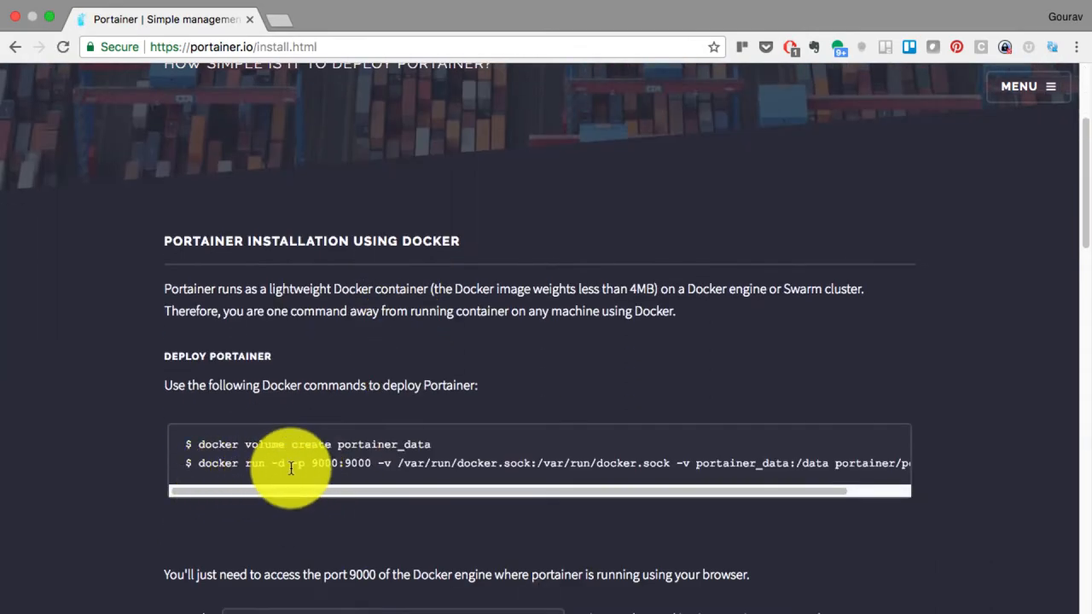
{"action": "scroll", "scroll_direction": "down", "scroll_amount": 3}
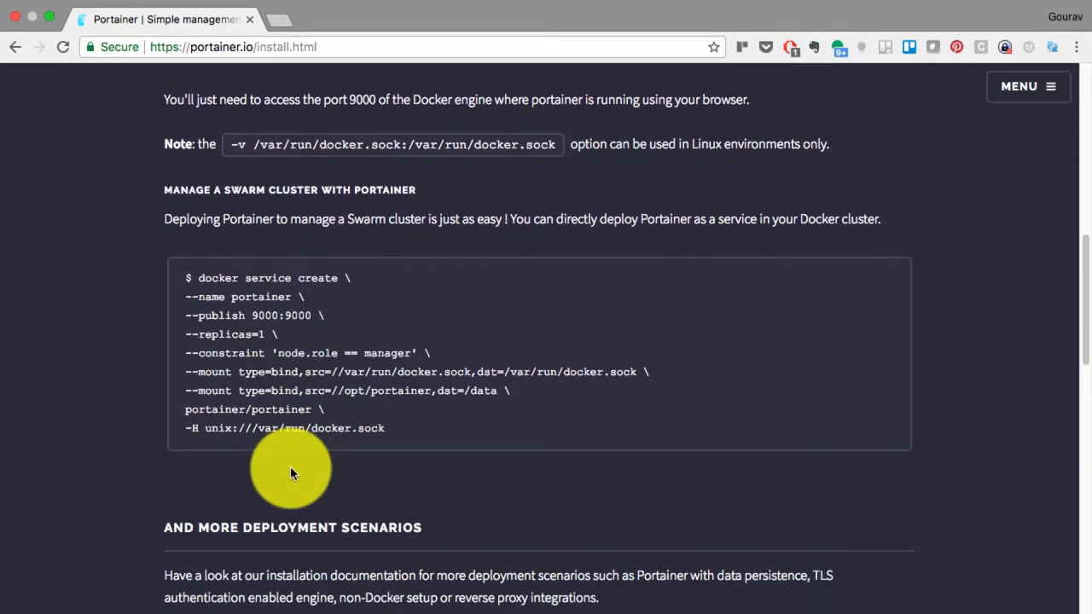
{"action": "scroll", "scroll_direction": "down", "scroll_amount": 3}
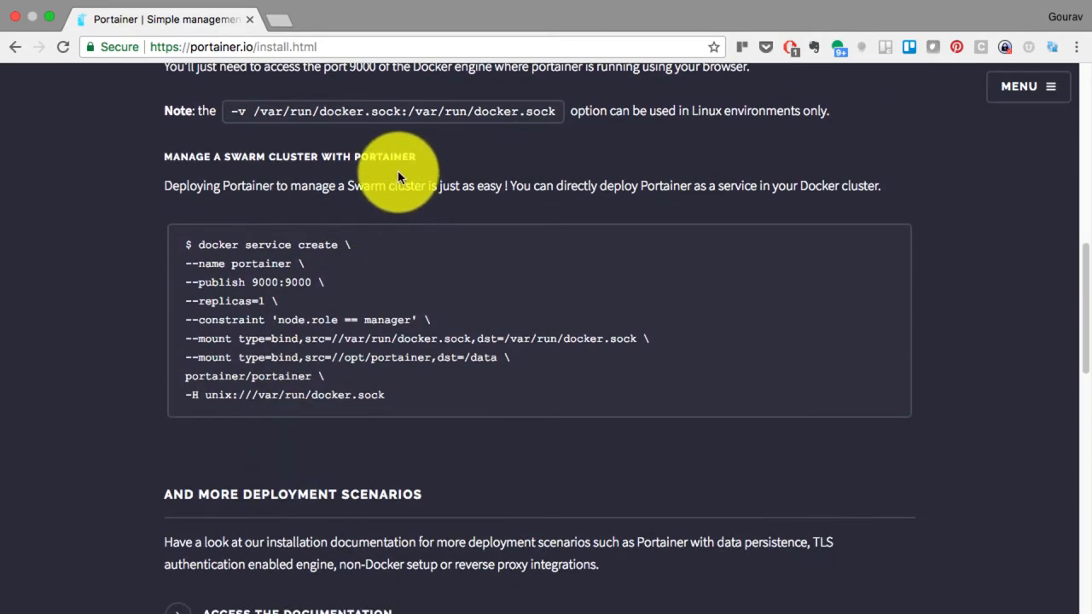
{"action": "scroll", "scroll_direction": "down", "scroll_amount": 3}
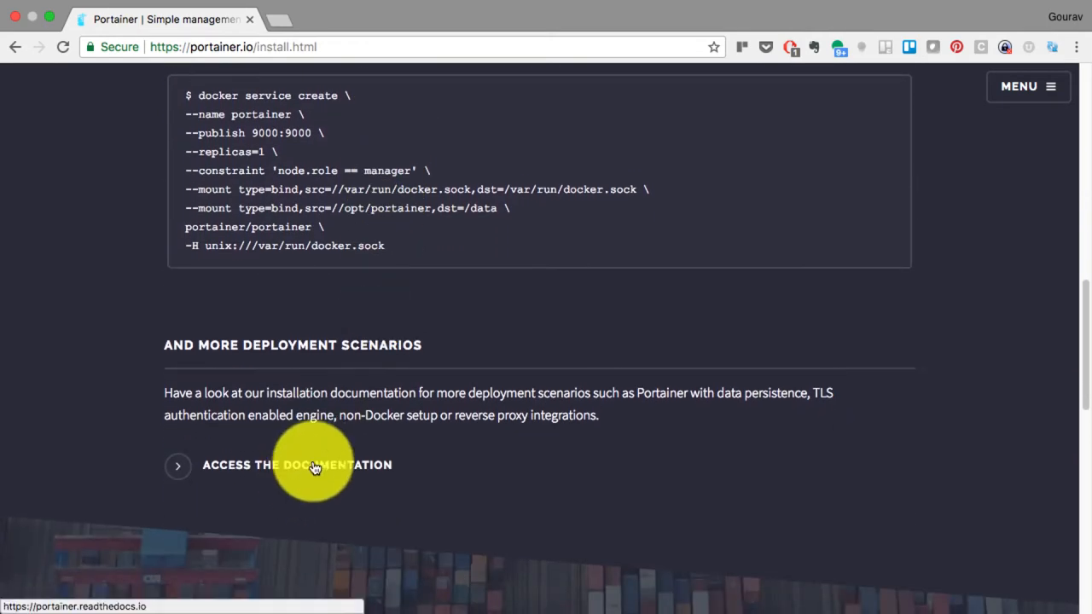
{"action": "scroll", "scroll_direction": "up", "scroll_amount": 3}
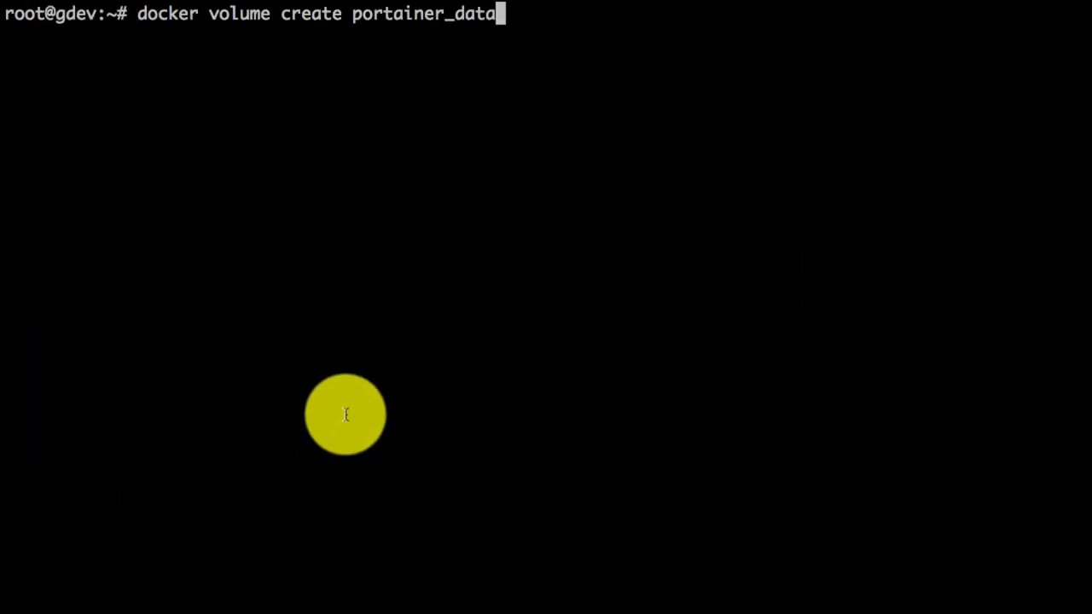
Create the portainer_data Docker volume and list all volumes
{"action": "key", "text": "Return"}
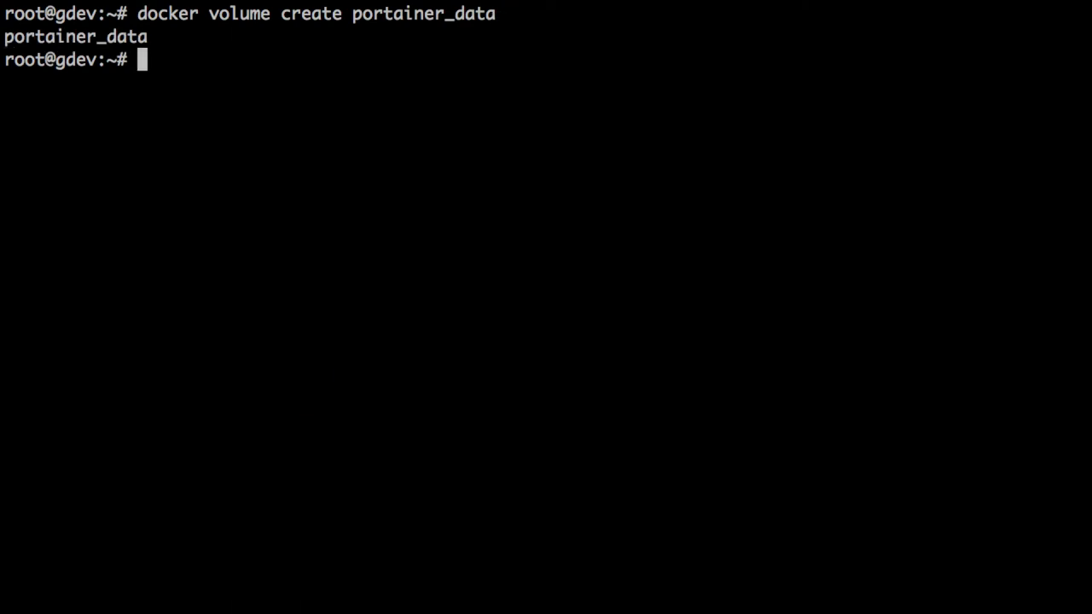
{"action": "type", "text": "docker vo"}
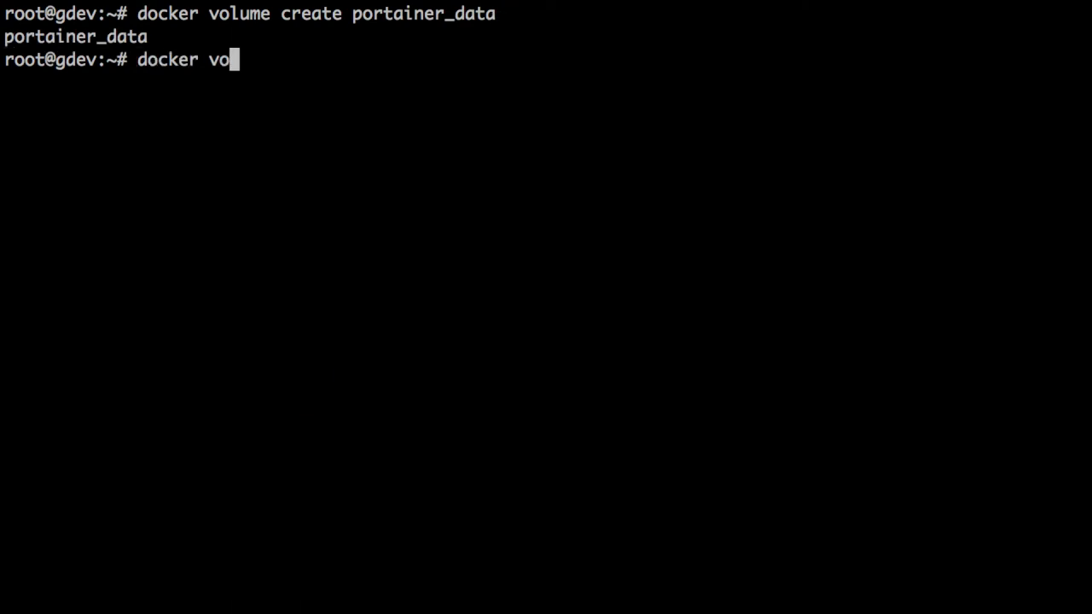
{"action": "type", "text": "lu"}
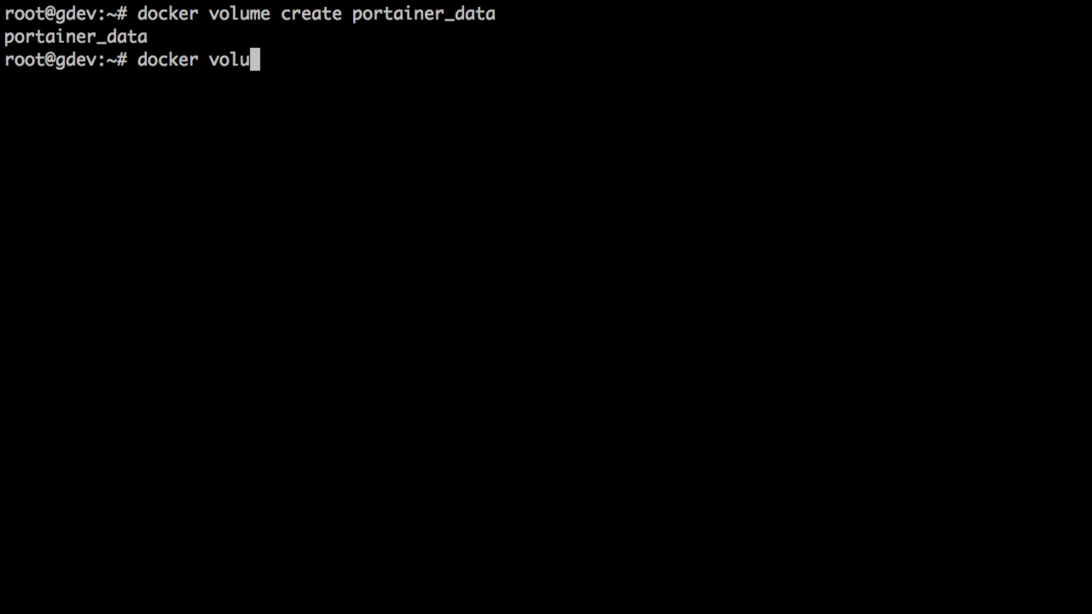
{"action": "key", "text": "Return"}
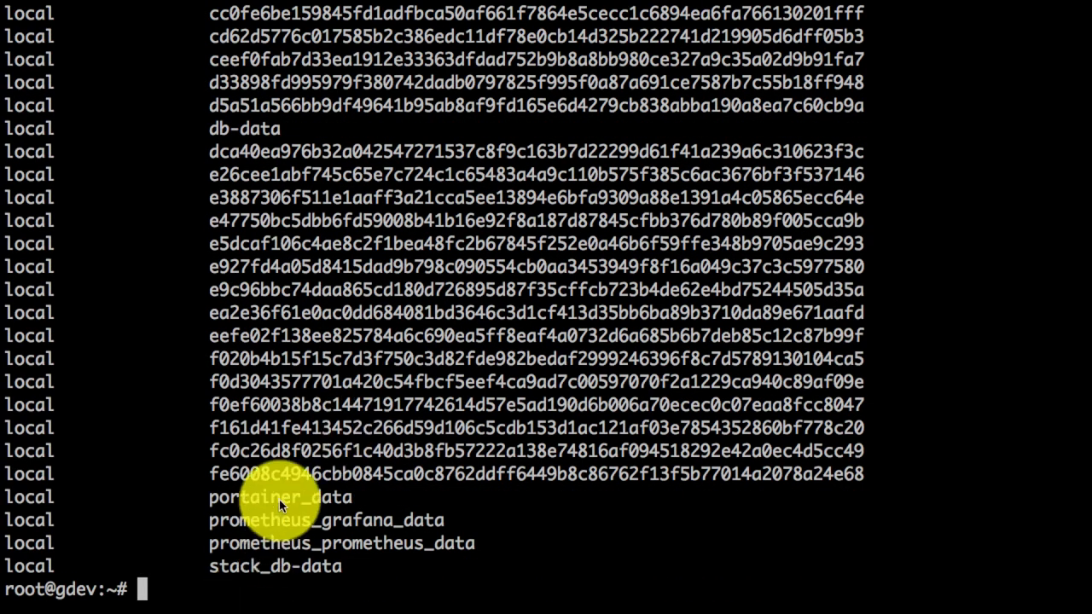
{"action": "mouse_move", "coordinate": [281, 504]}
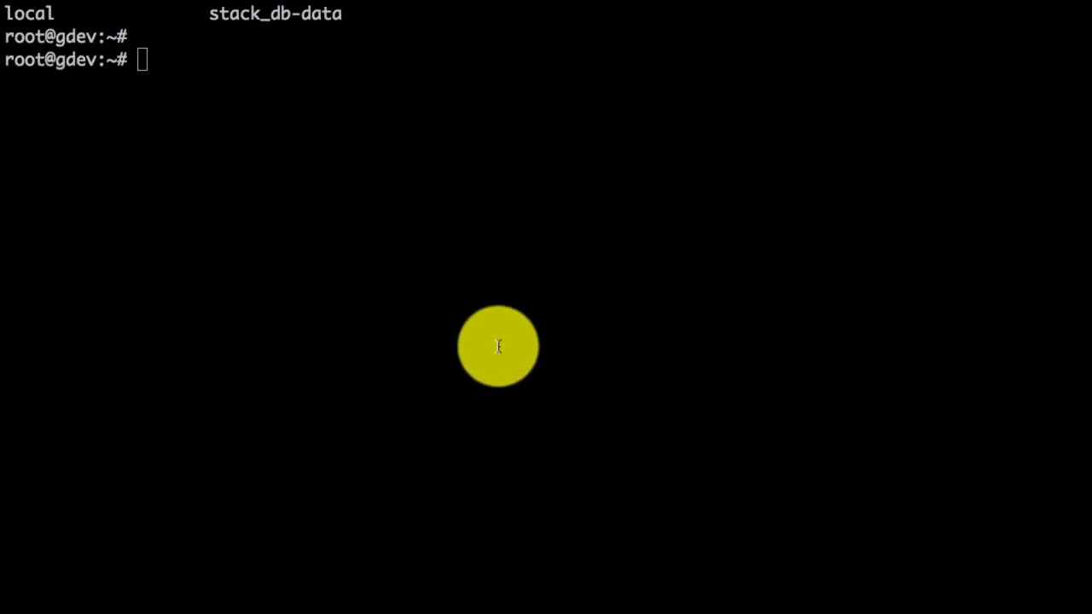
Run portainer/portainer on port 9000 with docker.sock and portainer_data volumes mounted
{"action": "type", "text": "docker run -d -p 9000:9000 -v /var/run/docker.sock:/var/run/docker.sock -v portainer_data:/data portainer/portainer"}
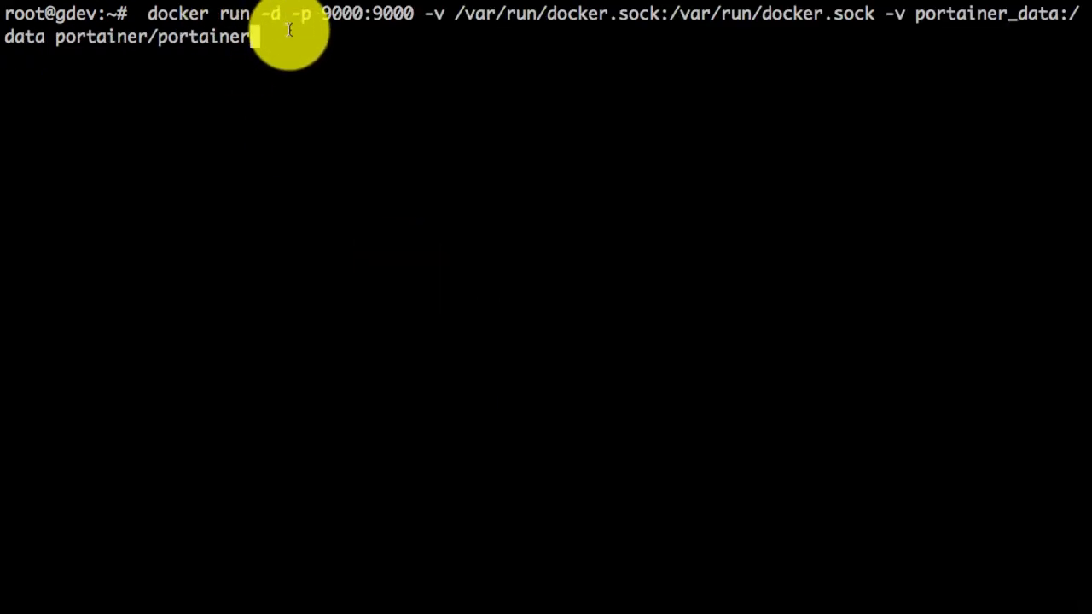
{"action": "mouse_move", "coordinate": [359, 30]}
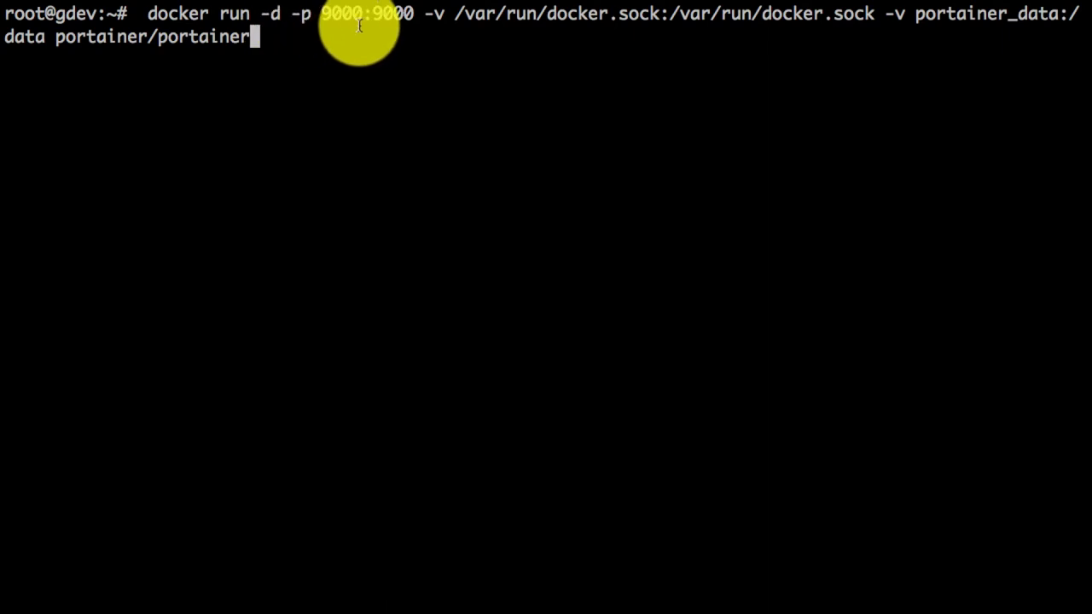
{"action": "mouse_move", "coordinate": [414, 25]}
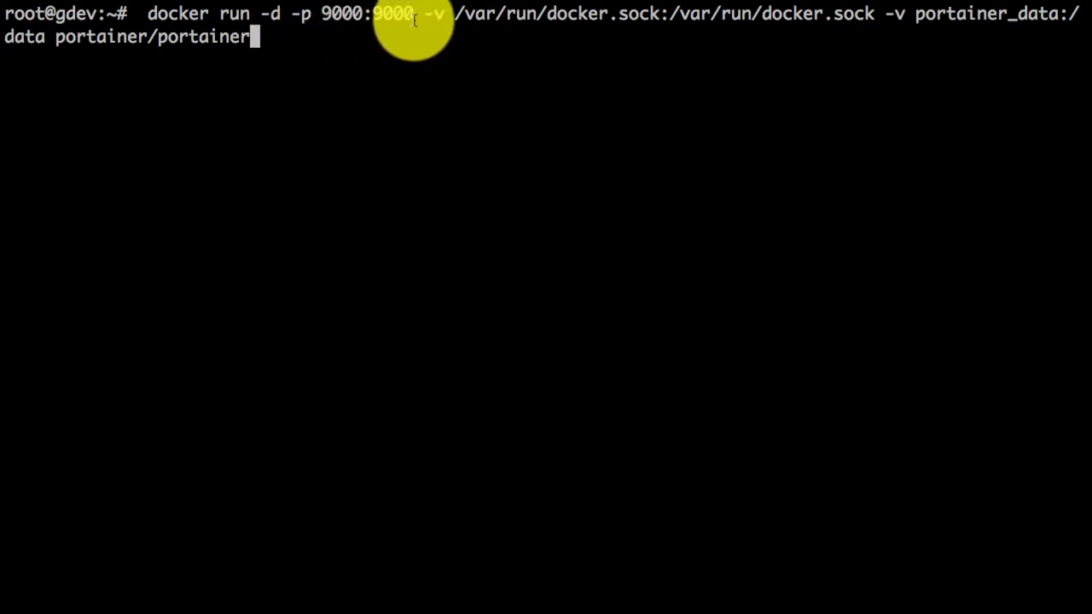
{"action": "mouse_move", "coordinate": [542, 25]}
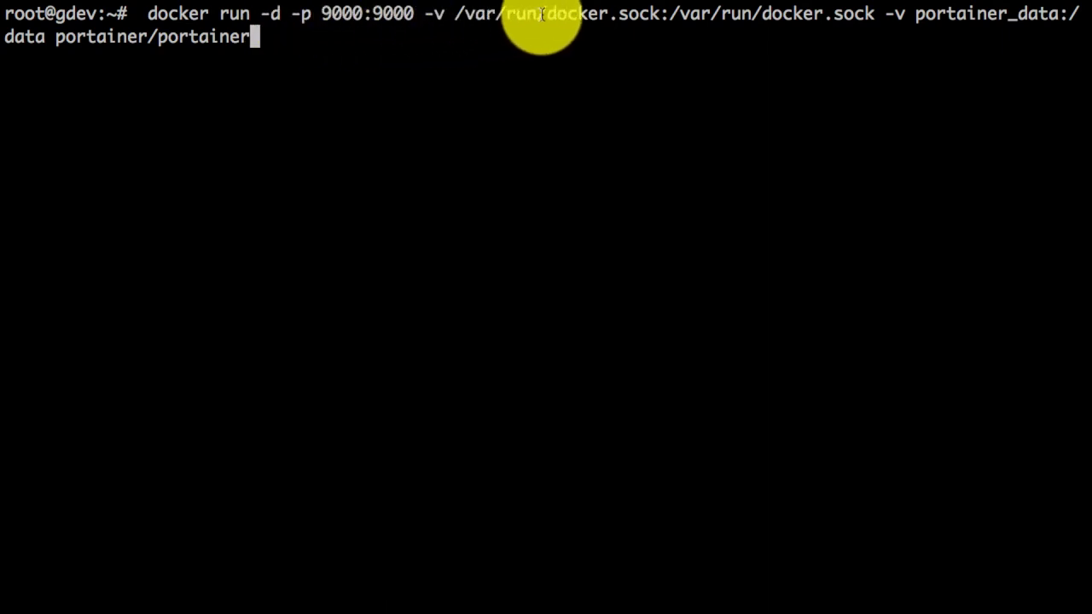
{"action": "mouse_move", "coordinate": [603, 29]}
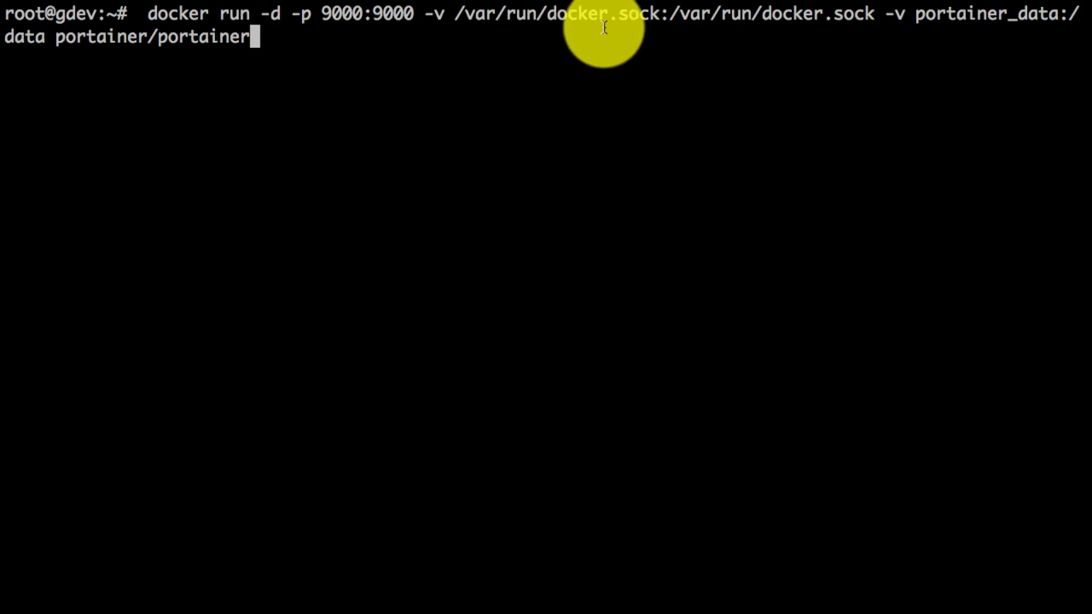
{"action": "mouse_move", "coordinate": [627, 30]}
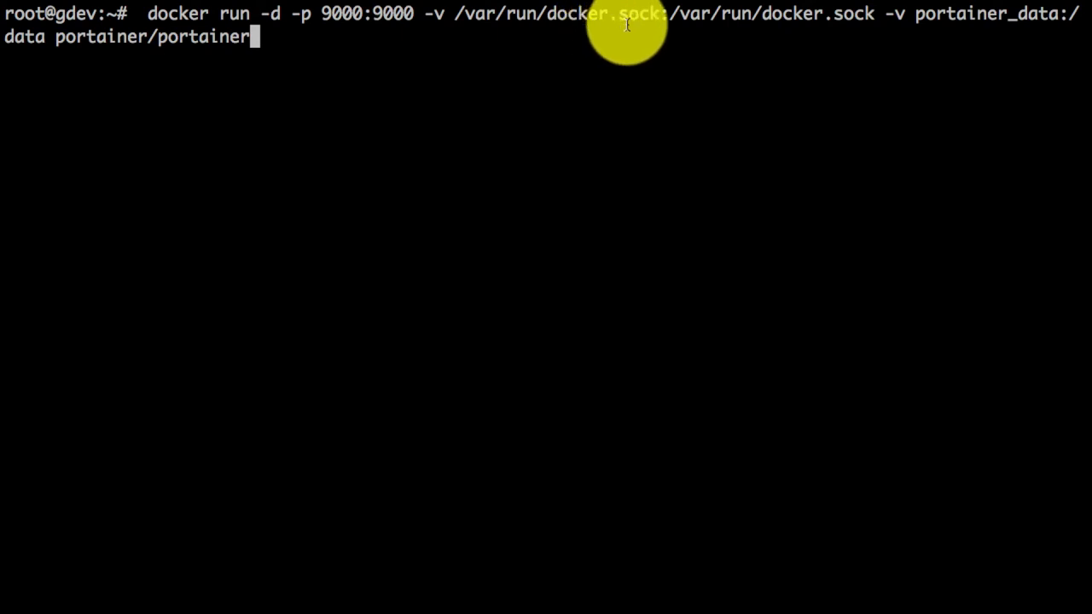
{"action": "mouse_move", "coordinate": [759, 26]}
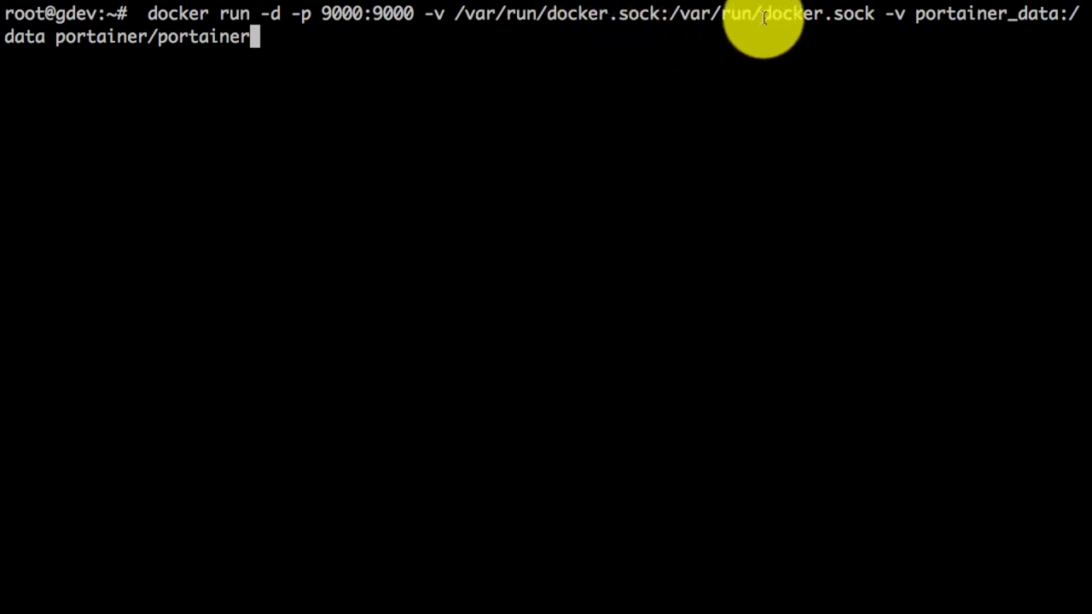
{"action": "mouse_move", "coordinate": [845, 30]}
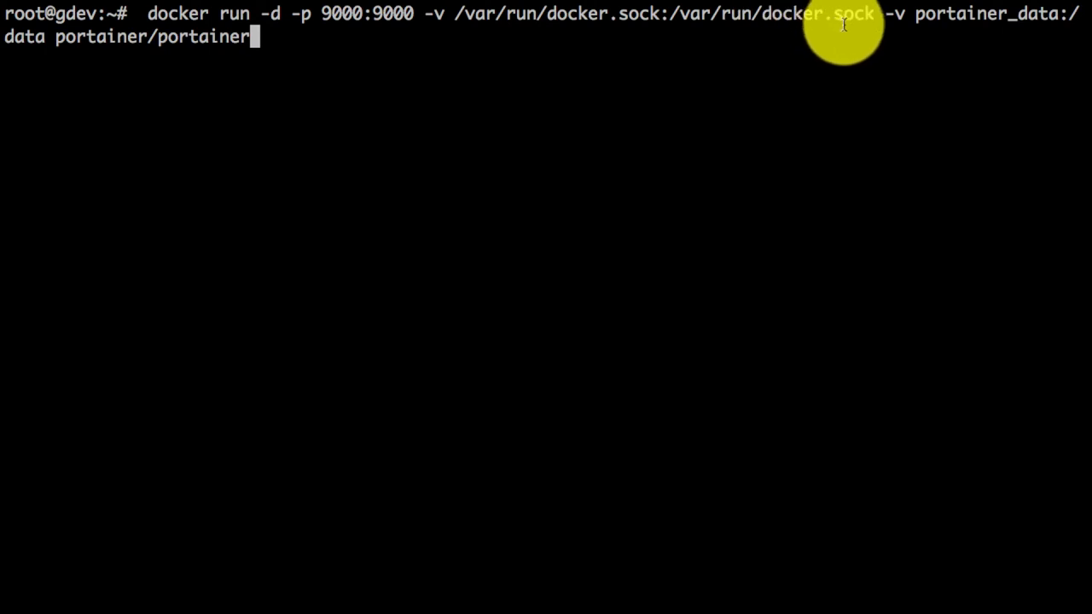
{"action": "mouse_move", "coordinate": [883, 51]}
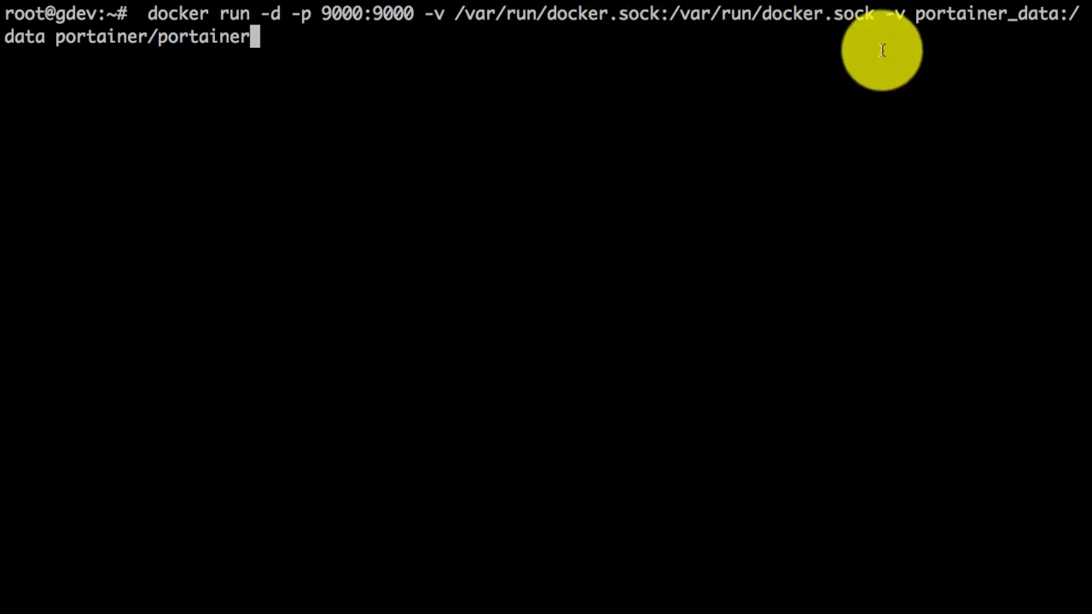
{"action": "mouse_move", "coordinate": [470, 114]}
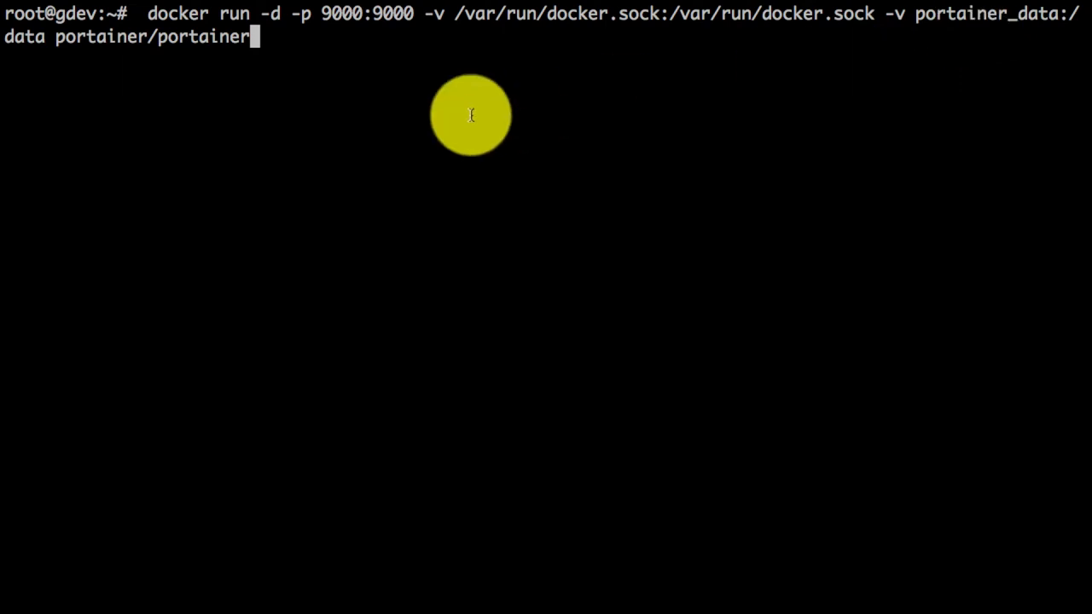
{"action": "key", "text": "Return"}
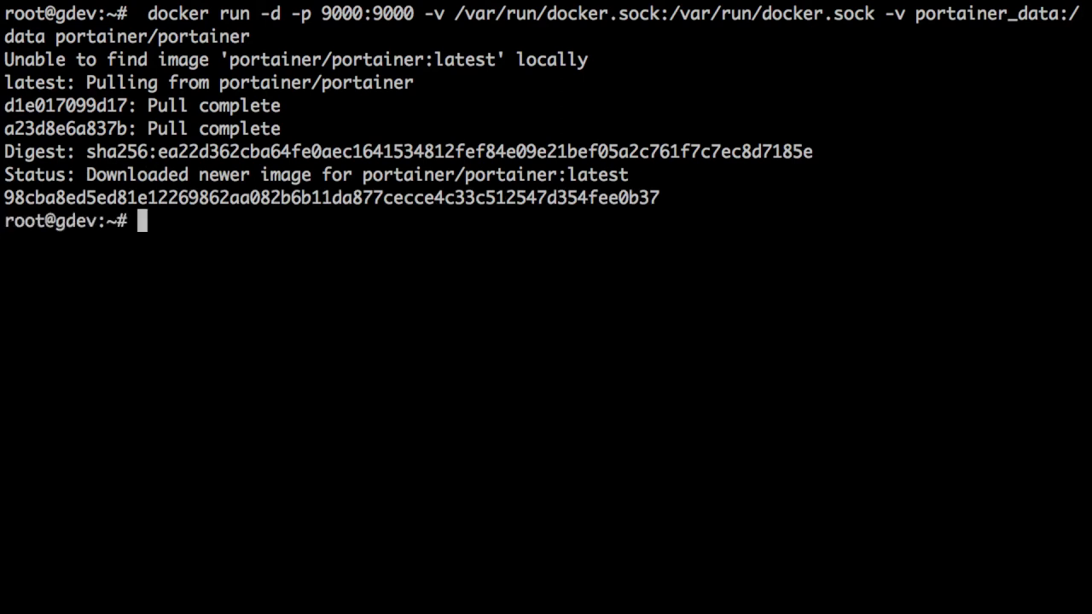
{"action": "type", "text": "docker ps"}
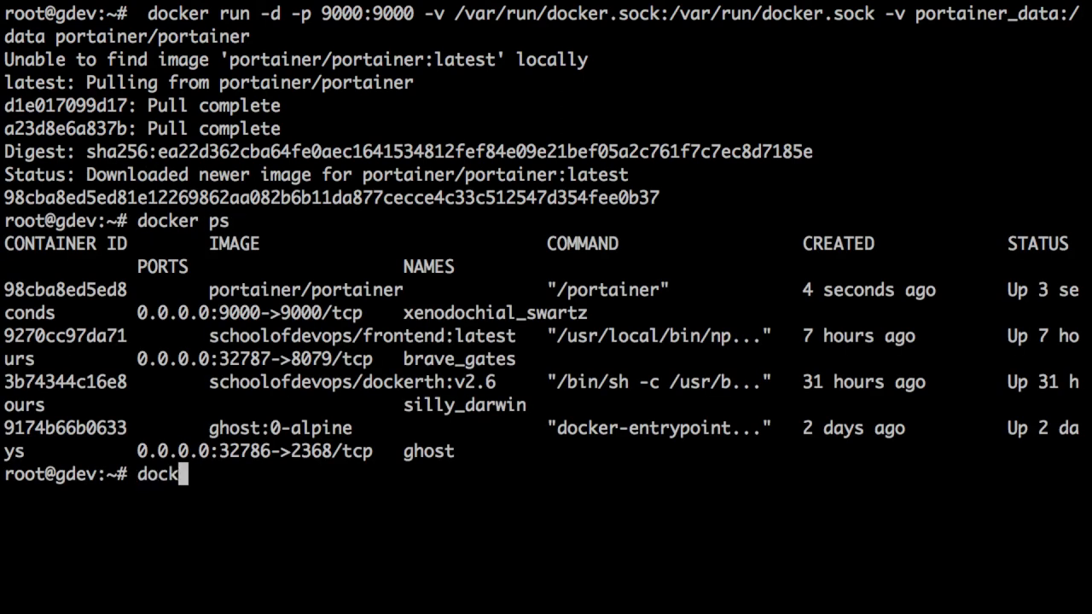
{"action": "key", "text": "ctrl+c"}
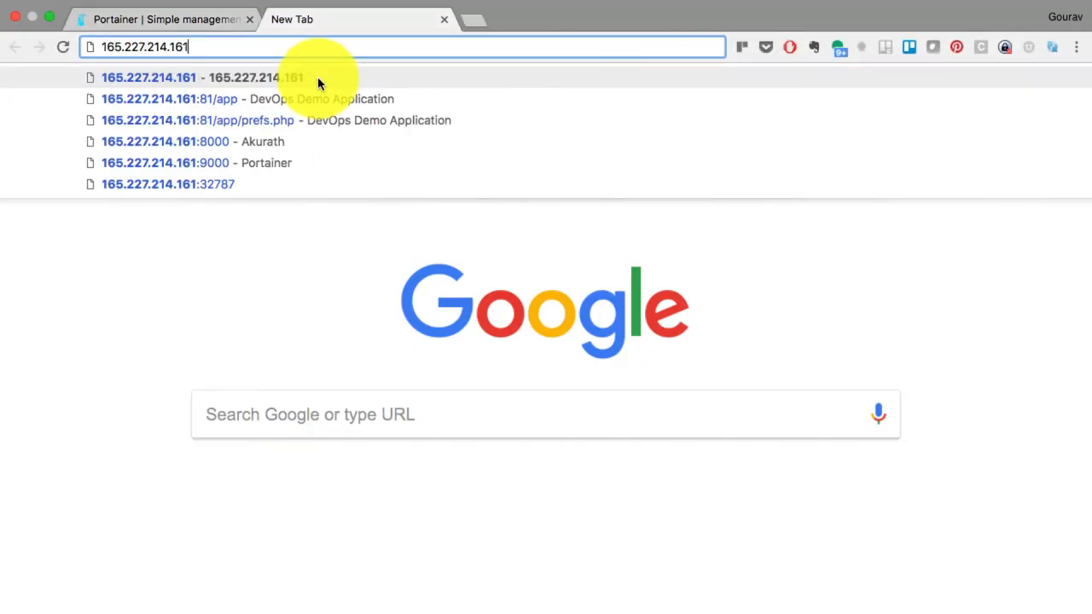
Load 165.227.214.161:9000 and create the admin user with a confirmed password
{"action": "left_click", "coordinate": [197, 162]}
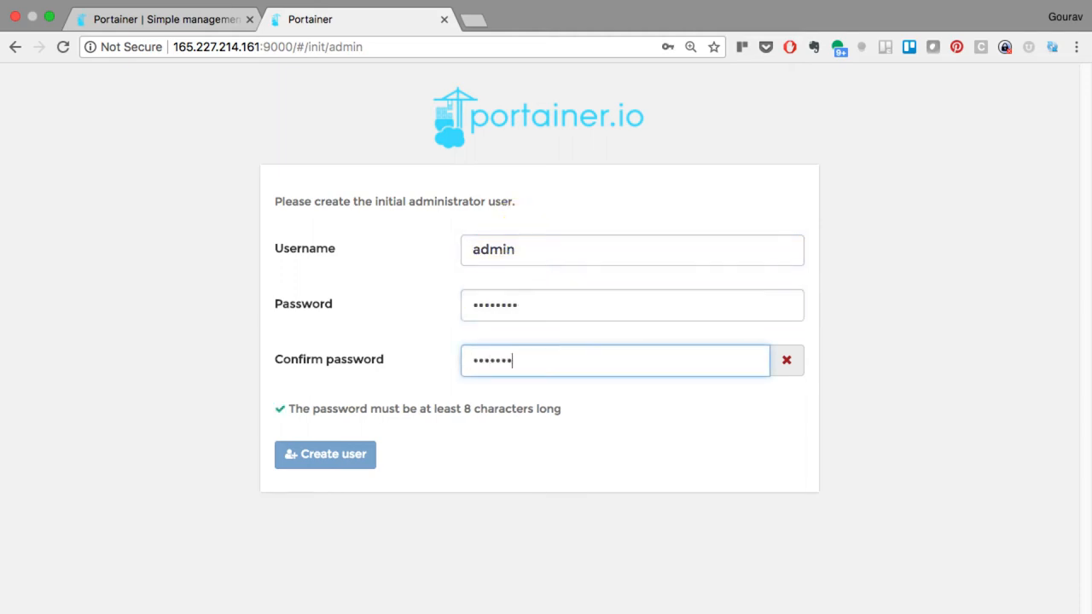
{"action": "left_click", "coordinate": [325, 454]}
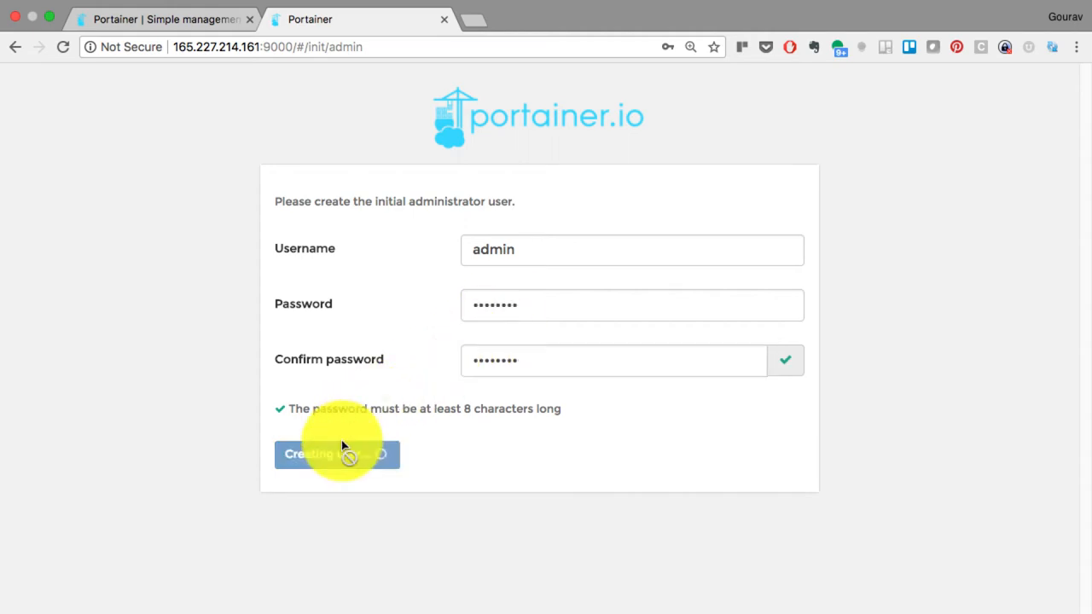
Pick Local, then inspect the Remote option with TLS certificate fields enabled
{"action": "left_click", "coordinate": [336, 454]}
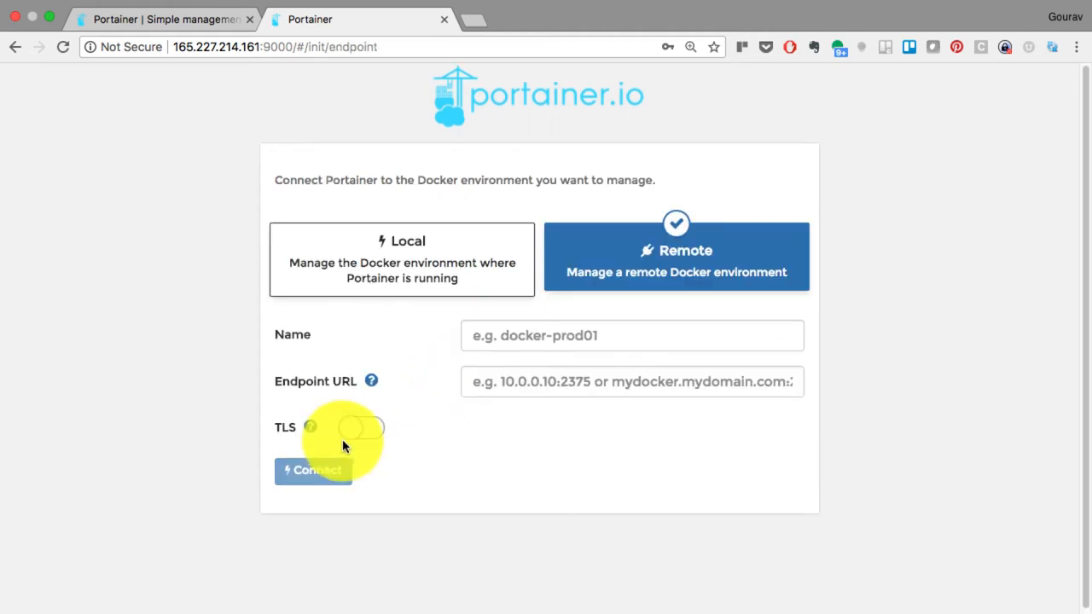
{"action": "mouse_move", "coordinate": [448, 258]}
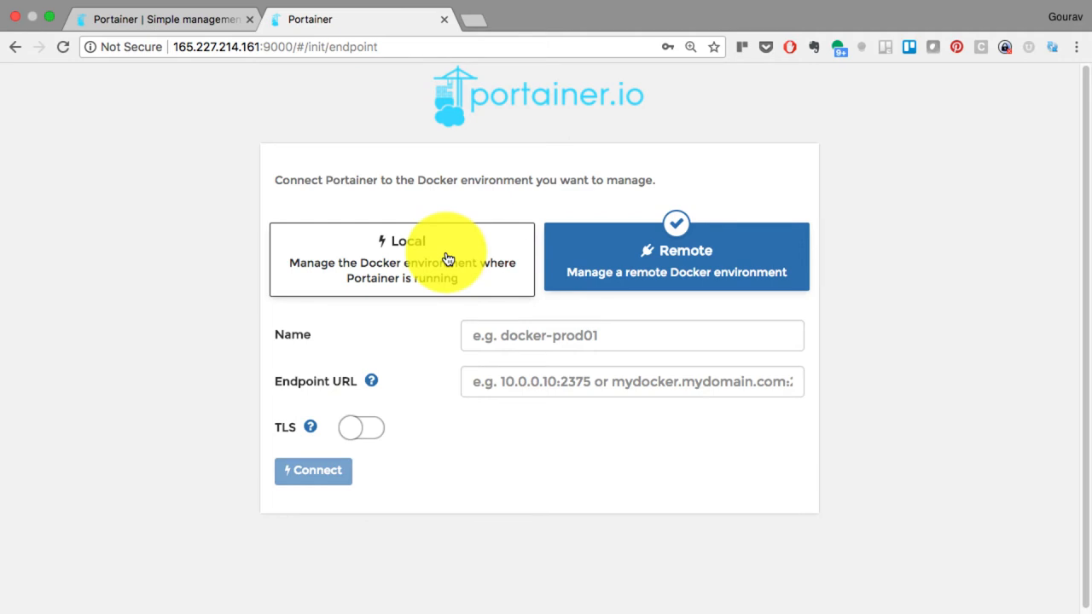
{"action": "left_click", "coordinate": [401, 259]}
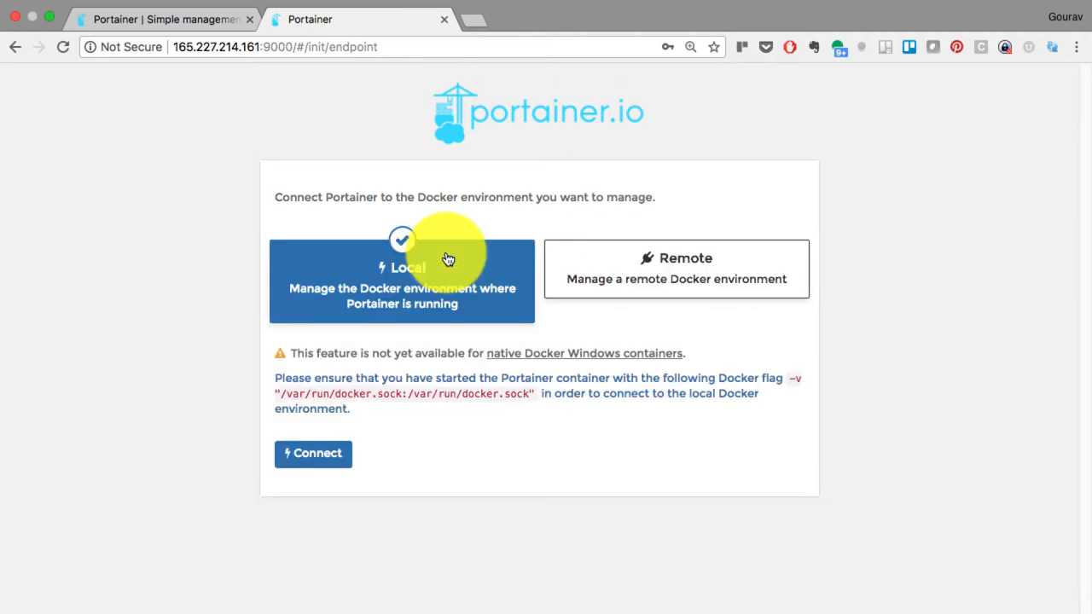
{"action": "mouse_move", "coordinate": [440, 406]}
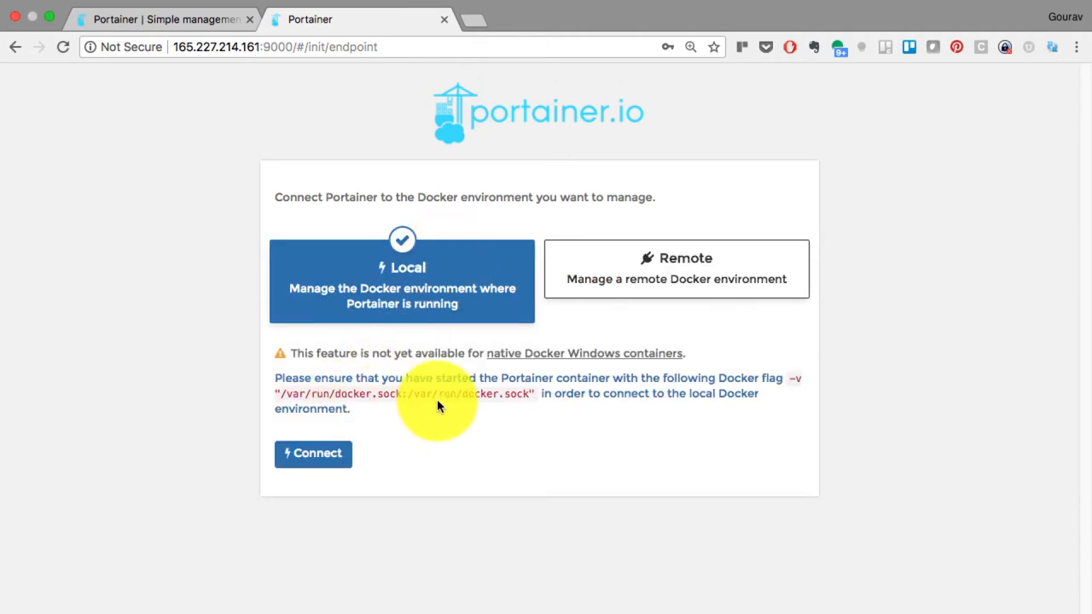
{"action": "mouse_move", "coordinate": [640, 380]}
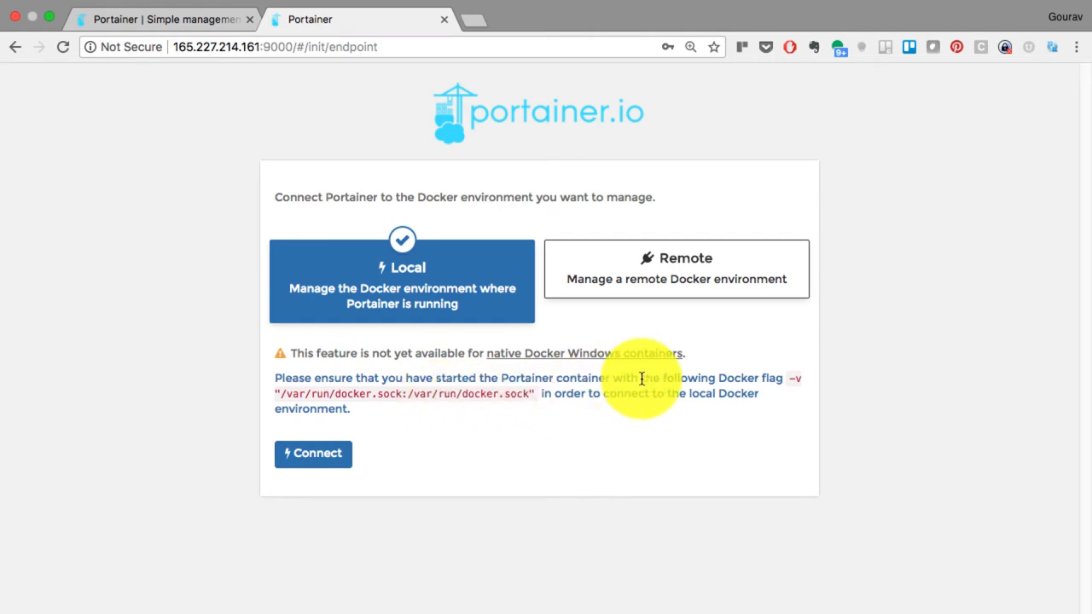
{"action": "mouse_move", "coordinate": [428, 408]}
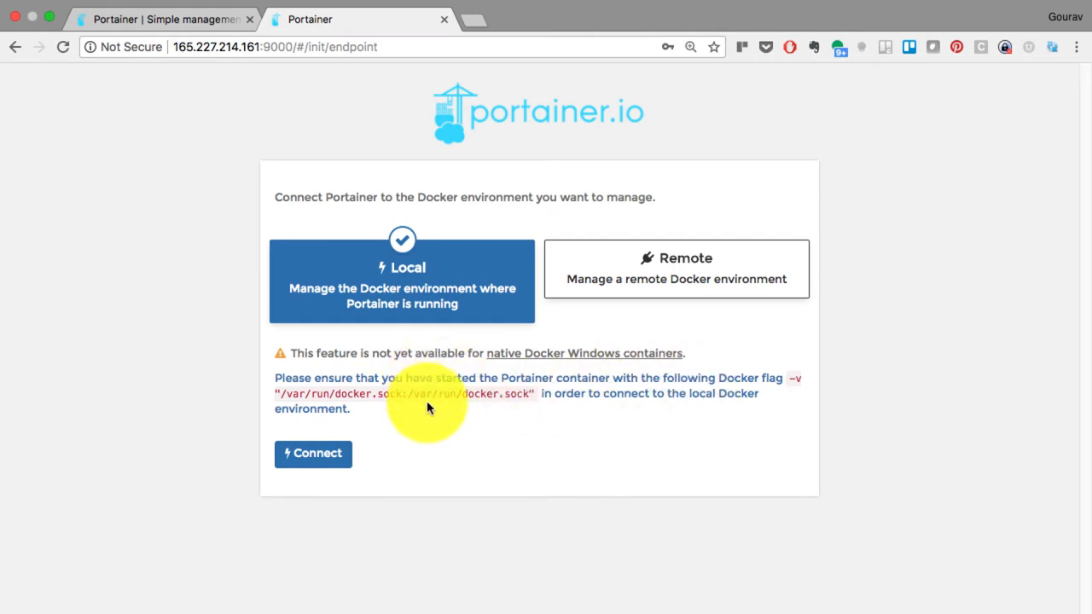
{"action": "mouse_move", "coordinate": [616, 276]}
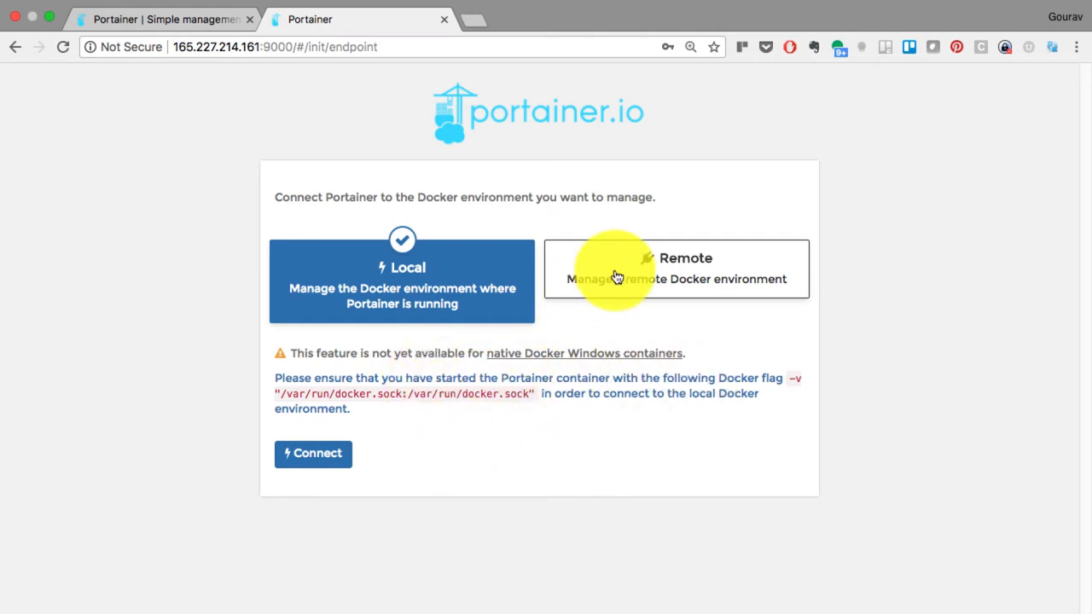
{"action": "left_click", "coordinate": [676, 269]}
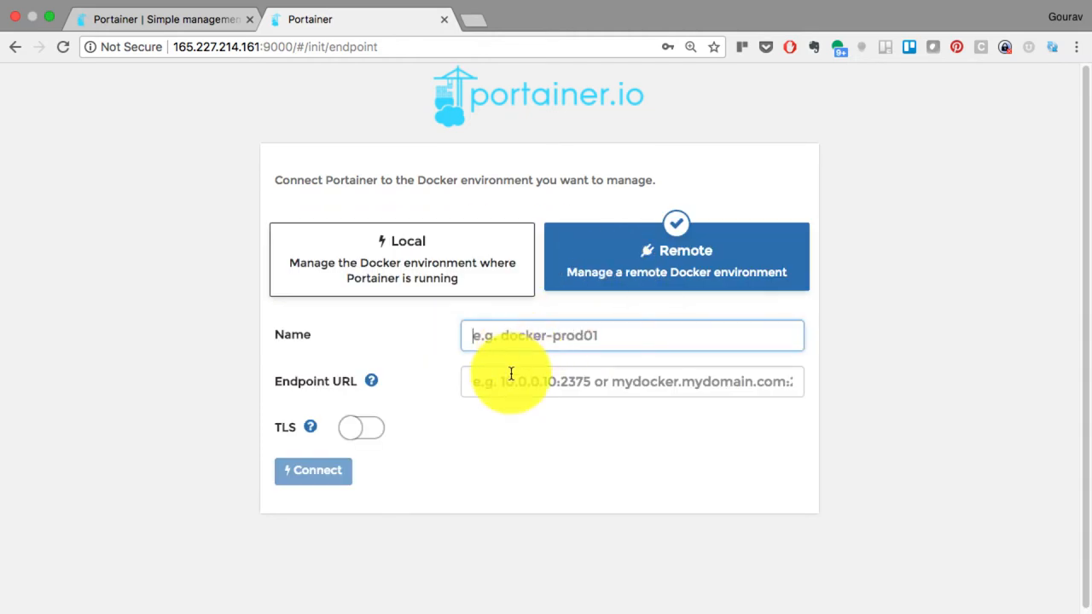
{"action": "left_click", "coordinate": [361, 428]}
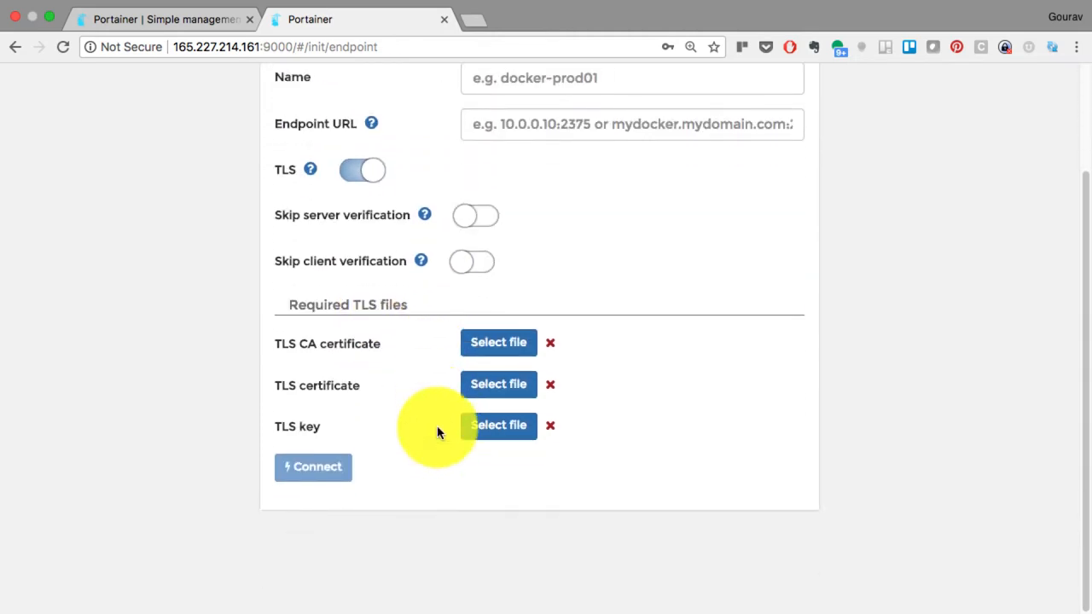
{"action": "scroll", "scroll_direction": "up", "scroll_amount": 3}
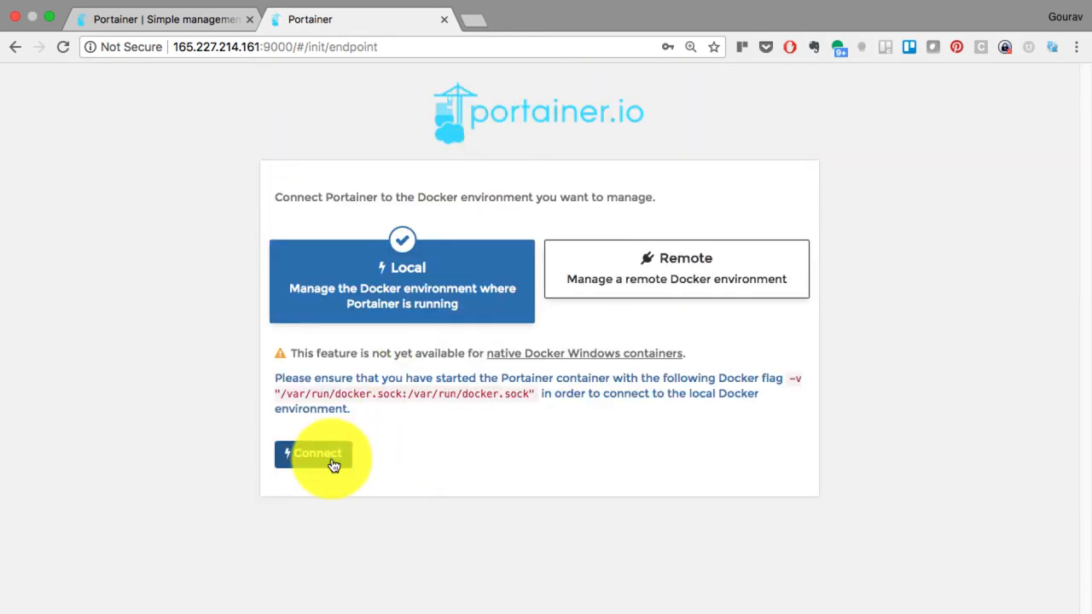
Connect to the local endpoint, showing node gdev with 5 containers and 82 images
{"action": "left_click", "coordinate": [318, 454]}
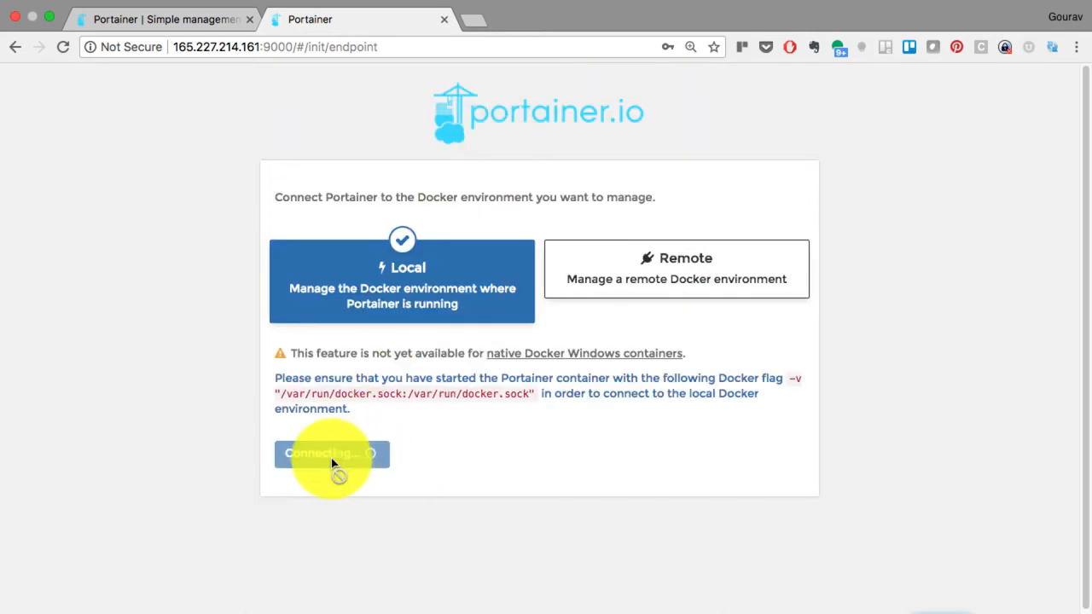
{"action": "left_click", "coordinate": [332, 453]}
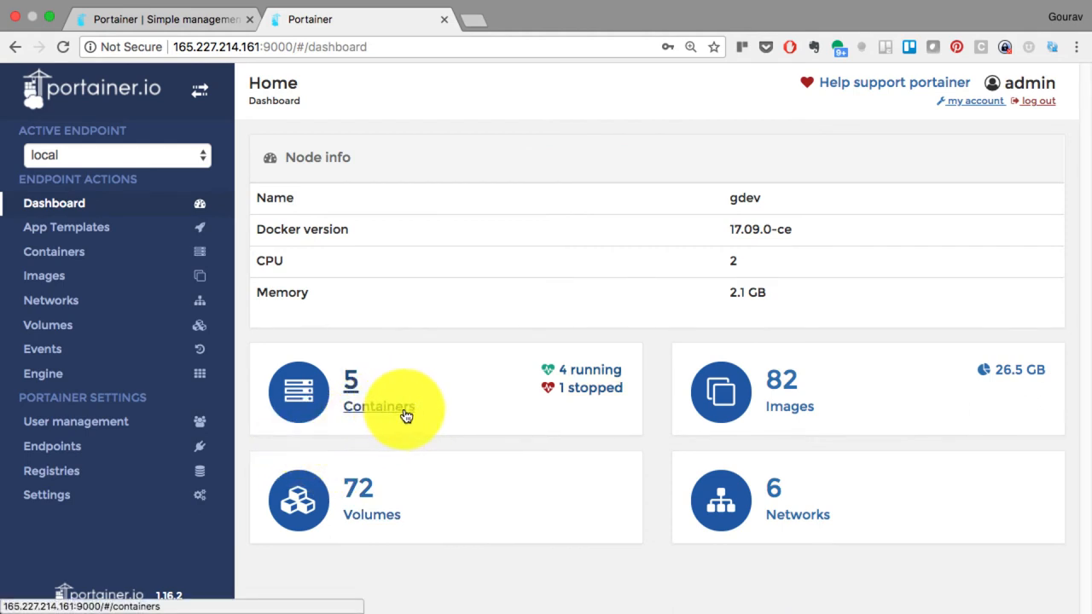
{"action": "mouse_move", "coordinate": [776, 408]}
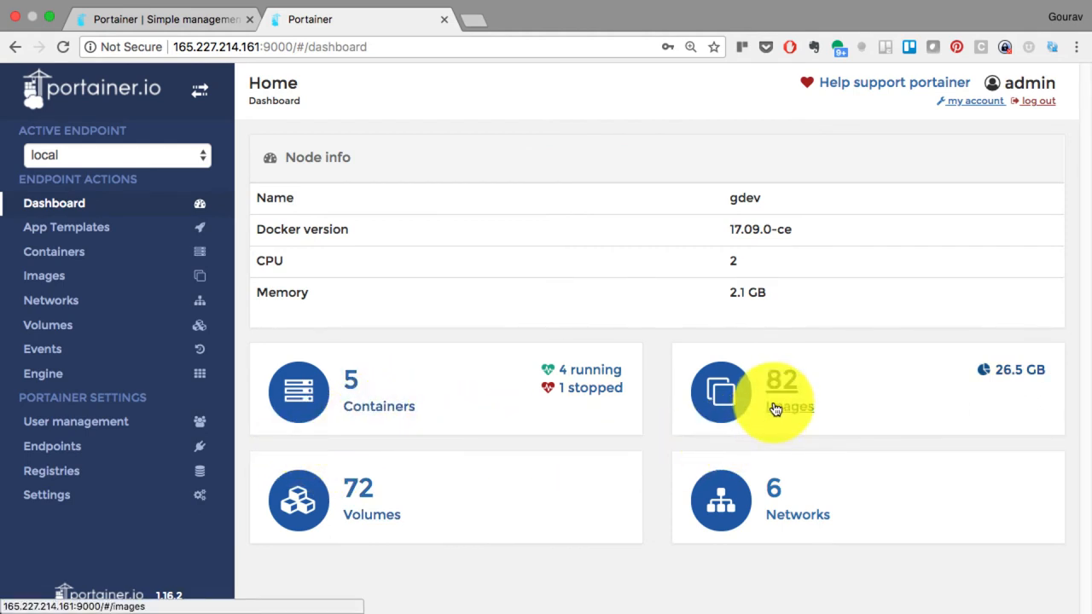
{"action": "mouse_move", "coordinate": [363, 418]}
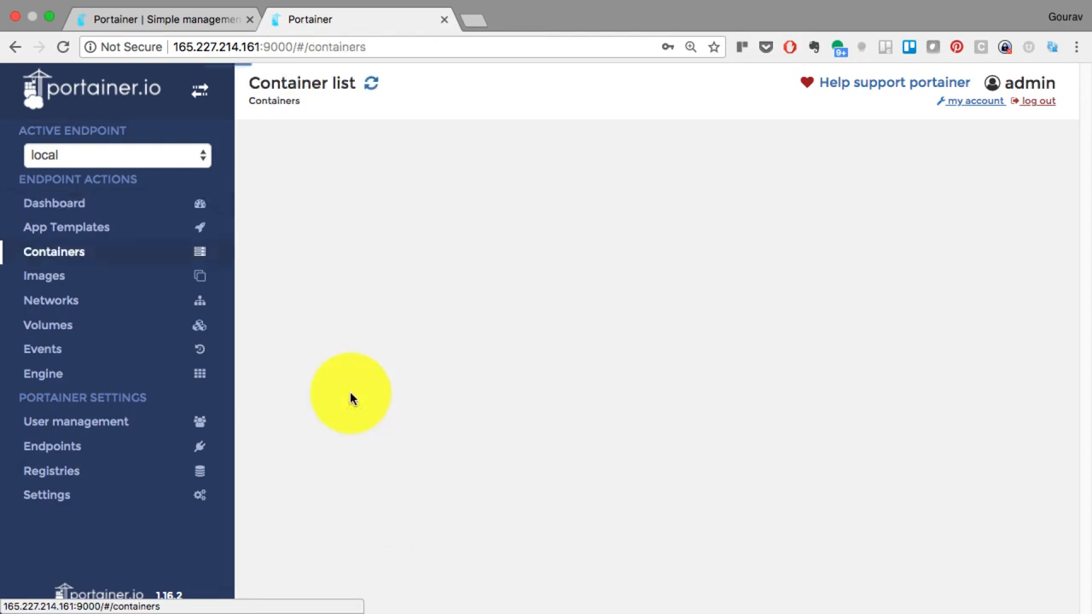
Open silly_darwin's stats and scroll its memory, CPU, network charts and processes
{"action": "left_click", "coordinate": [371, 83]}
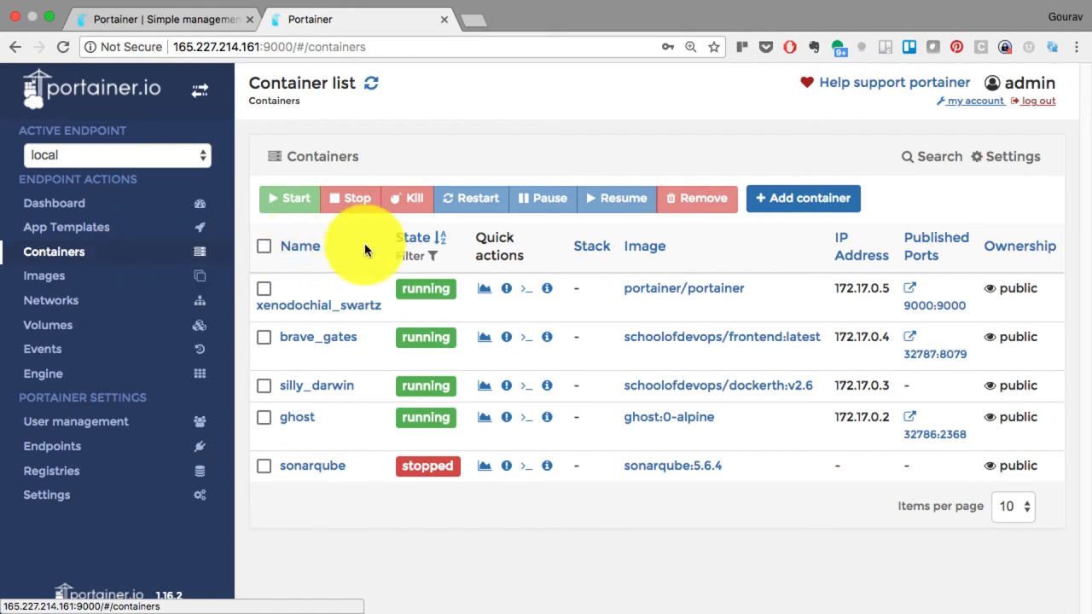
{"action": "mouse_move", "coordinate": [555, 418]}
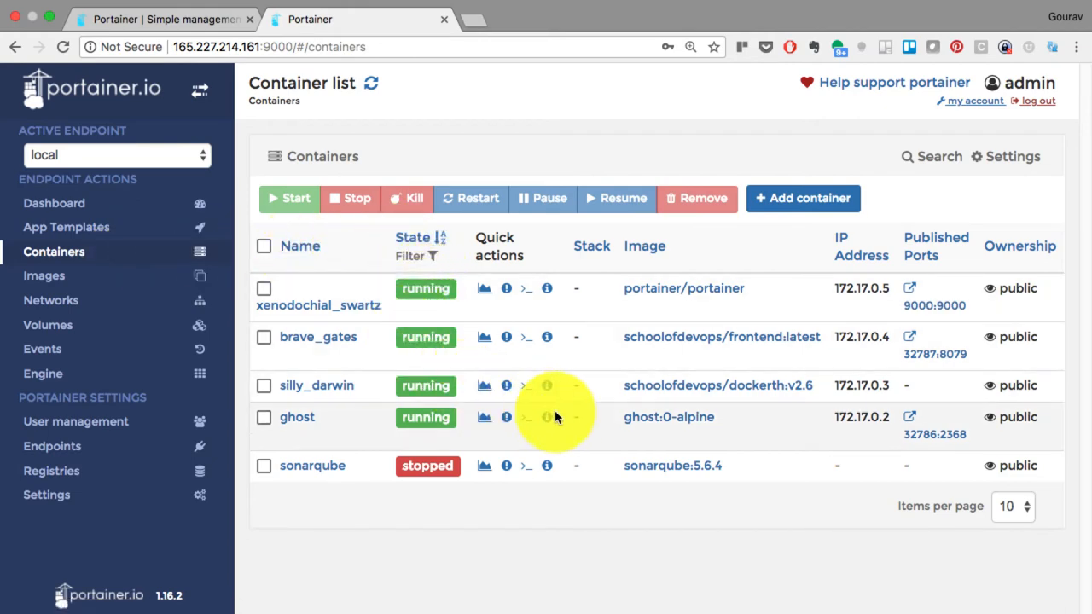
{"action": "mouse_move", "coordinate": [481, 290]}
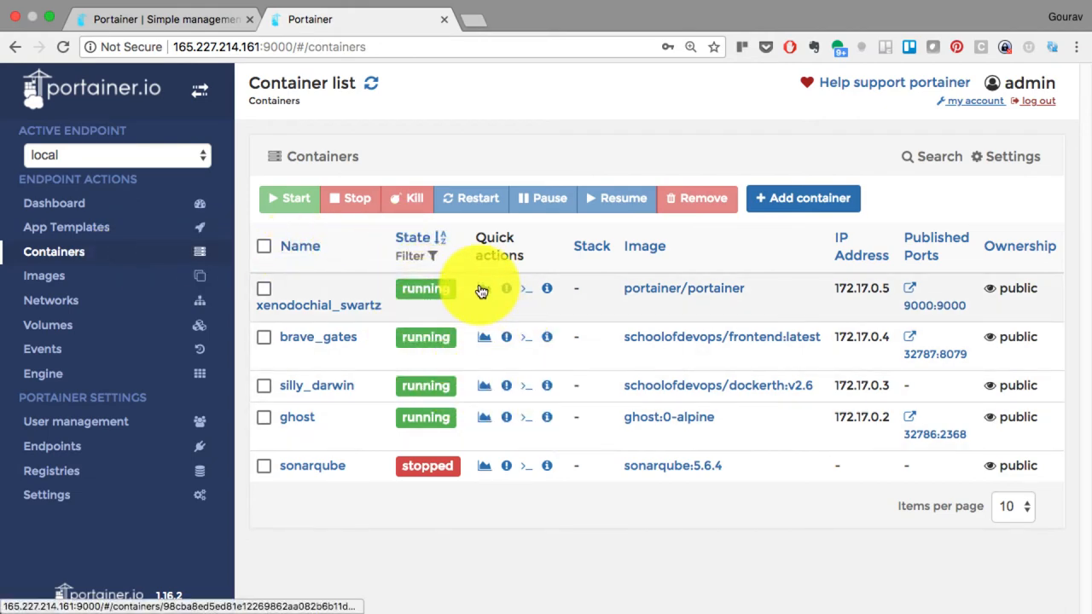
{"action": "mouse_move", "coordinate": [484, 376]}
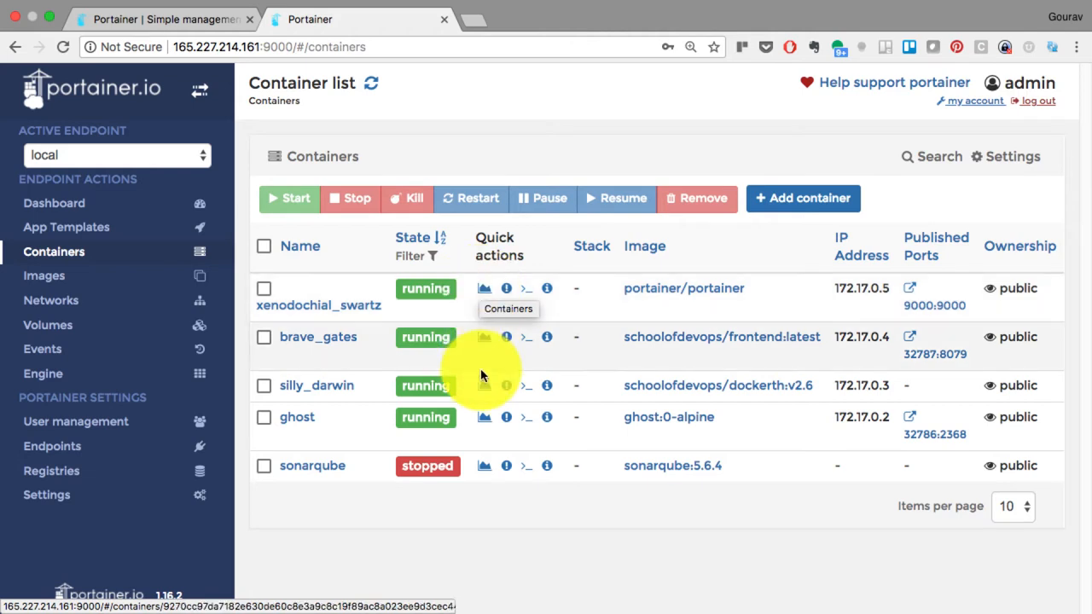
{"action": "left_click", "coordinate": [483, 385]}
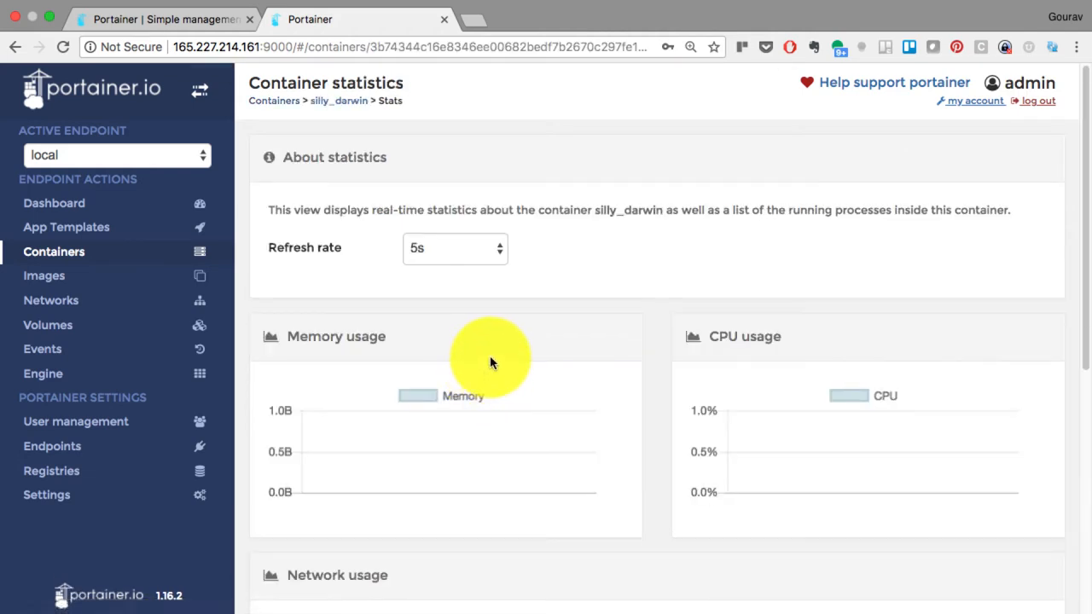
{"action": "scroll", "scroll_direction": "down", "scroll_amount": 3}
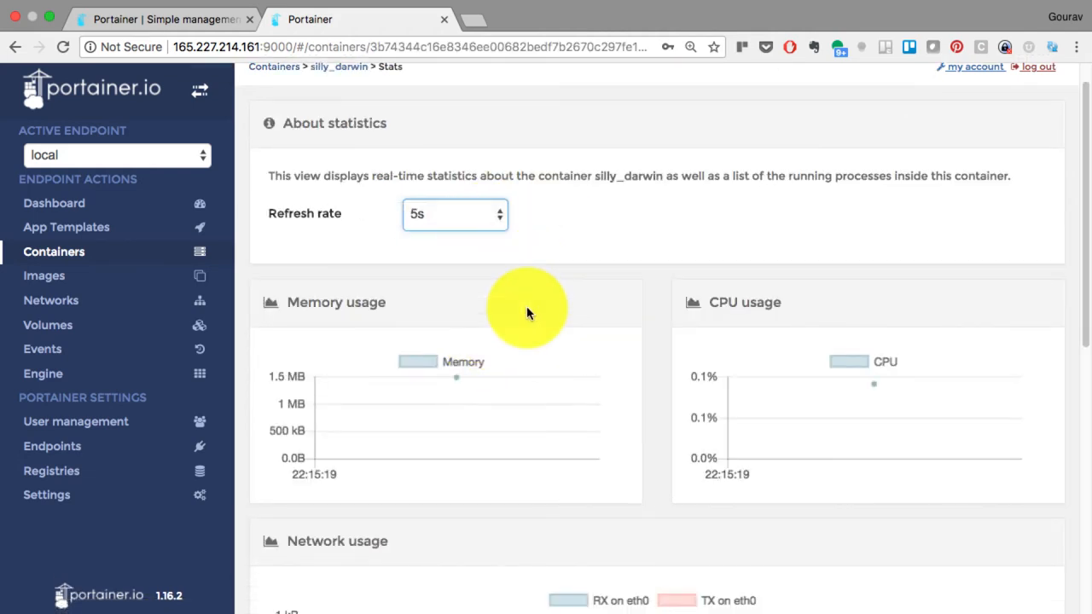
{"action": "scroll", "scroll_direction": "down", "scroll_amount": 3}
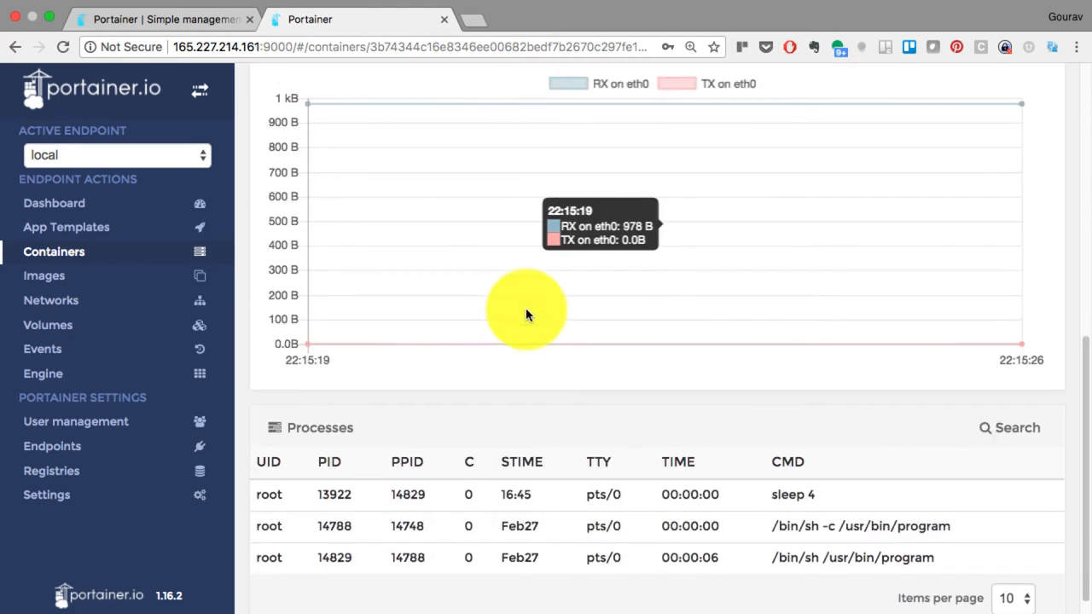
{"action": "scroll", "scroll_direction": "up", "scroll_amount": 3}
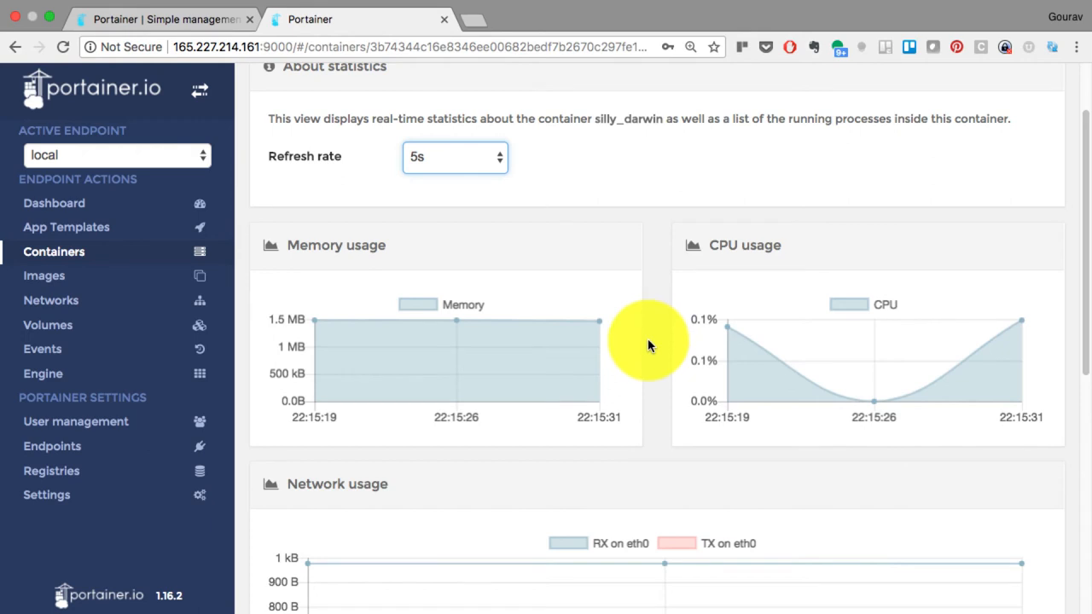
{"action": "scroll", "scroll_direction": "down", "scroll_amount": 3}
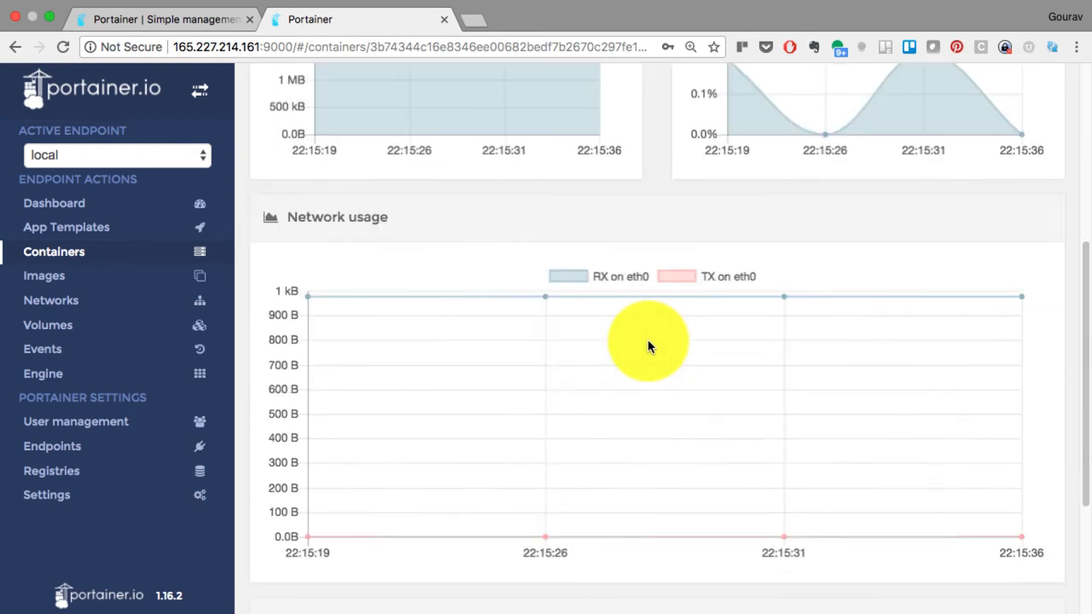
{"action": "scroll", "scroll_direction": "up", "scroll_amount": 3}
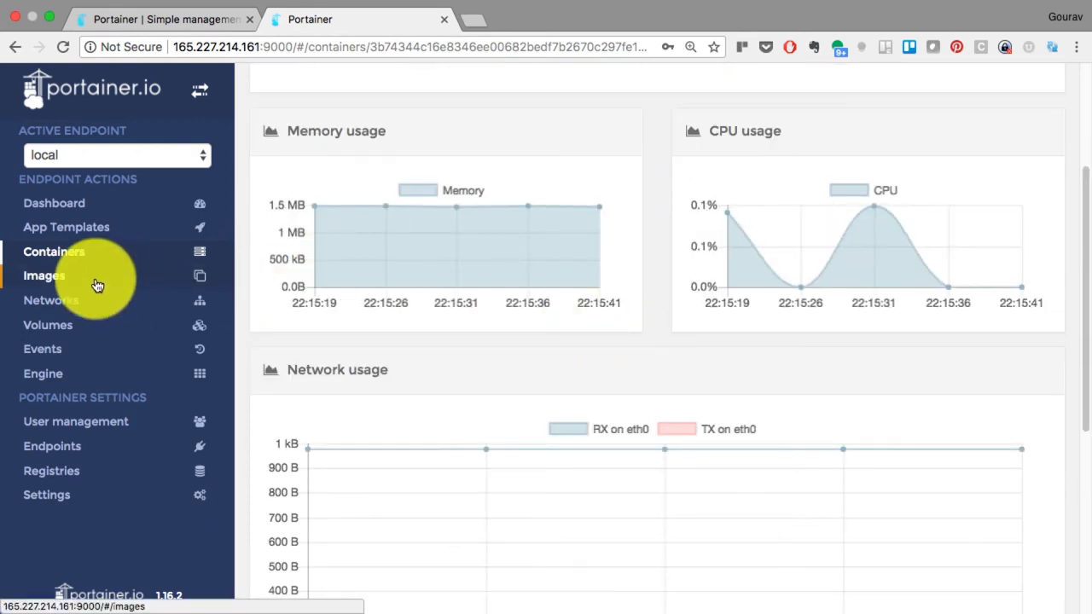
Browse the Images and Networks lists, then scroll the Volumes list
{"action": "left_click", "coordinate": [44, 274]}
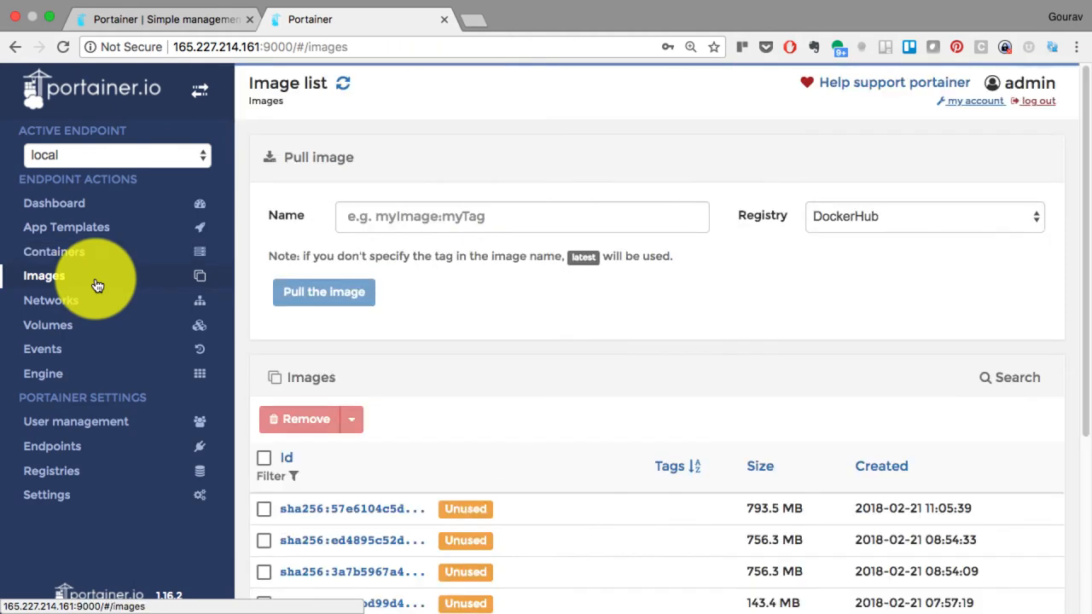
{"action": "scroll", "scroll_direction": "down", "scroll_amount": 3}
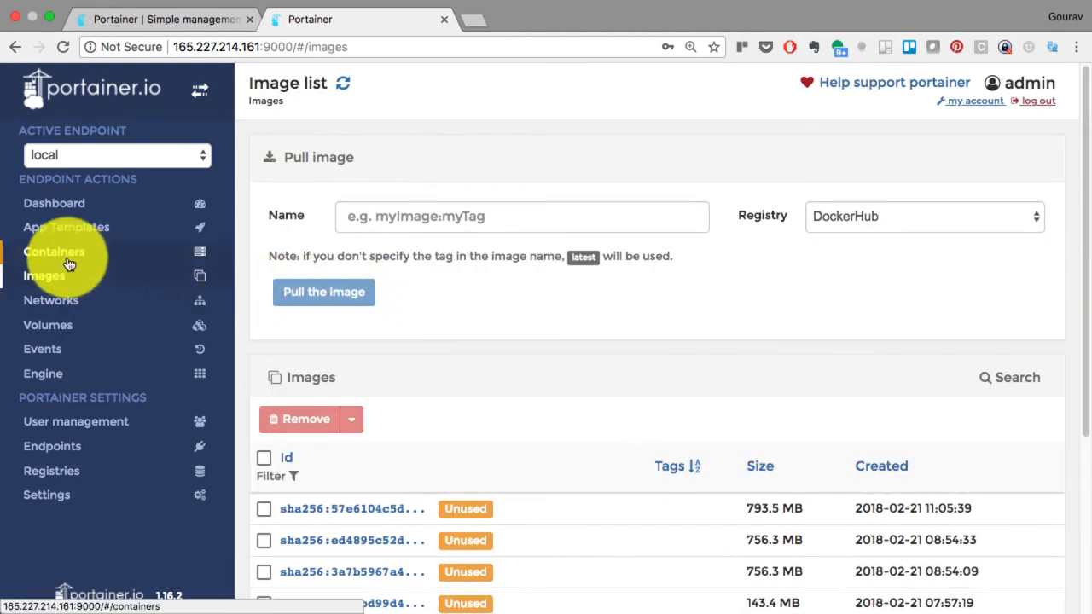
{"action": "mouse_move", "coordinate": [77, 308]}
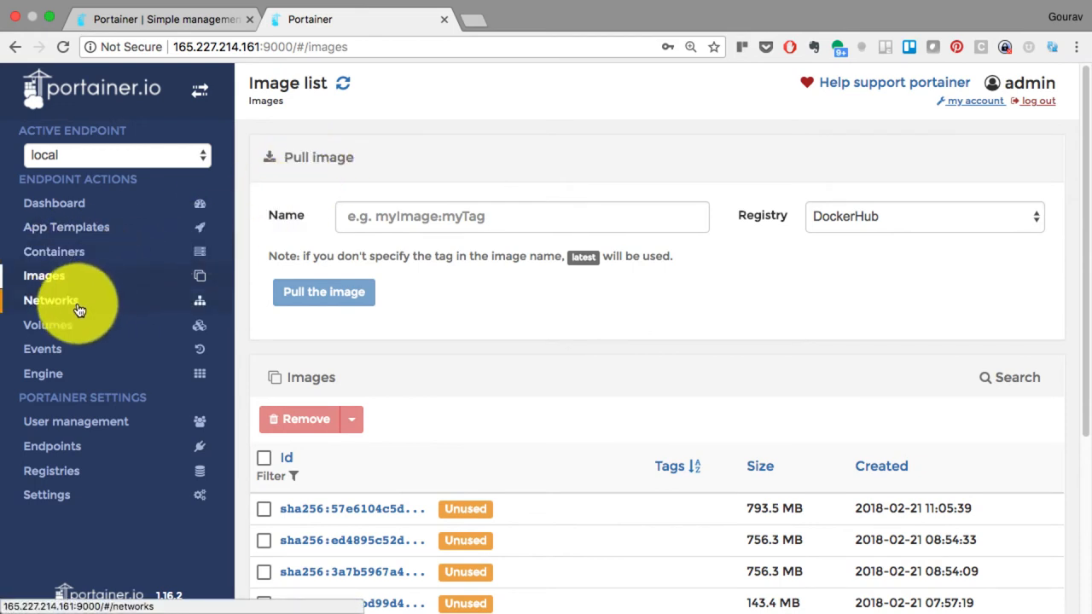
{"action": "left_click", "coordinate": [51, 300]}
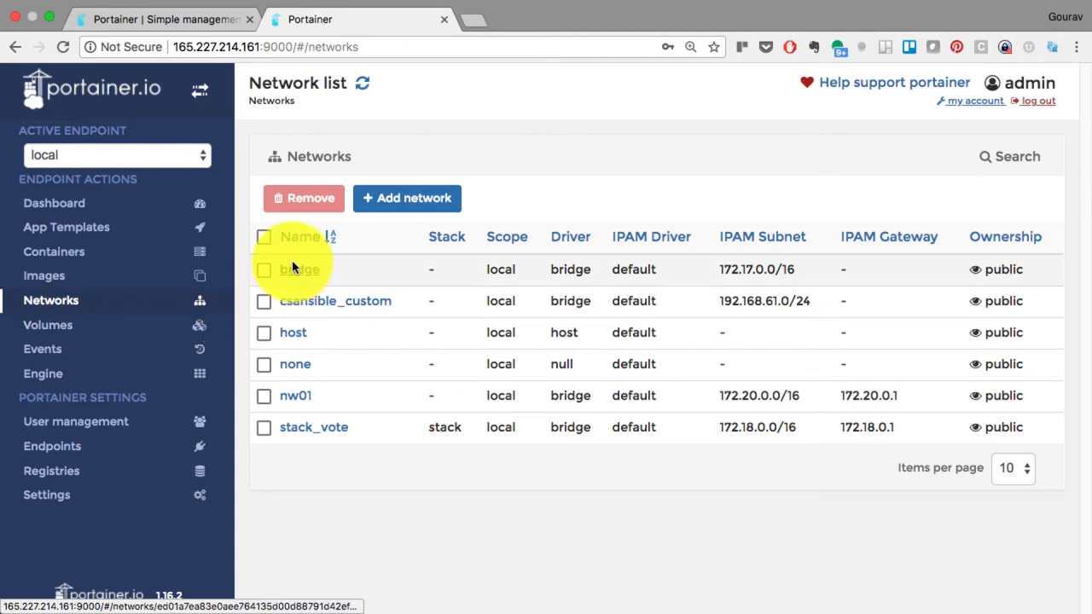
{"action": "mouse_move", "coordinate": [627, 395]}
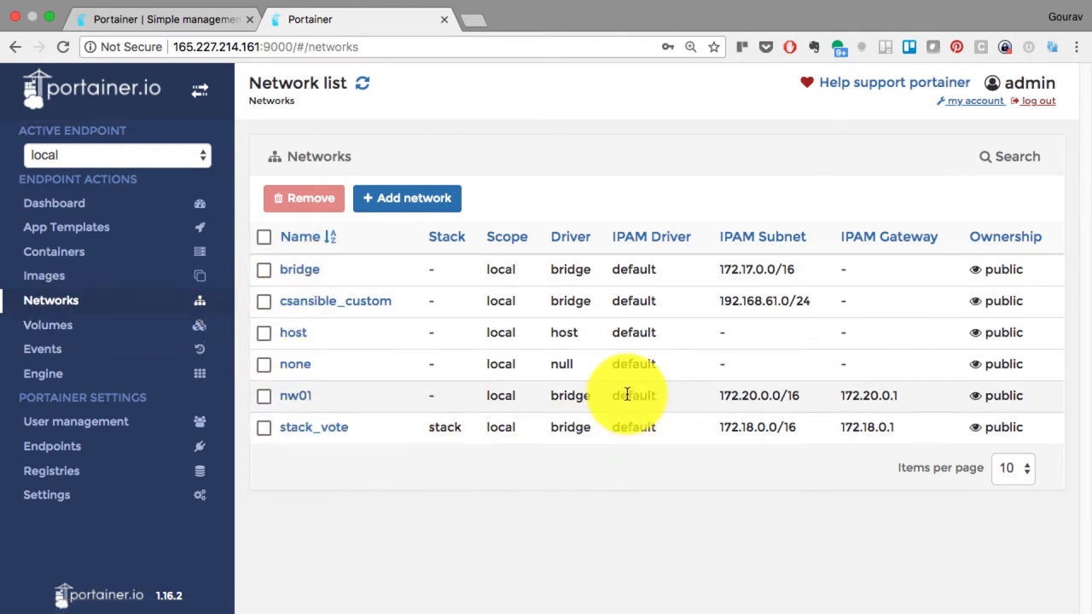
{"action": "mouse_move", "coordinate": [184, 309]}
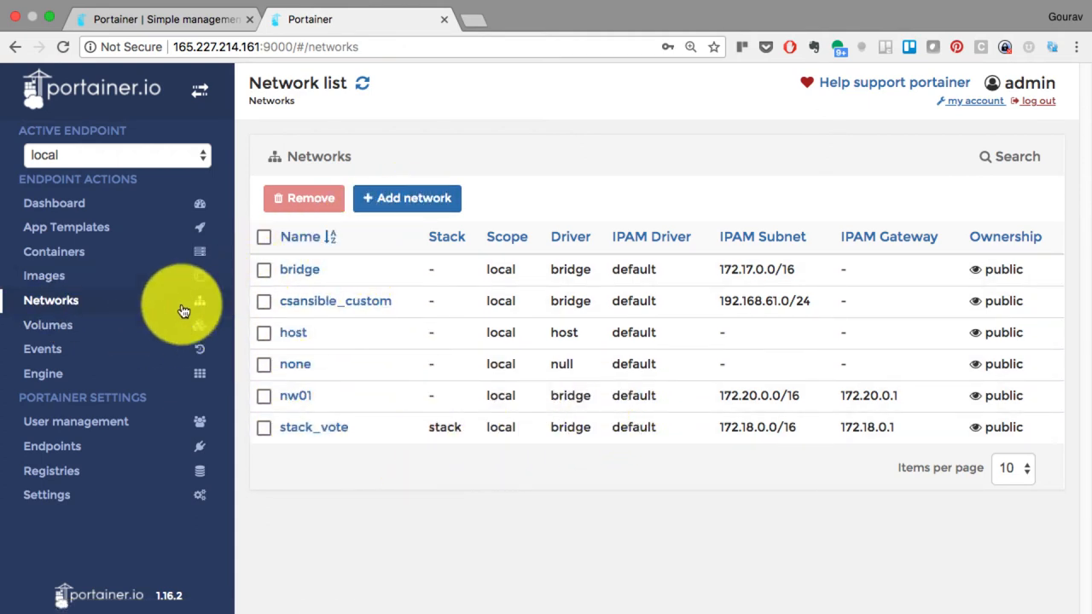
{"action": "left_click", "coordinate": [48, 325]}
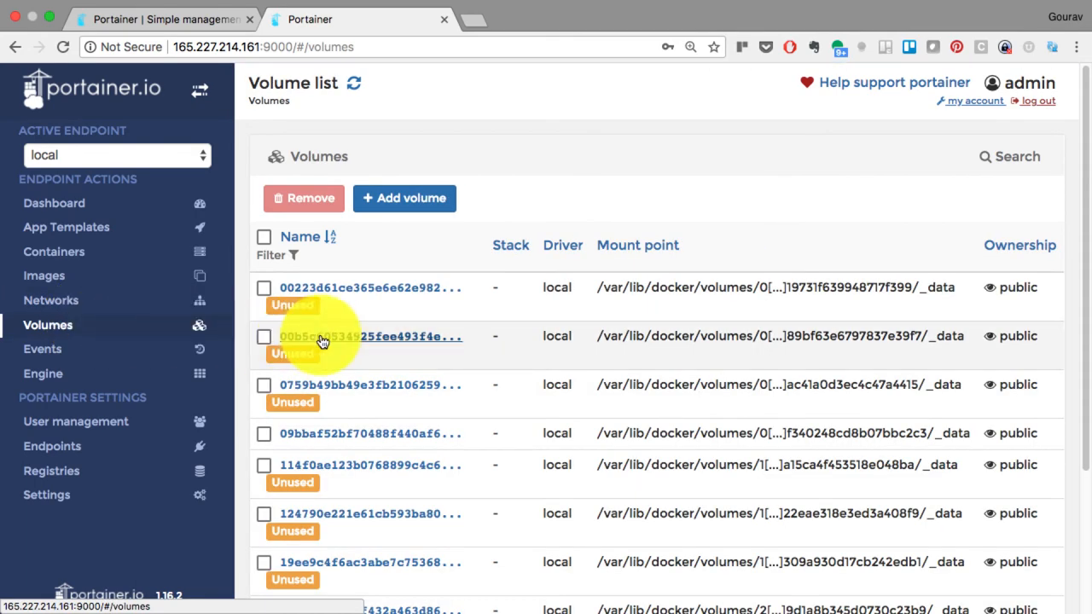
{"action": "scroll", "scroll_direction": "down", "scroll_amount": 3}
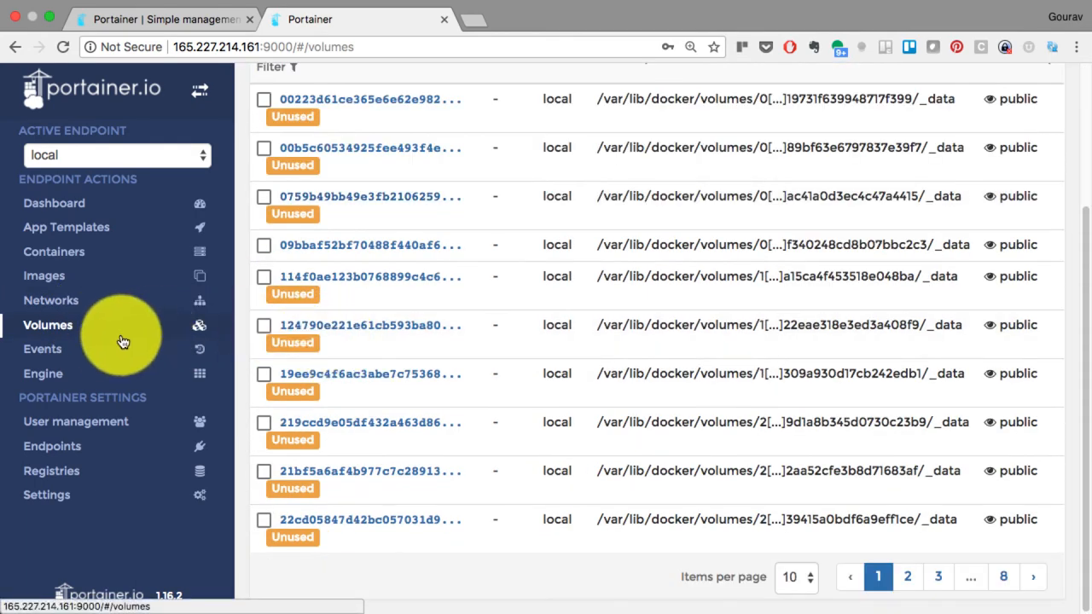
View the Events log, then scroll the Engine overview showing version 17.09.0-ce
{"action": "left_click", "coordinate": [42, 349]}
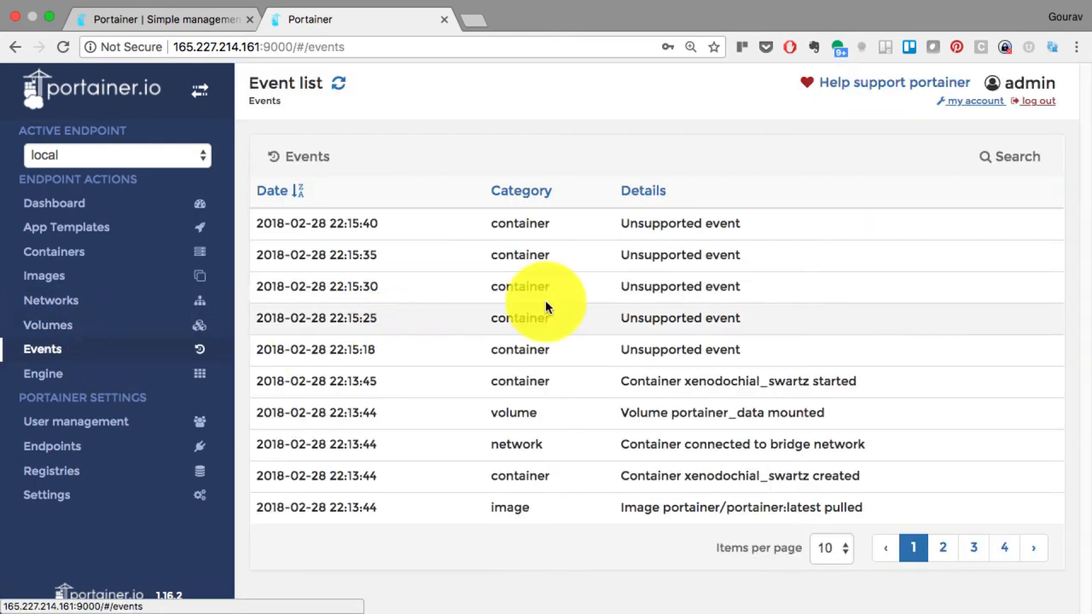
{"action": "mouse_move", "coordinate": [397, 461]}
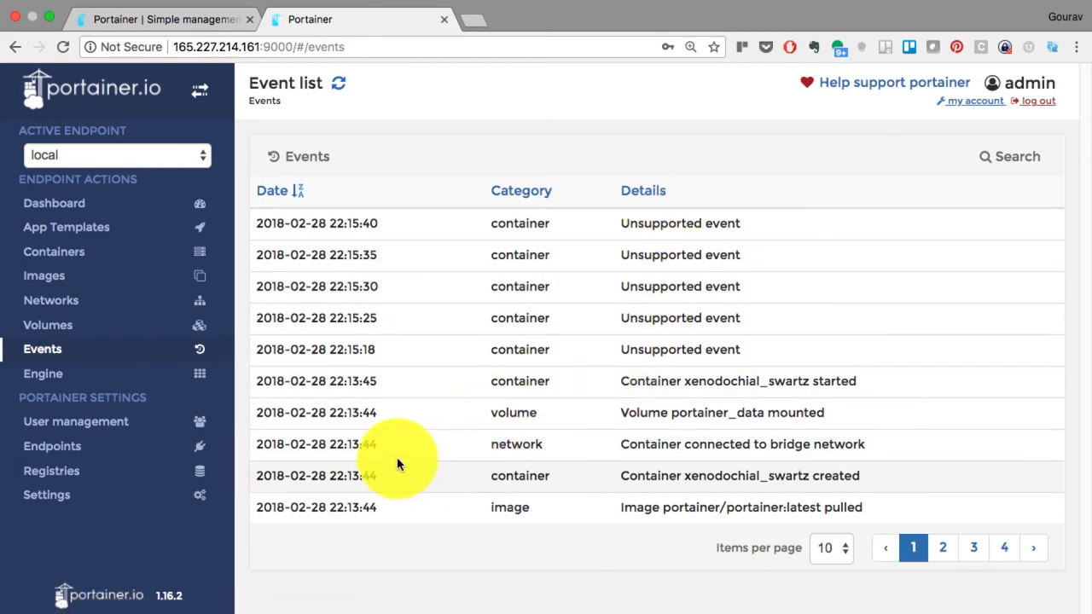
{"action": "left_click", "coordinate": [42, 373]}
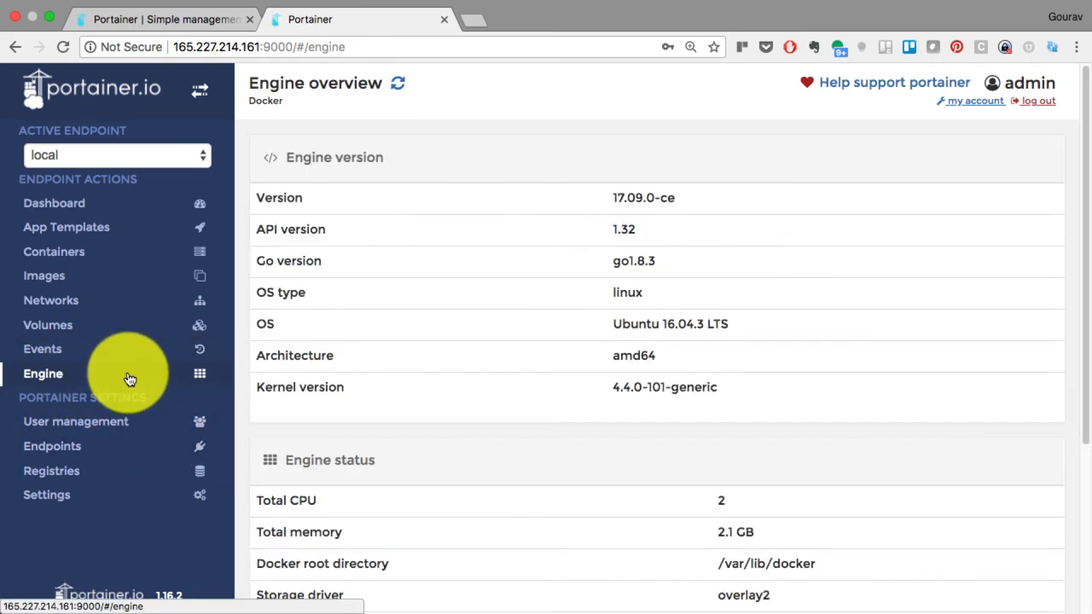
{"action": "scroll", "scroll_direction": "down", "scroll_amount": 3}
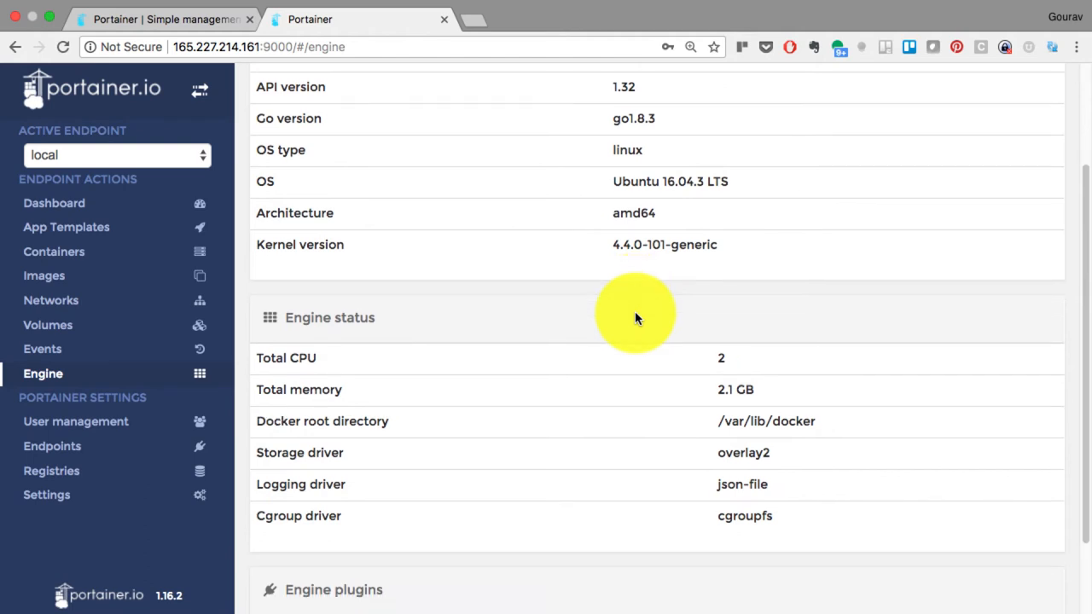
{"action": "scroll", "scroll_direction": "up", "scroll_amount": 3}
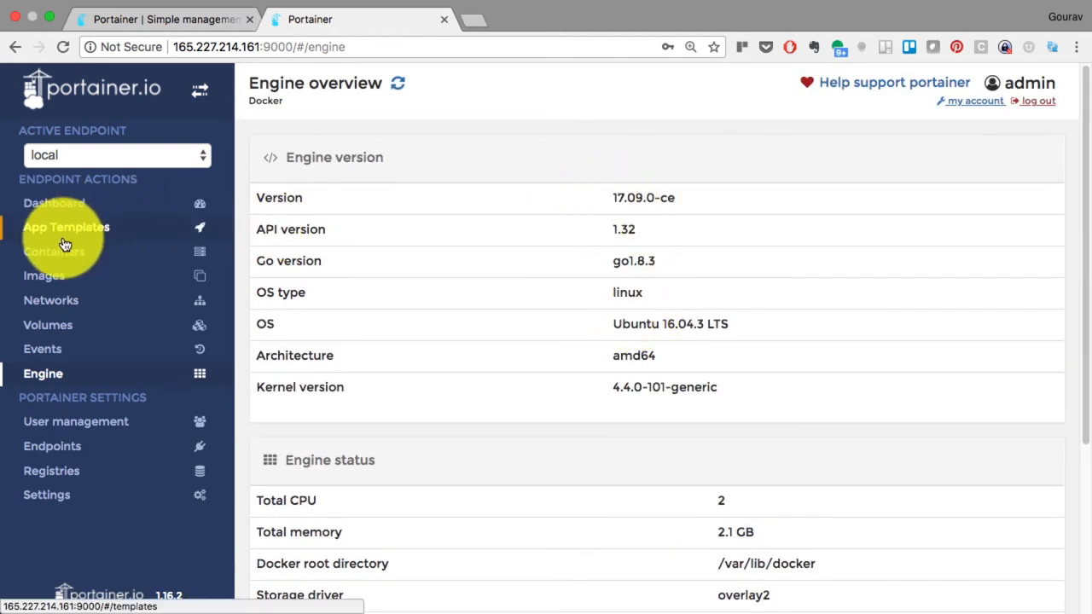
Choose the MongoDB app template, name it 'mongo', and deploy the container
{"action": "left_click", "coordinate": [66, 227]}
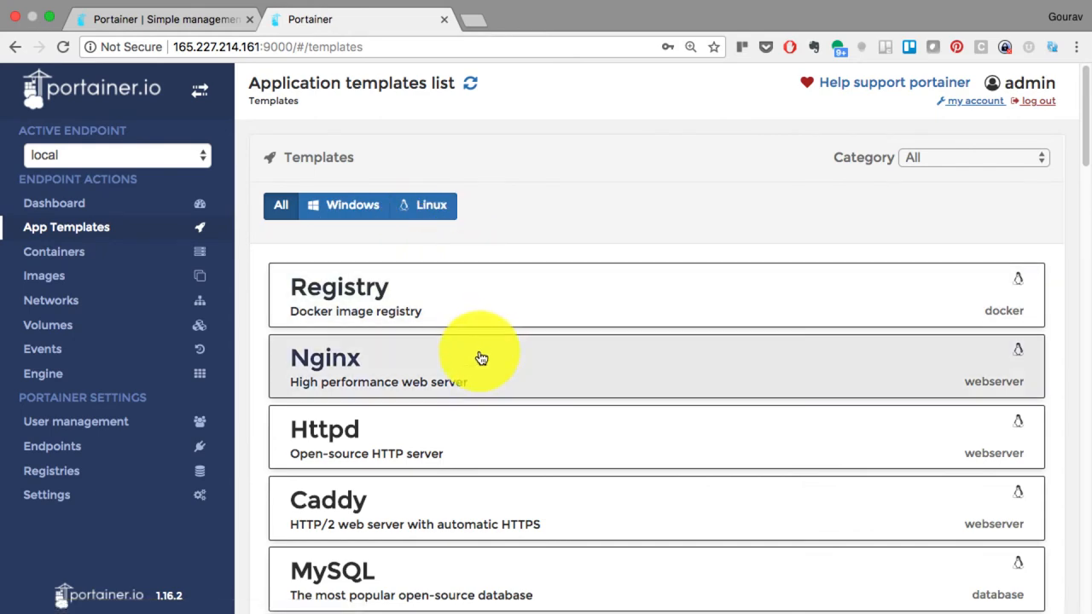
{"action": "scroll", "scroll_direction": "down", "scroll_amount": 3}
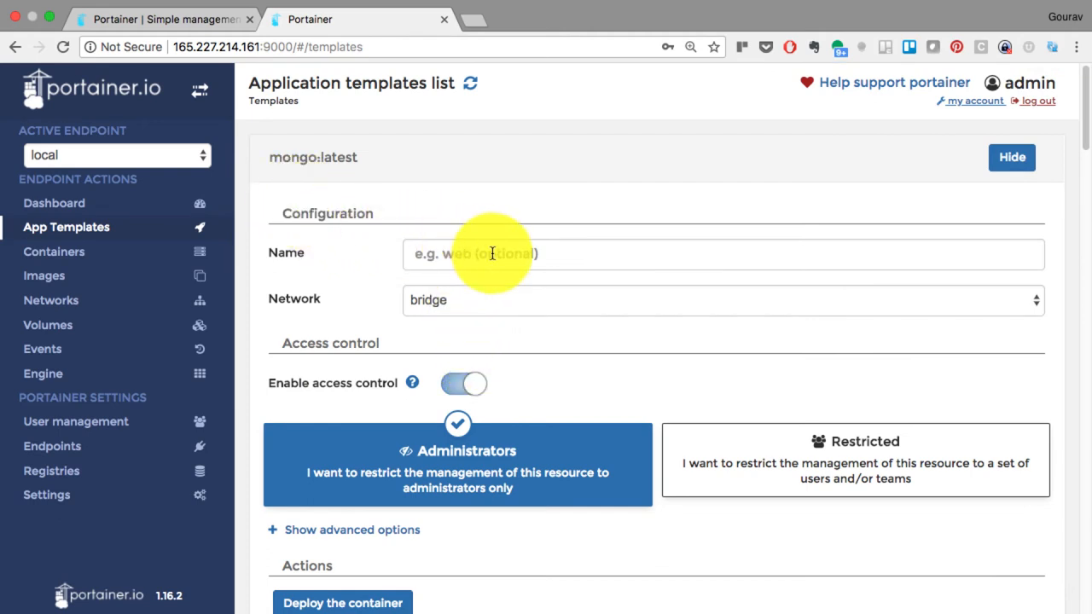
{"action": "type", "text": "mo"}
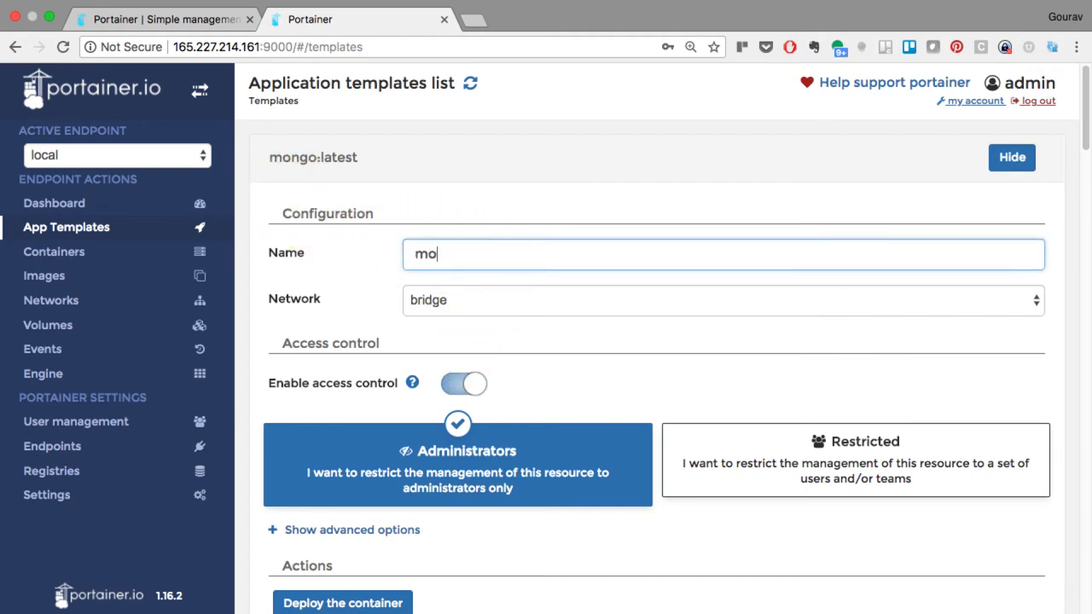
{"action": "type", "text": "ngo"}
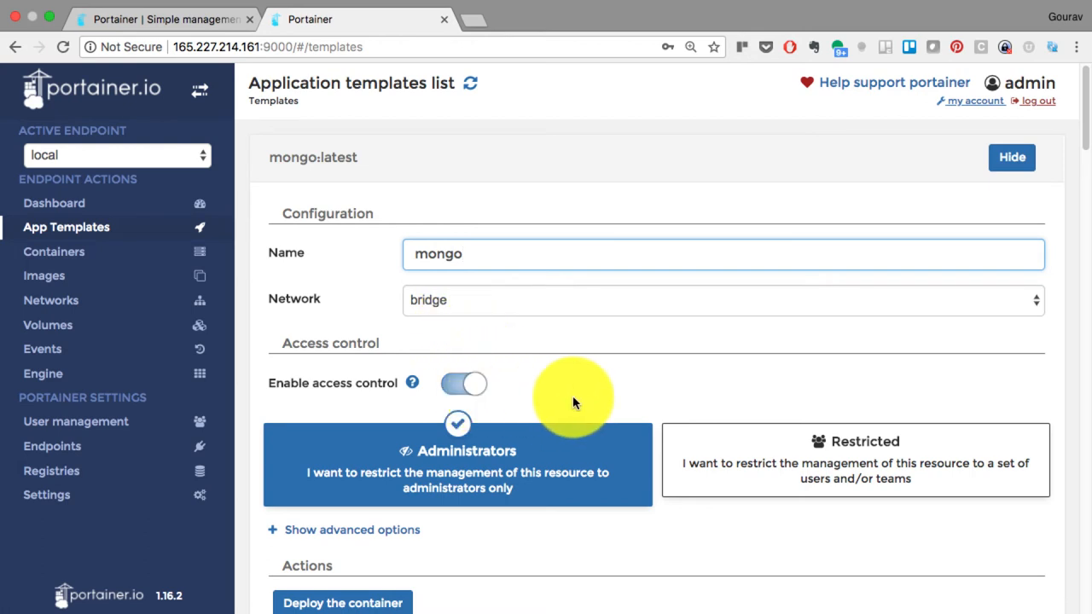
{"action": "scroll", "scroll_direction": "down", "scroll_amount": 3}
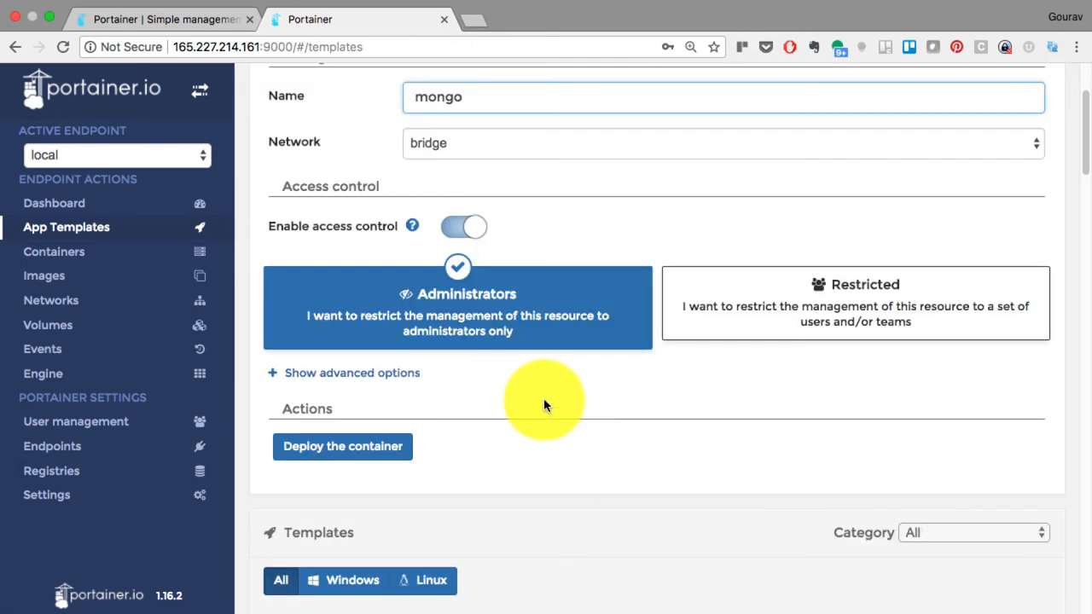
{"action": "scroll", "scroll_direction": "down", "scroll_amount": 3}
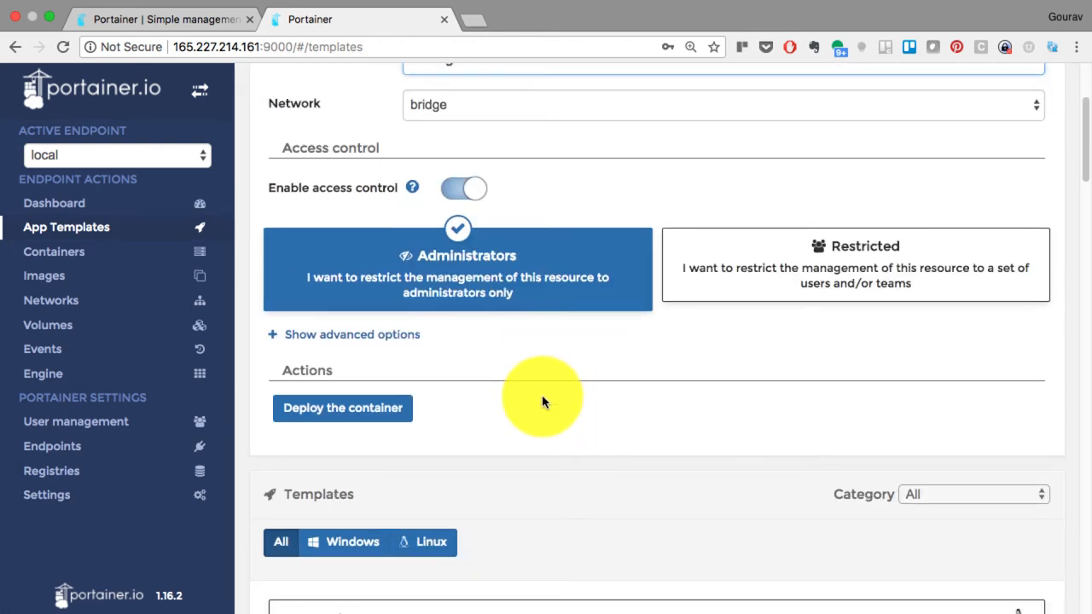
{"action": "left_click", "coordinate": [342, 408]}
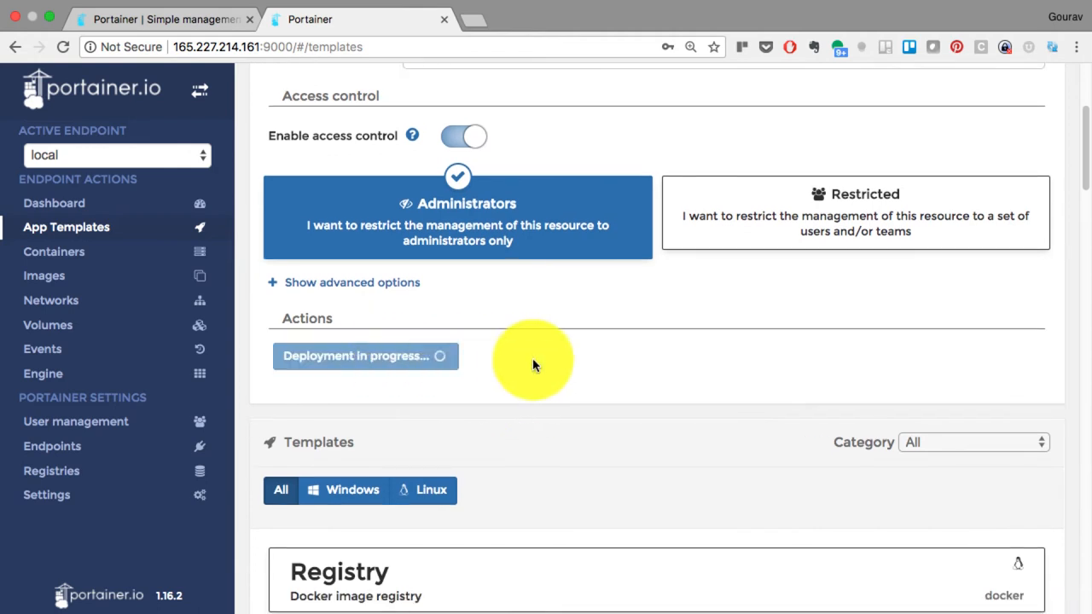
{"action": "mouse_move", "coordinate": [512, 371]}
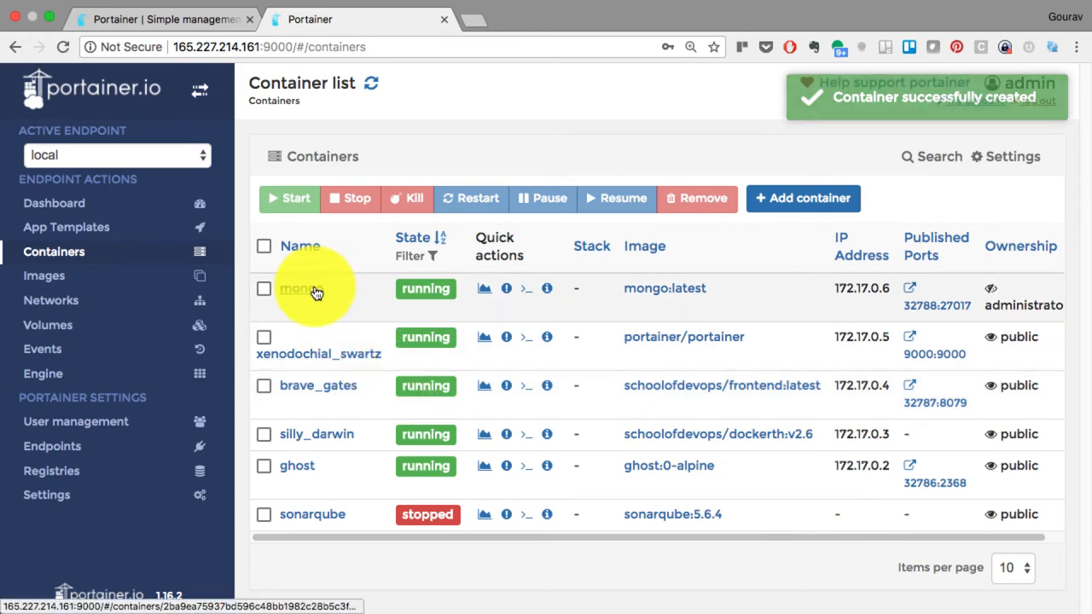
Check mongo's stats, read its logs ending at port 27017, and return to its details
{"action": "left_click", "coordinate": [483, 287]}
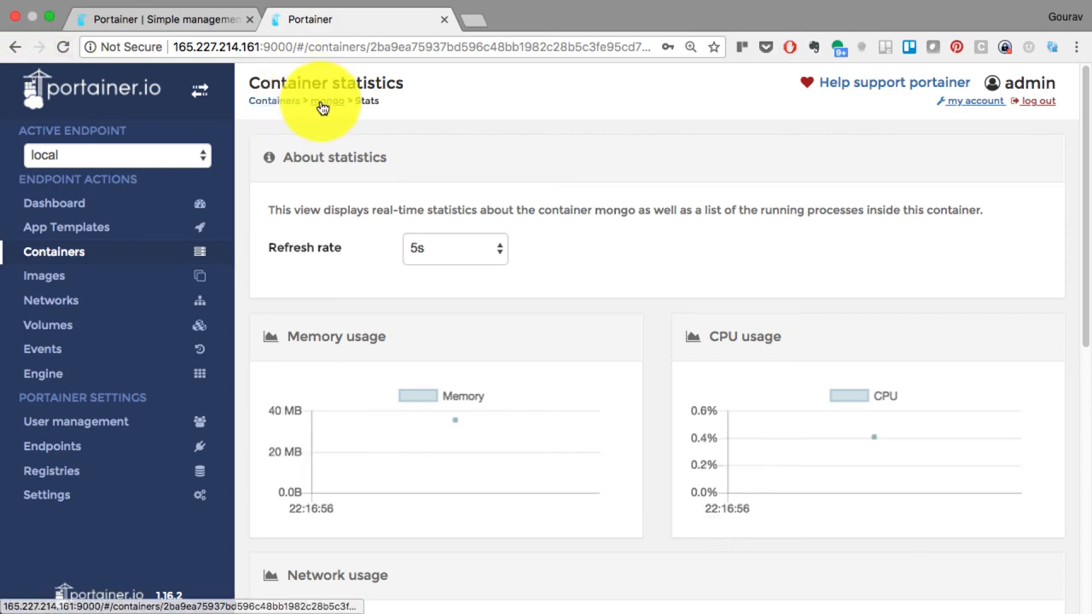
{"action": "left_click", "coordinate": [328, 101]}
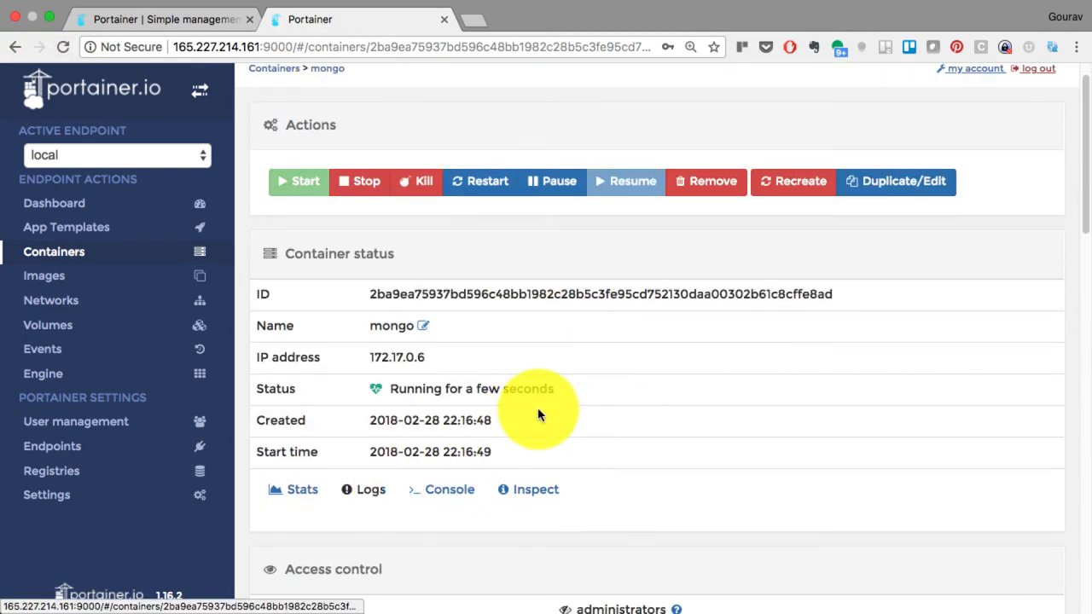
{"action": "left_click", "coordinate": [371, 489]}
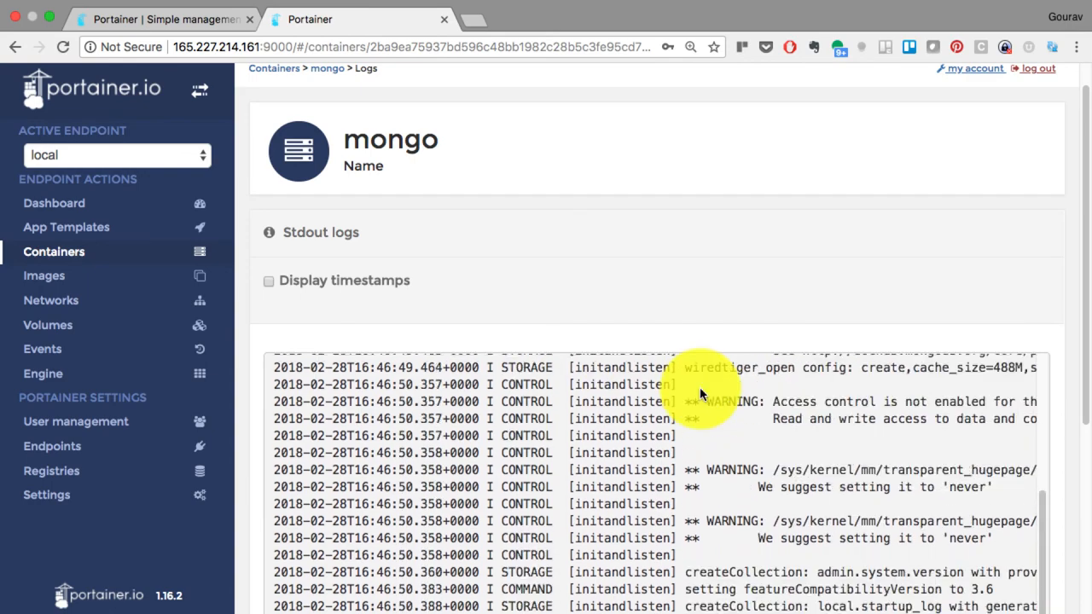
{"action": "scroll", "scroll_direction": "up", "scroll_amount": 3}
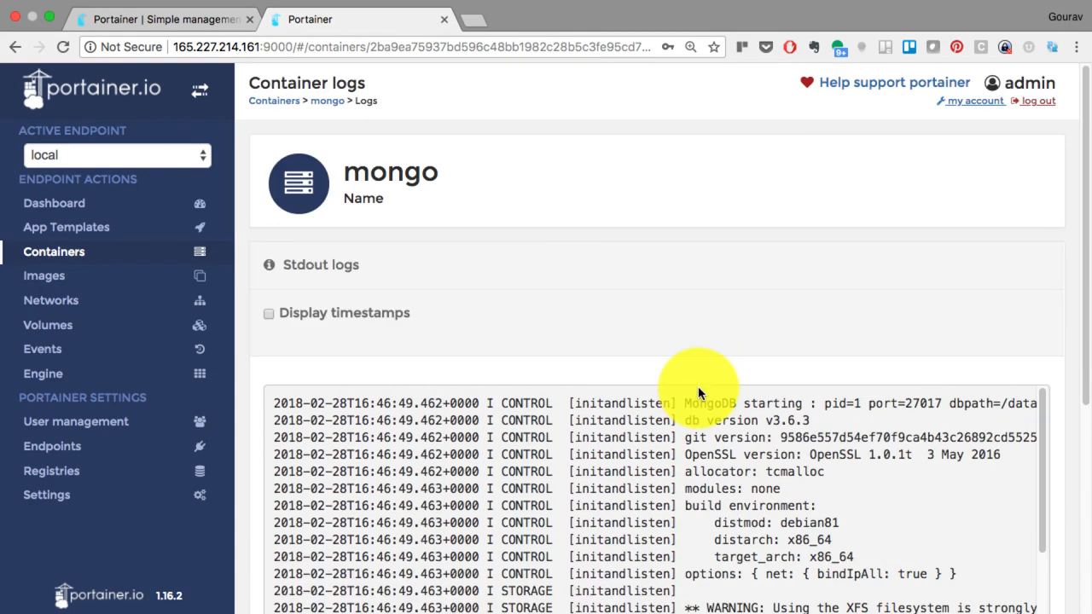
{"action": "scroll", "scroll_direction": "down", "scroll_amount": 3}
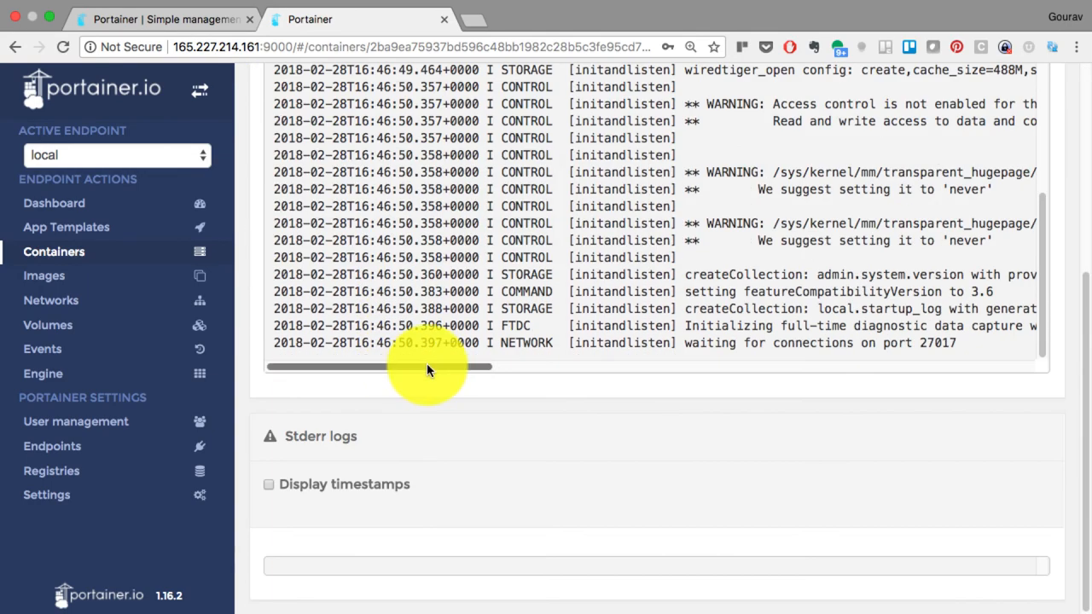
{"action": "scroll", "scroll_direction": "up", "scroll_amount": 3}
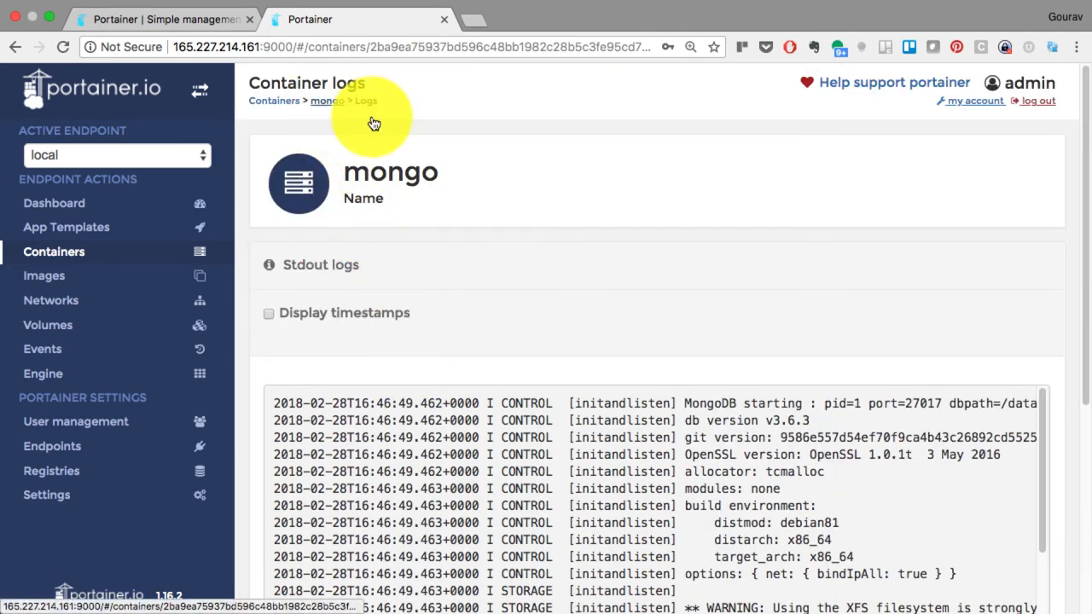
{"action": "left_click", "coordinate": [328, 100]}
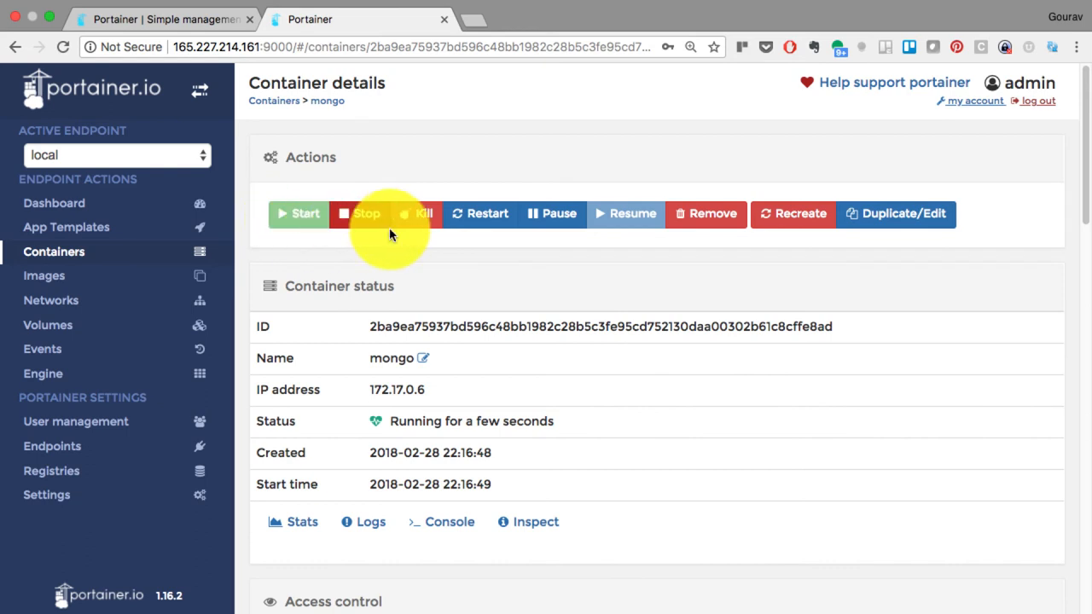
{"action": "mouse_move", "coordinate": [817, 234]}
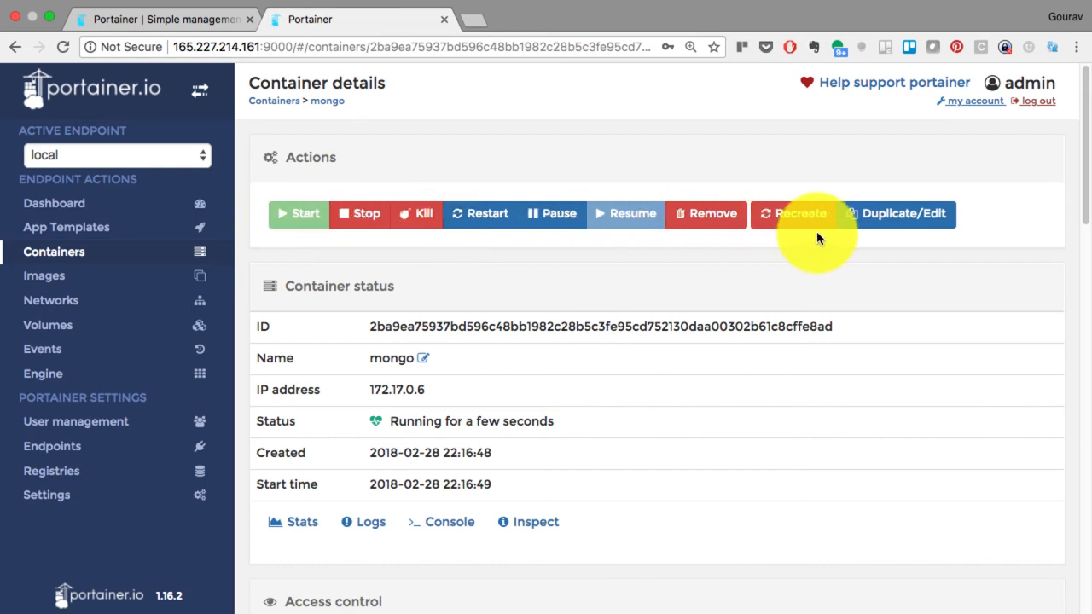
{"action": "scroll", "scroll_direction": "down", "scroll_amount": 3}
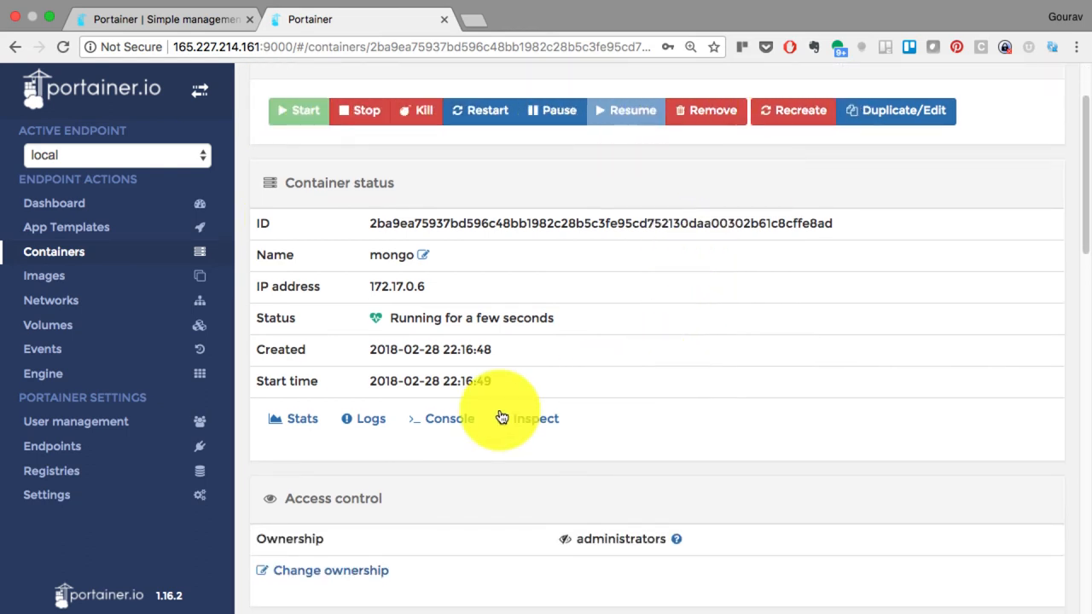
Run ps aux in a /bin/bash console inside mongo, confirming mongod is running
{"action": "left_click", "coordinate": [442, 418]}
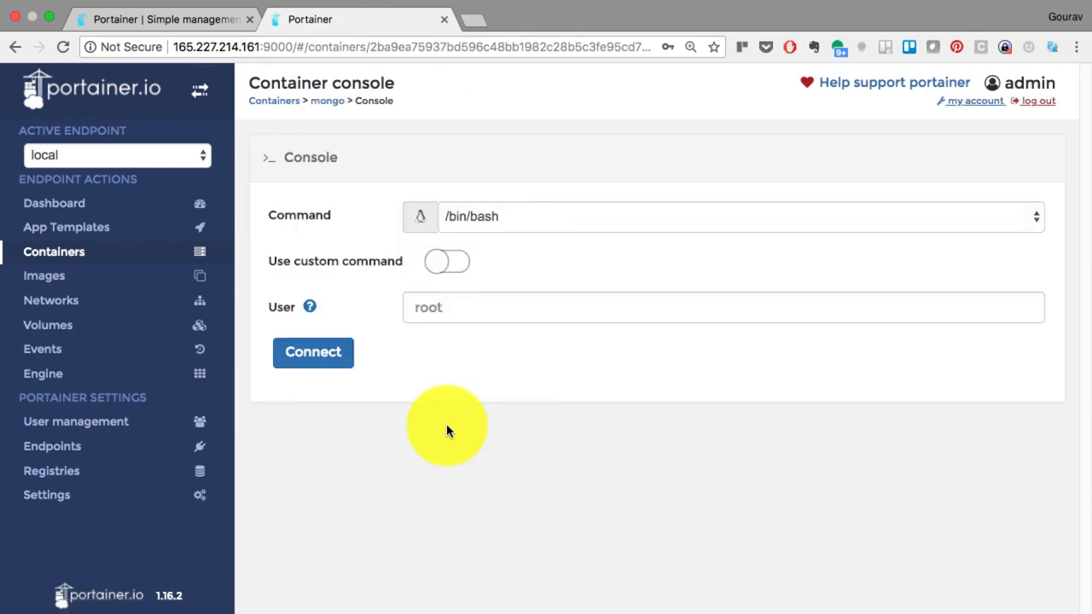
{"action": "mouse_move", "coordinate": [446, 262]}
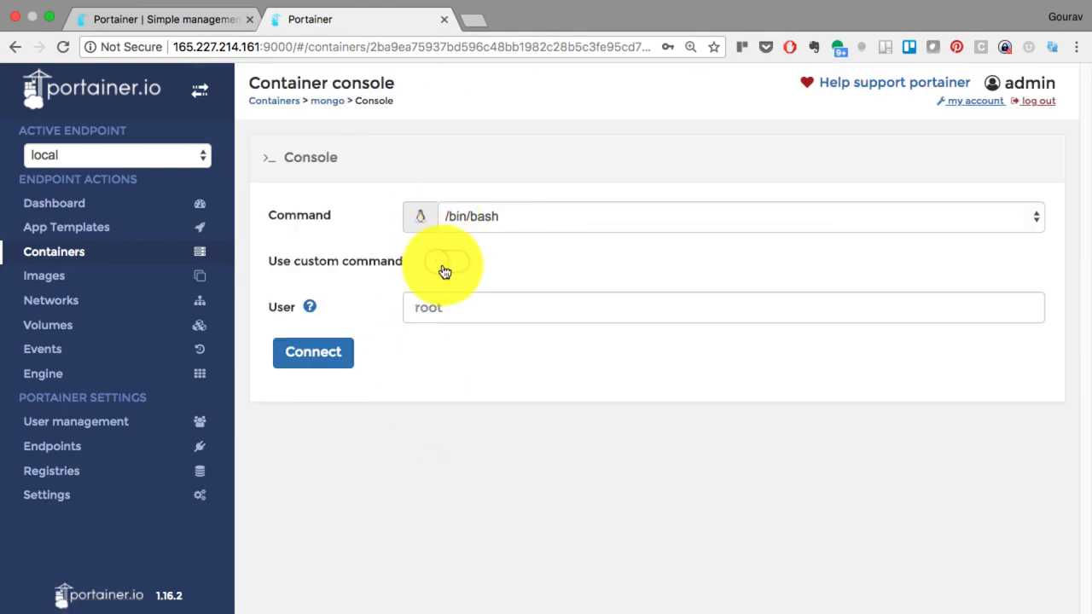
{"action": "left_click", "coordinate": [313, 352]}
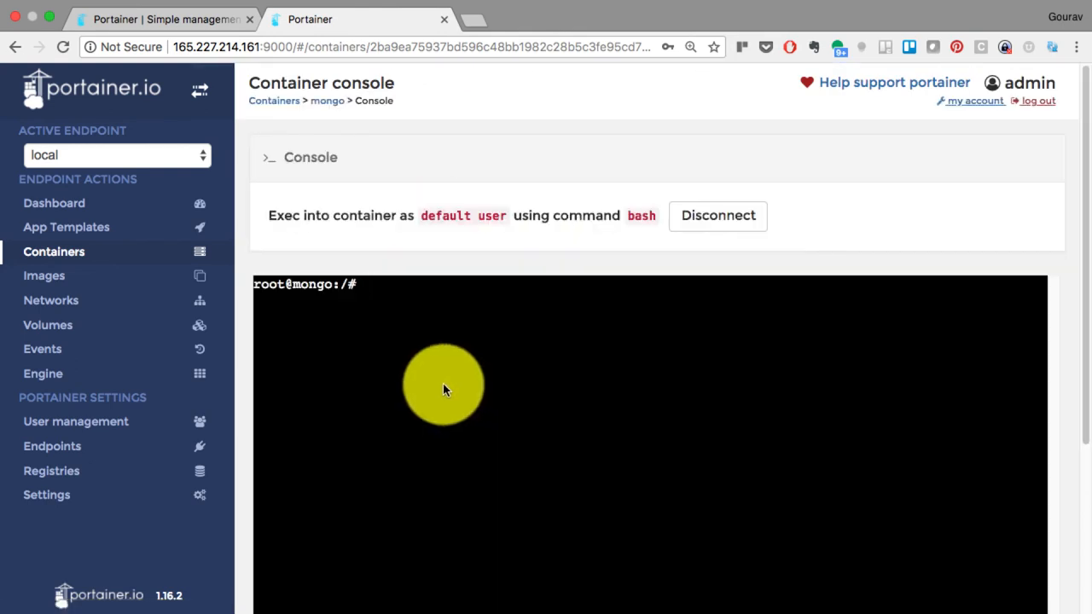
{"action": "left_click", "coordinate": [444, 384]}
{"action": "type", "text": "ps aux"}
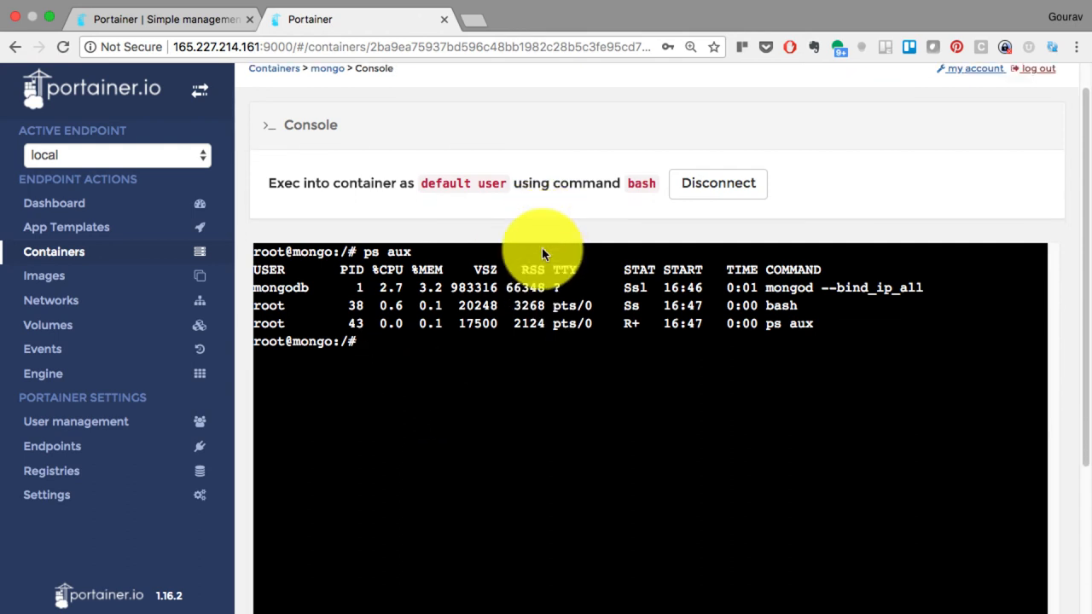
{"action": "mouse_move", "coordinate": [443, 378]}
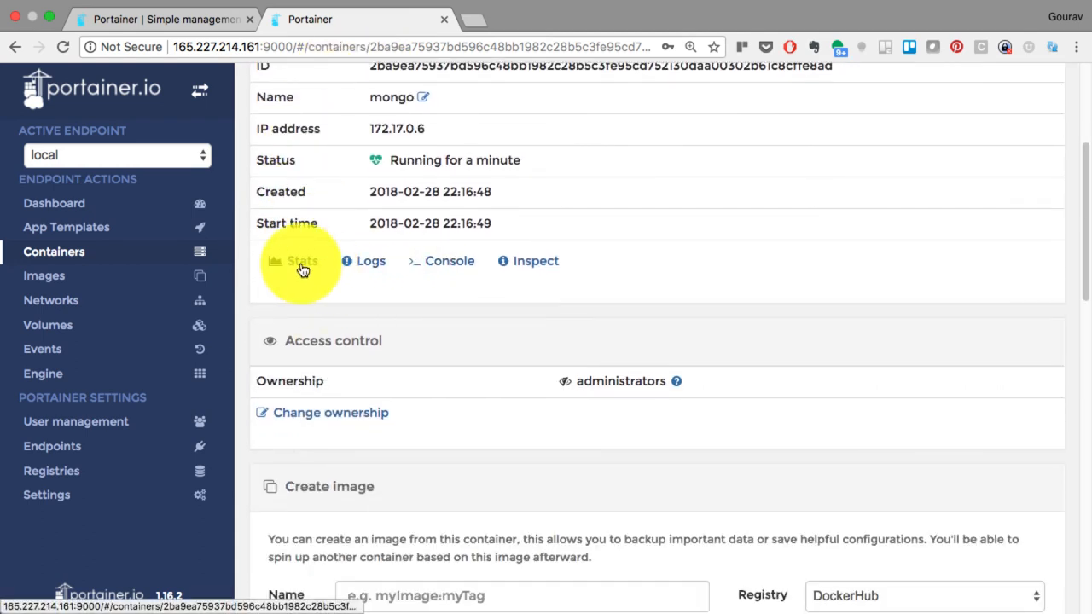
{"action": "mouse_move", "coordinate": [442, 272]}
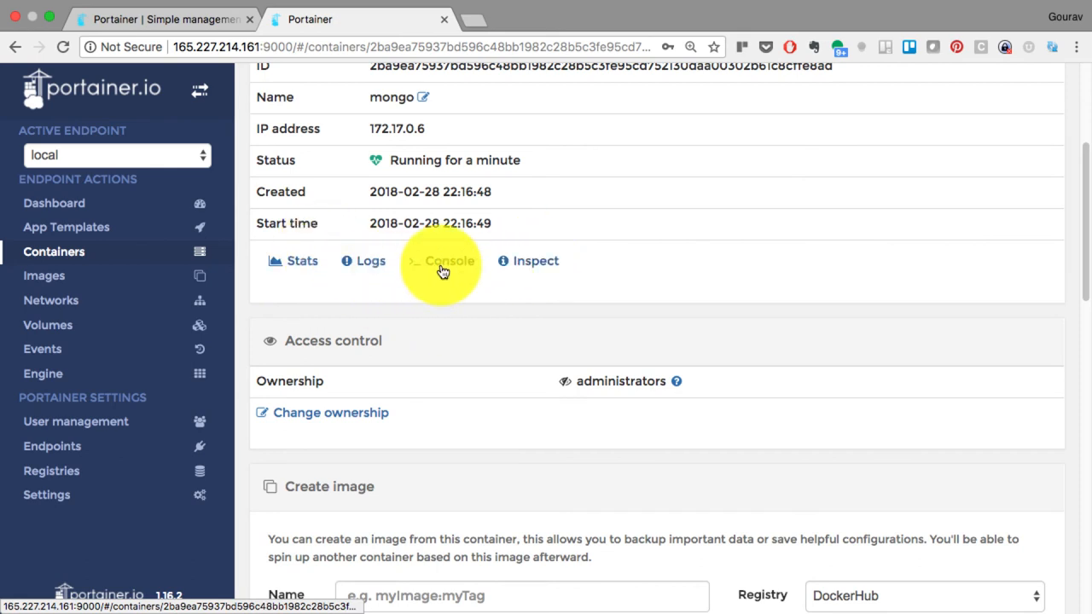
{"action": "scroll", "scroll_direction": "up", "scroll_amount": 3}
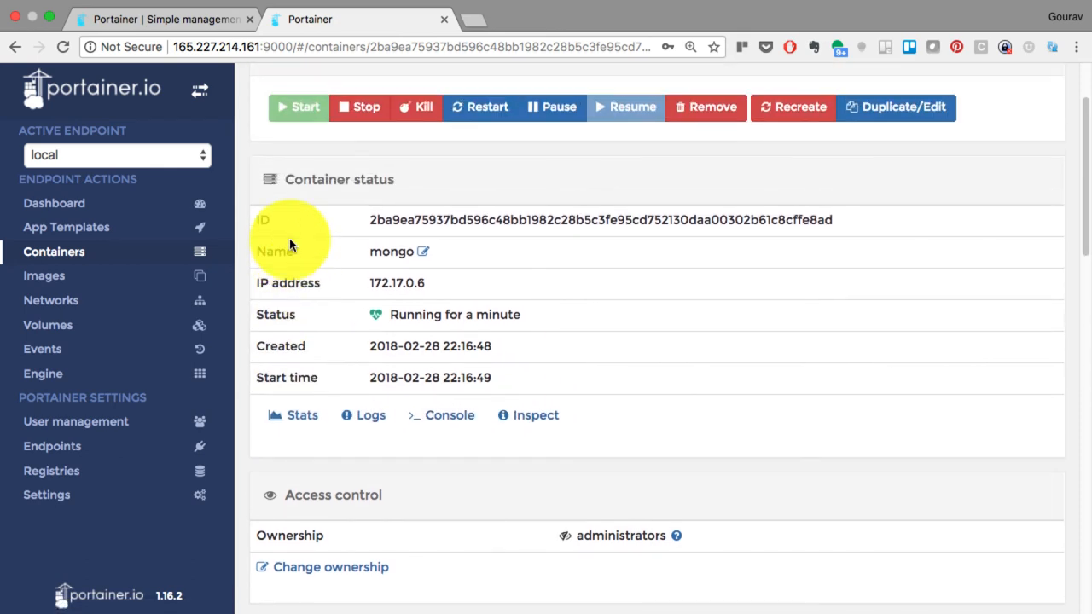
Kill and remove brave_gates, silly_darwin, mongo and sonarqube, leaving only ghost and portainer
{"action": "left_click", "coordinate": [54, 251]}
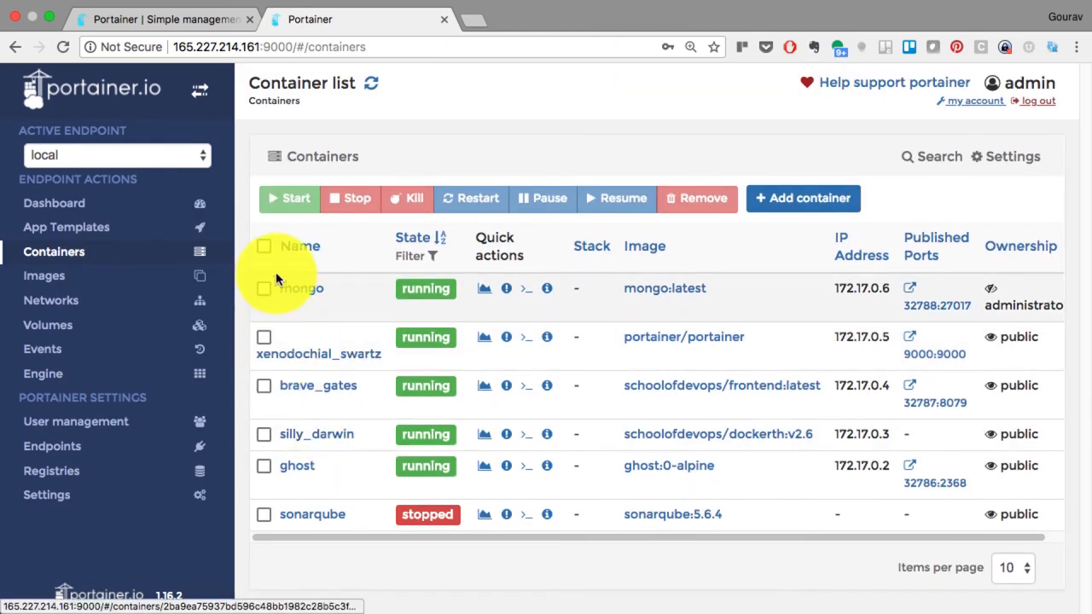
{"action": "left_click", "coordinate": [349, 197]}
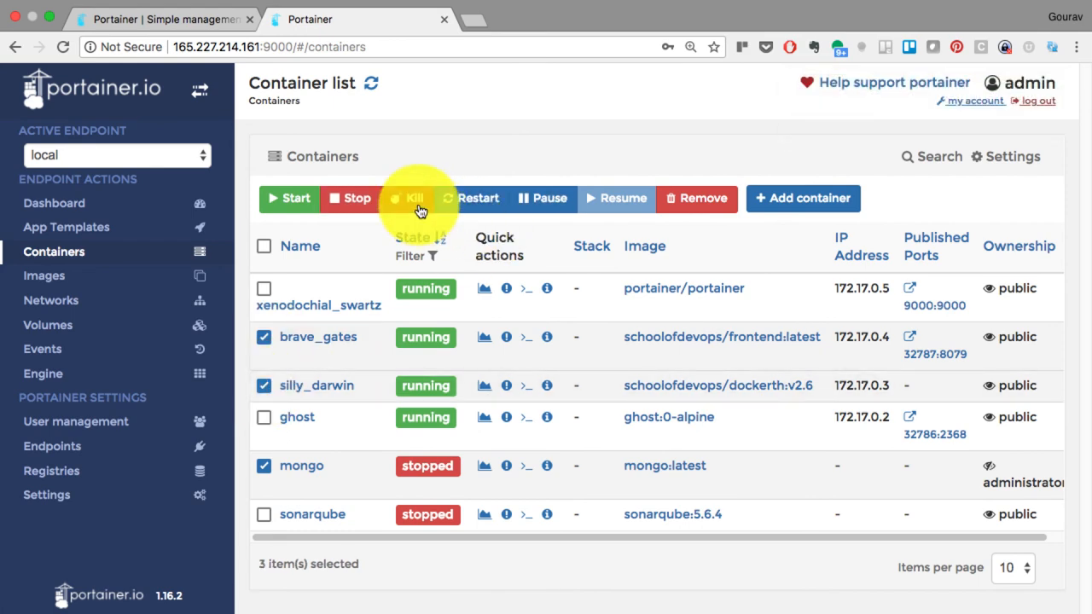
{"action": "left_click", "coordinate": [415, 198]}
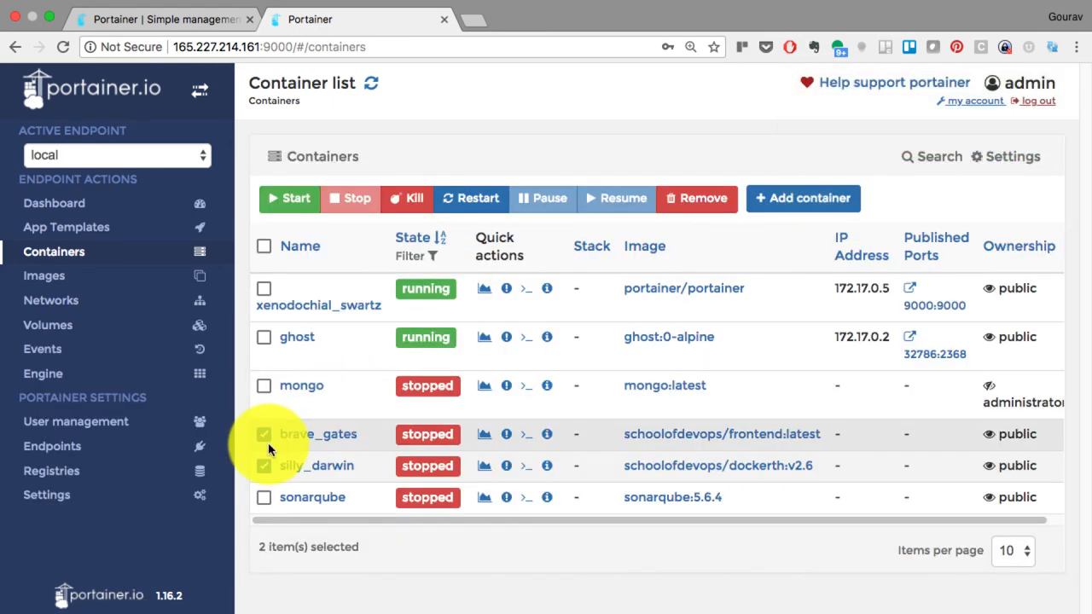
{"action": "left_click", "coordinate": [696, 198]}
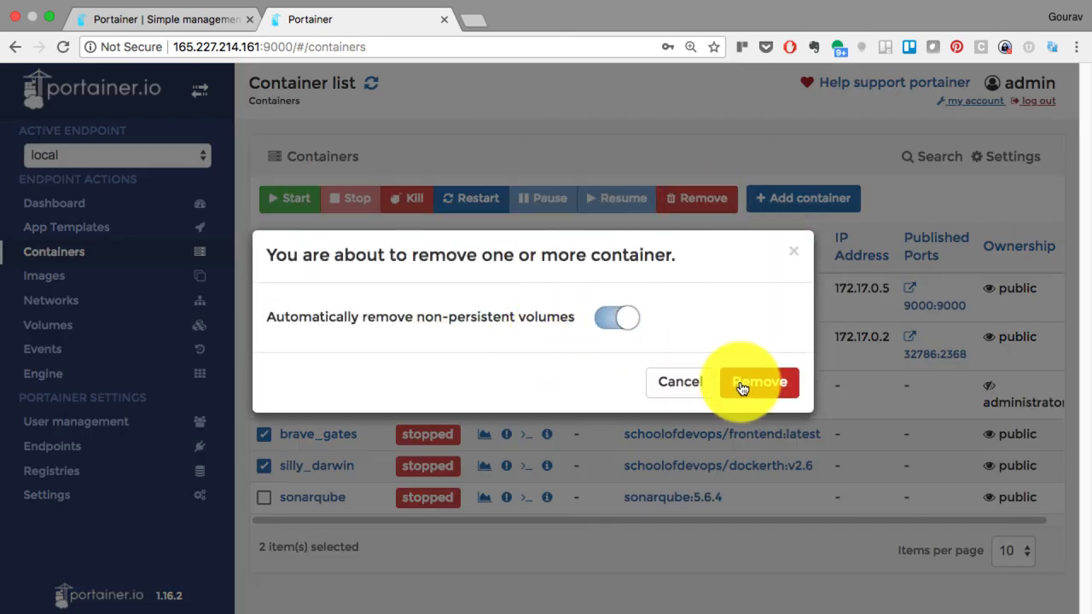
{"action": "left_click", "coordinate": [758, 381]}
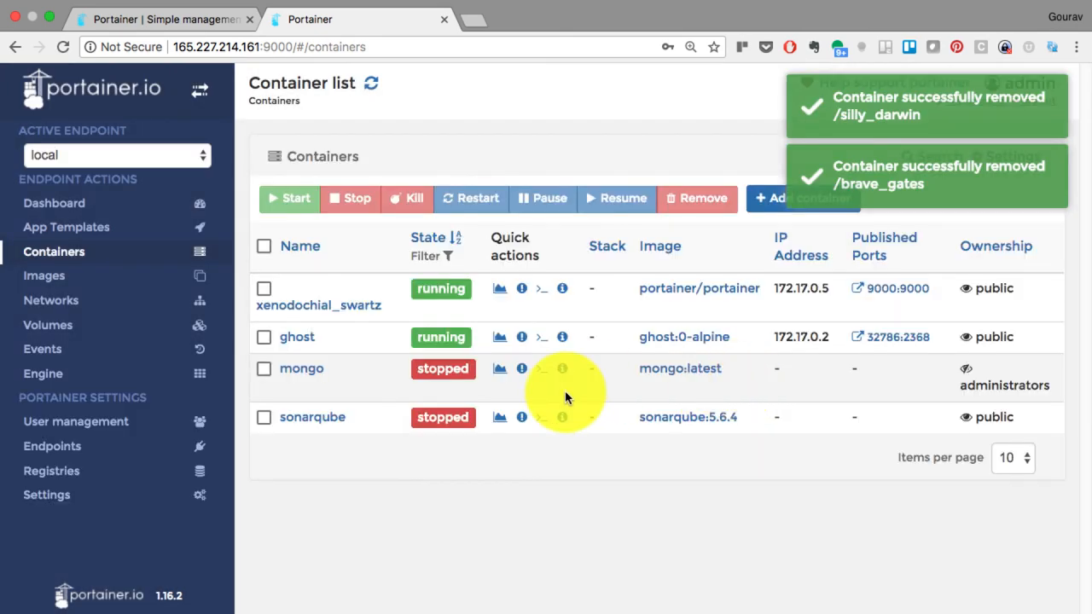
{"action": "left_click", "coordinate": [263, 368]}
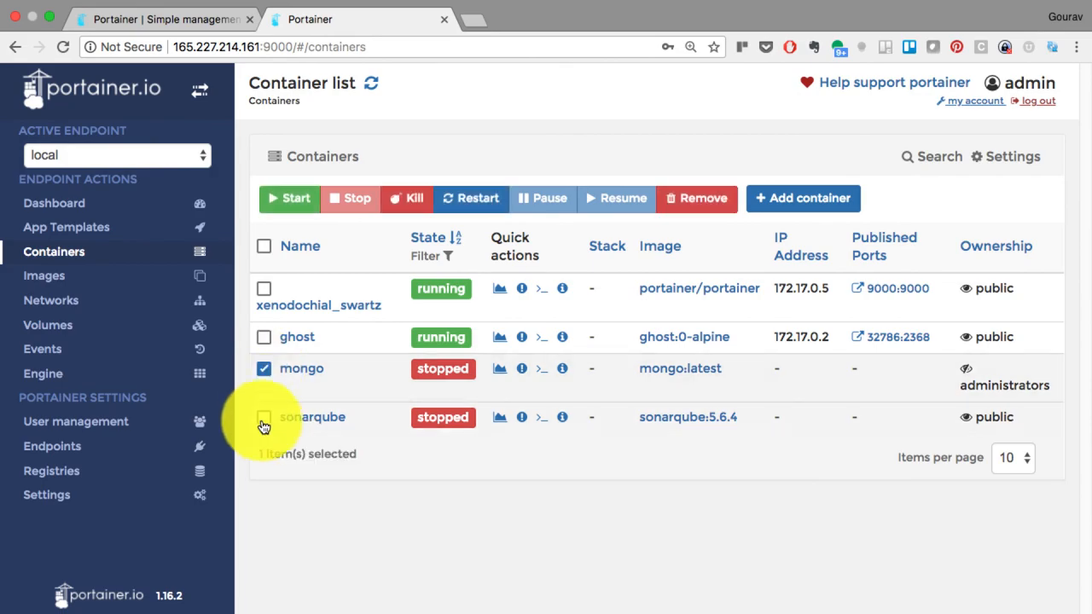
{"action": "left_click", "coordinate": [696, 198]}
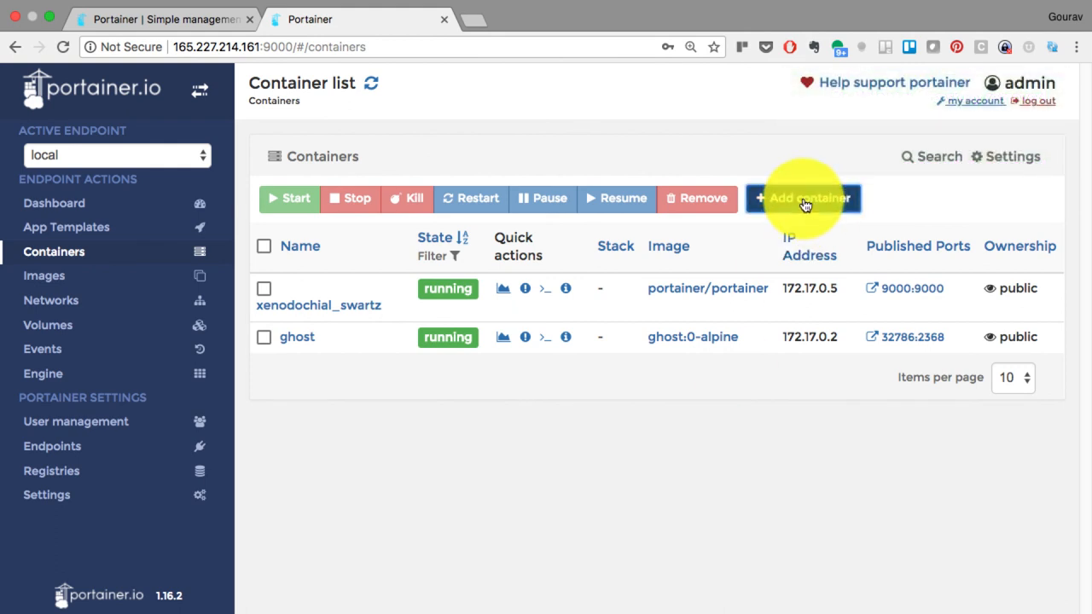
Browse the Add container form, then view the local /var/run/docker.sock endpoint under Endpoints
{"action": "left_click", "coordinate": [803, 198]}
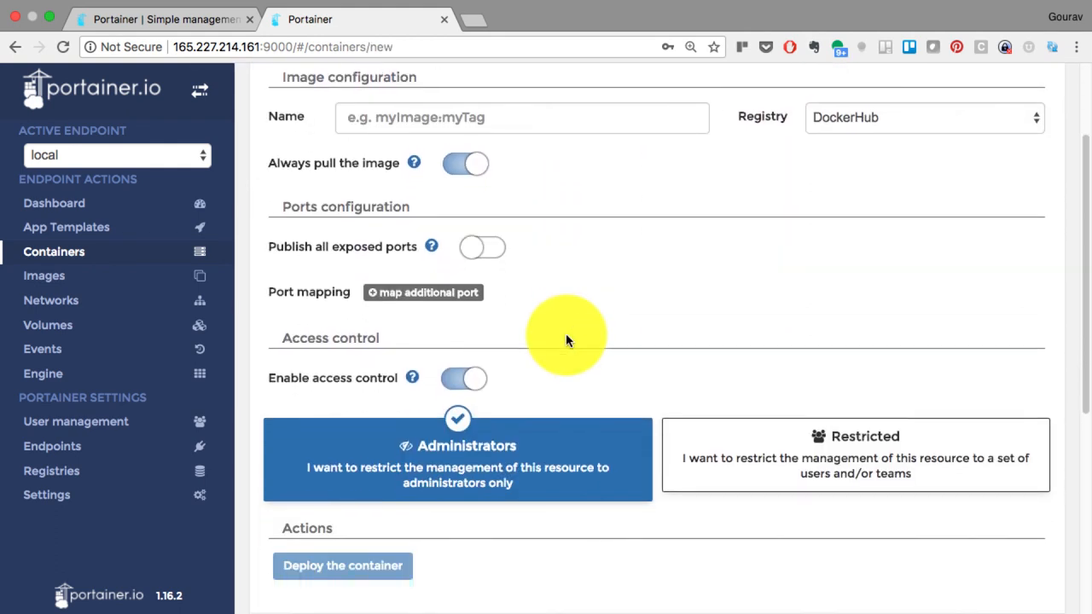
{"action": "scroll", "scroll_direction": "down", "scroll_amount": 3}
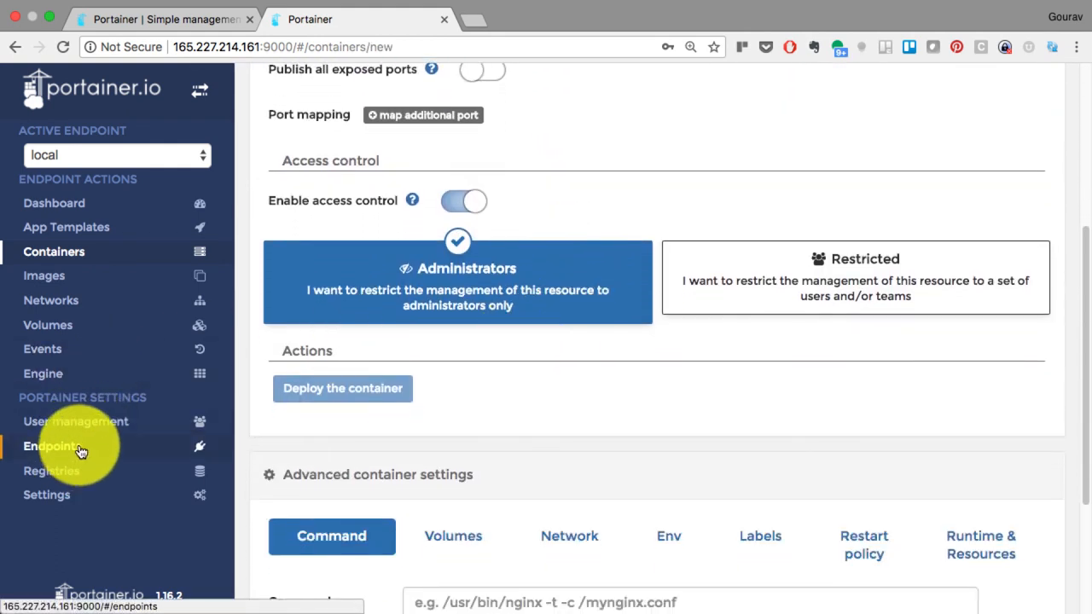
{"action": "left_click", "coordinate": [51, 446]}
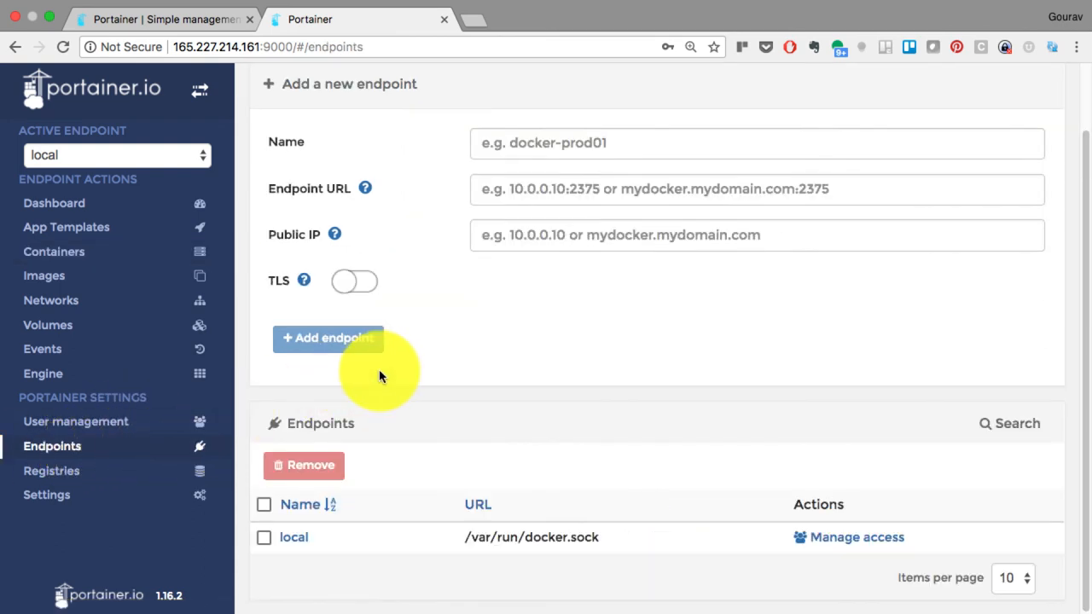
{"action": "mouse_move", "coordinate": [345, 521]}
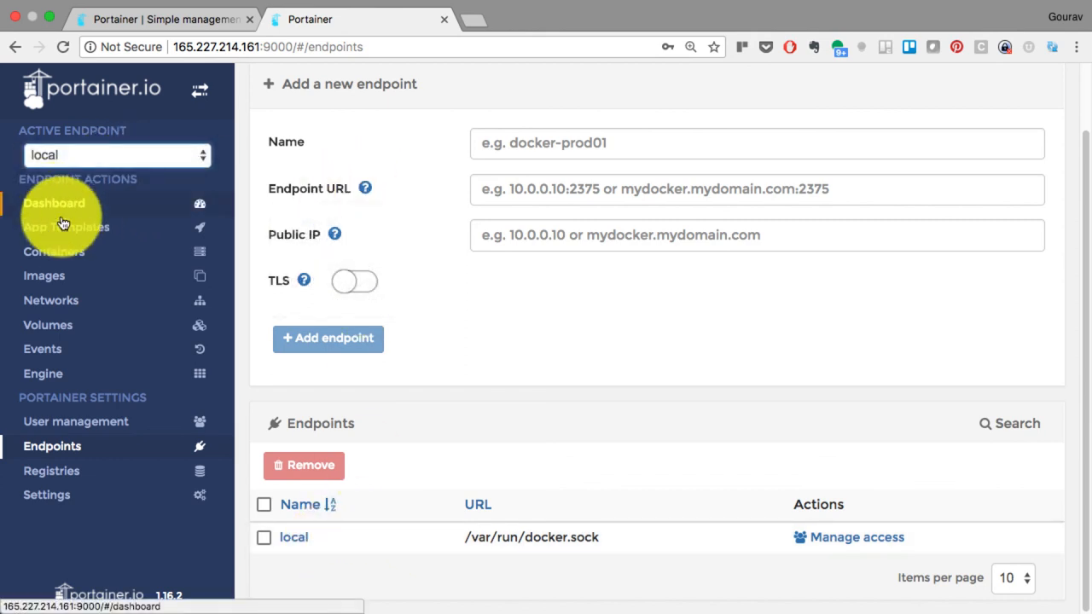
View Registries and Settings, return to the dashboard showing 2 containers, then log out
{"action": "left_click", "coordinate": [51, 471]}
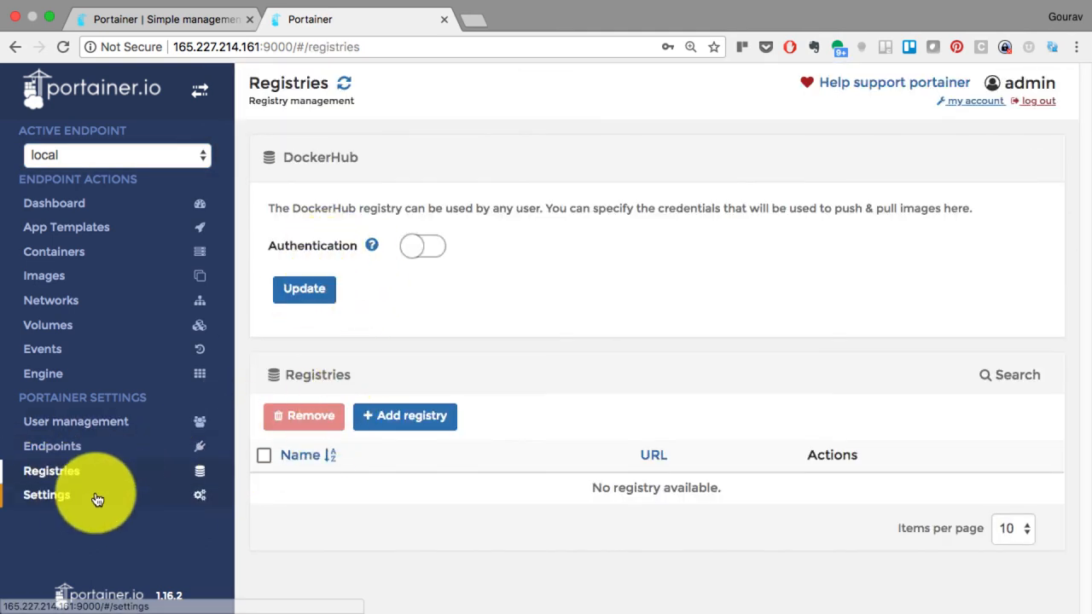
{"action": "left_click", "coordinate": [46, 494]}
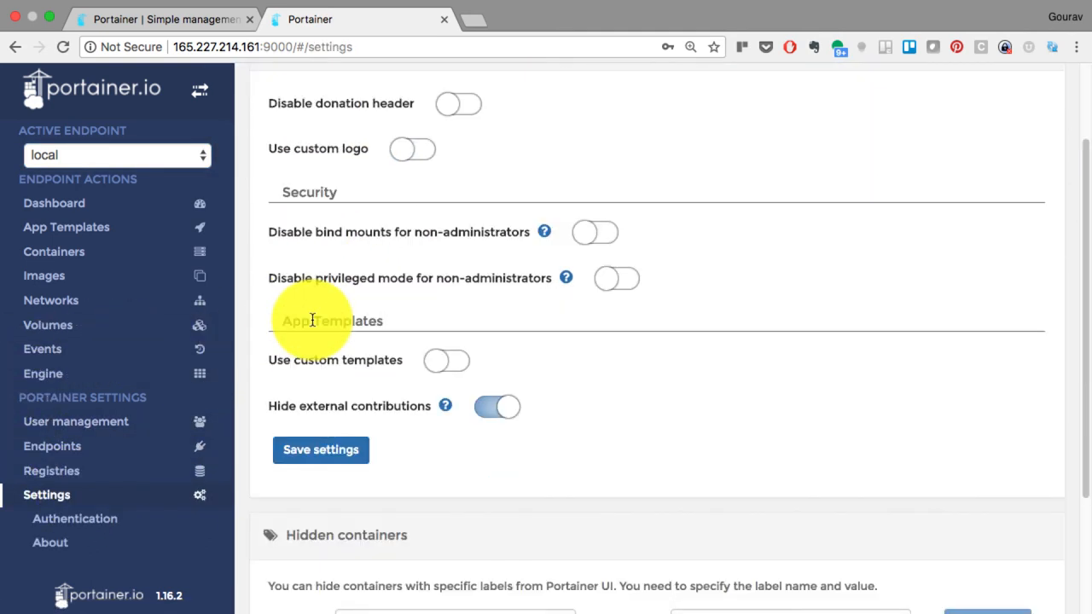
{"action": "left_click", "coordinate": [54, 203]}
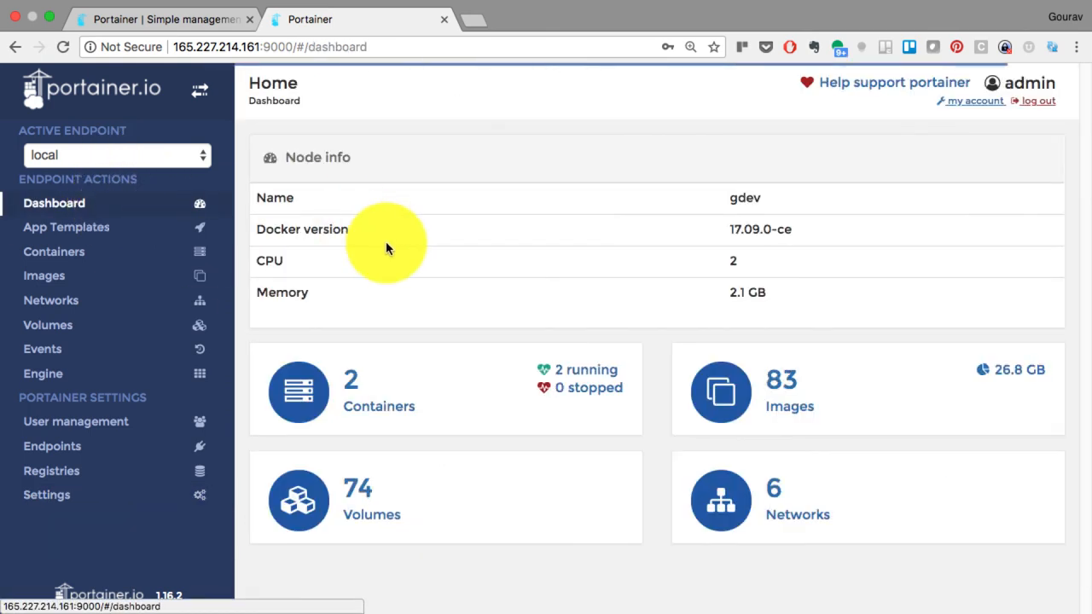
{"action": "mouse_move", "coordinate": [382, 281]}
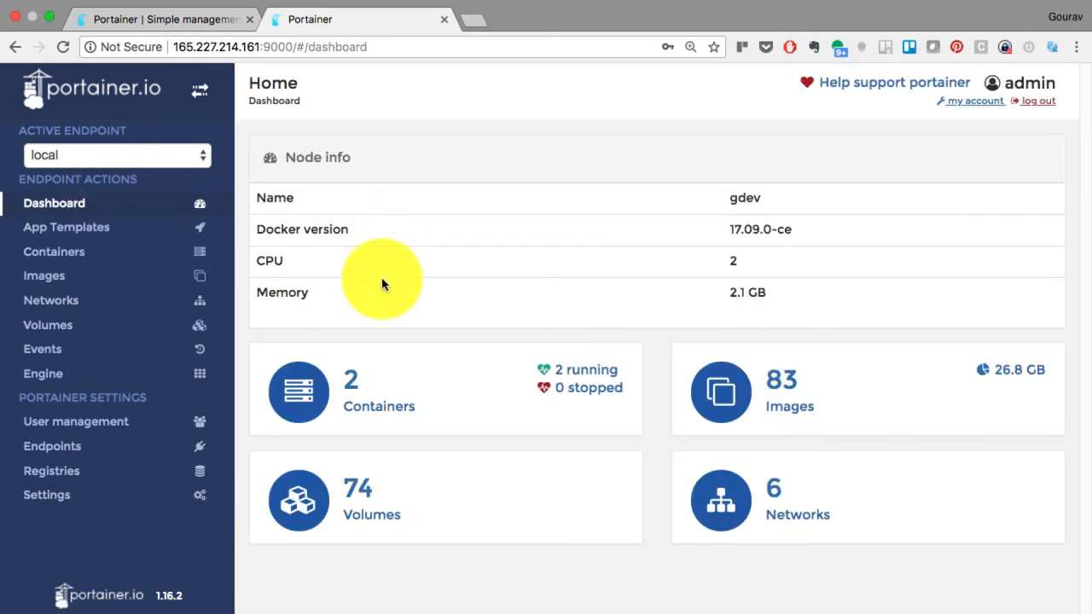
{"action": "mouse_move", "coordinate": [491, 418]}
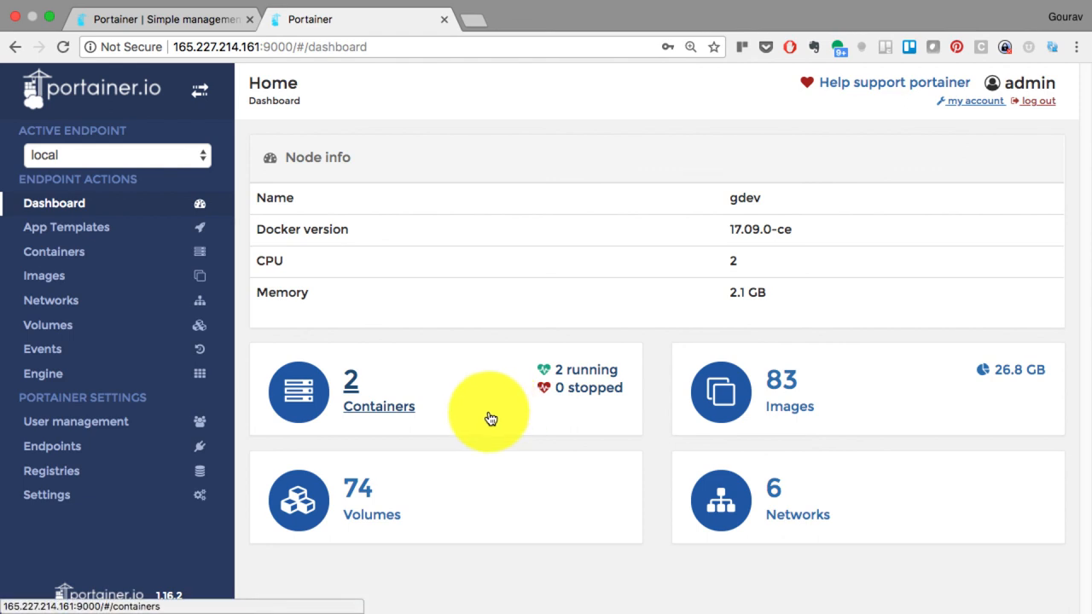
{"action": "mouse_move", "coordinate": [613, 476]}
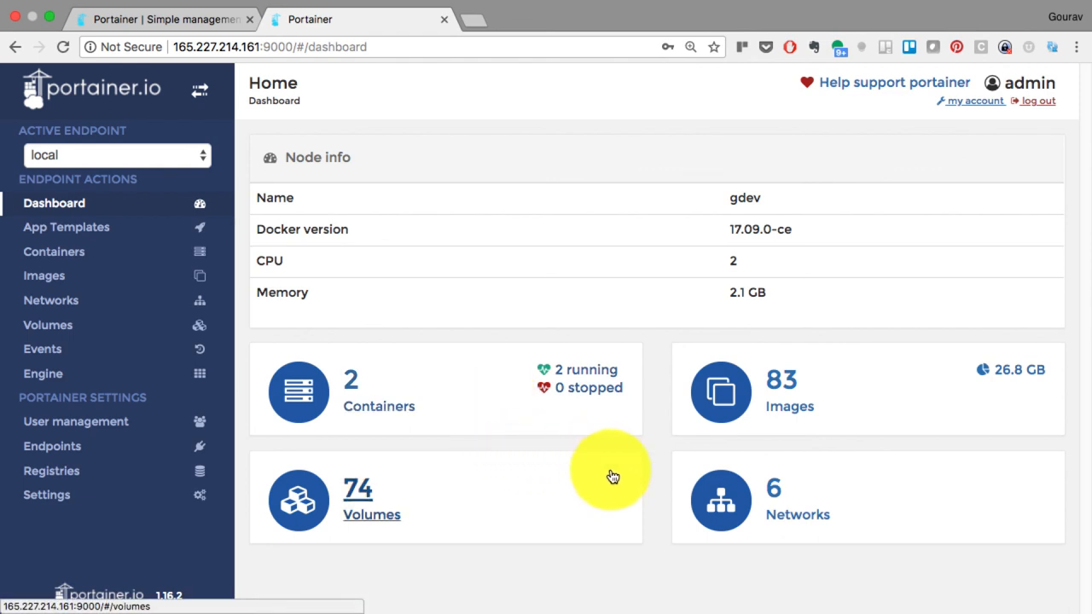
{"action": "left_click", "coordinate": [1038, 101]}
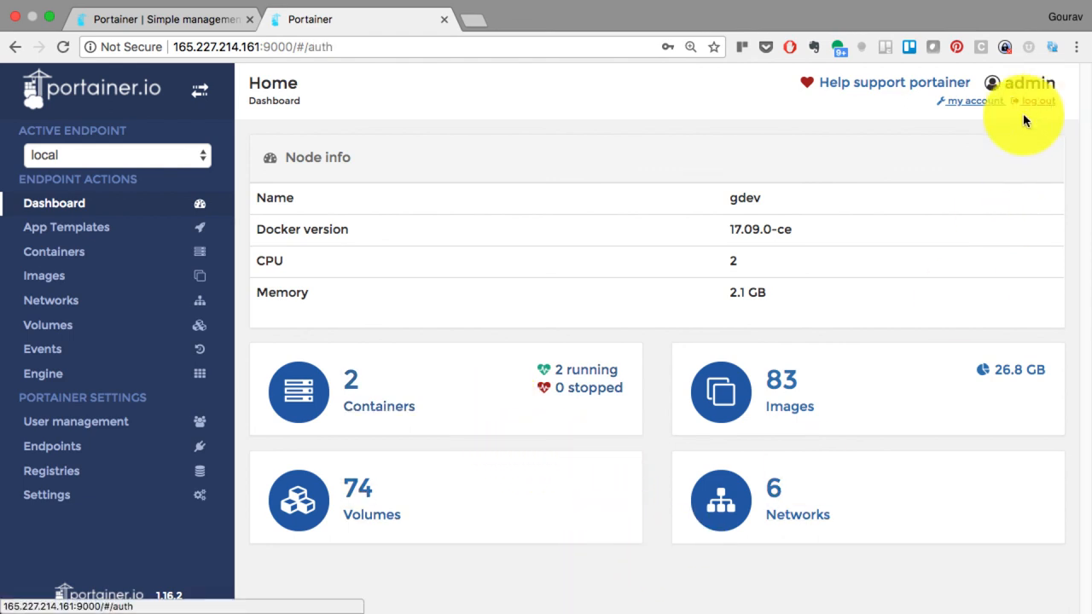